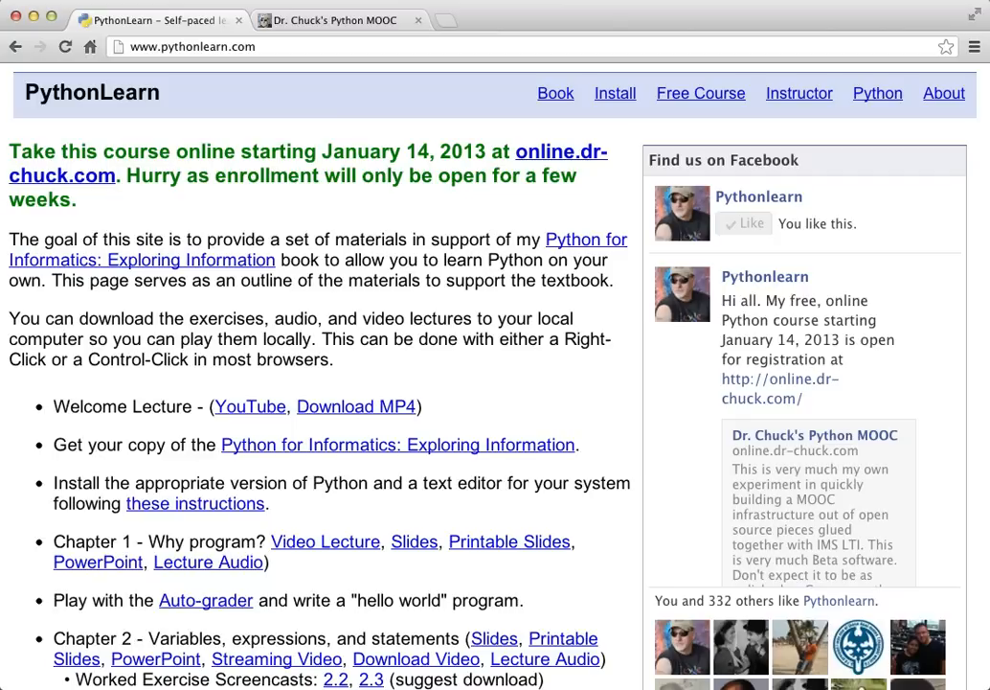
- Go to the Book page listing Python for Informatics in PDF, EPUB, iBooks and HTML
click(556, 92)
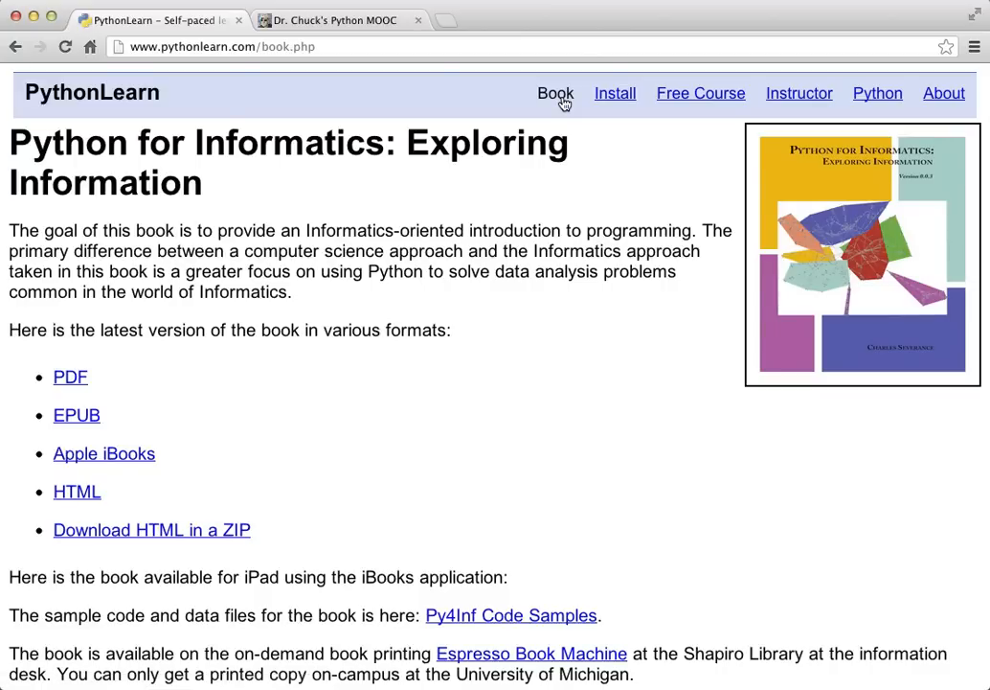
mouse_move(115, 348)
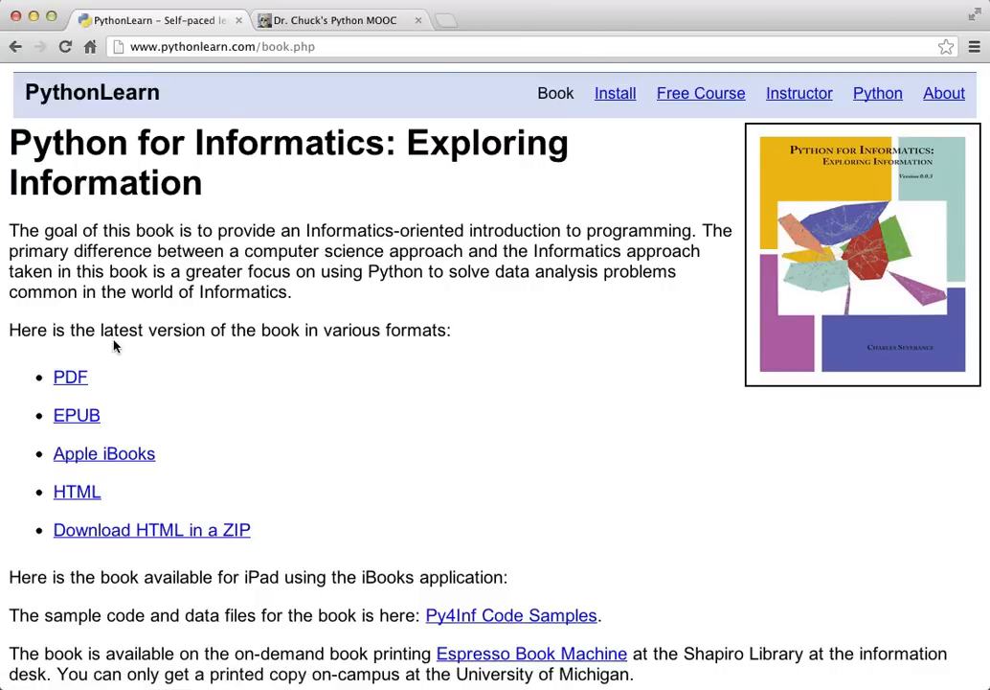
mouse_move(115, 442)
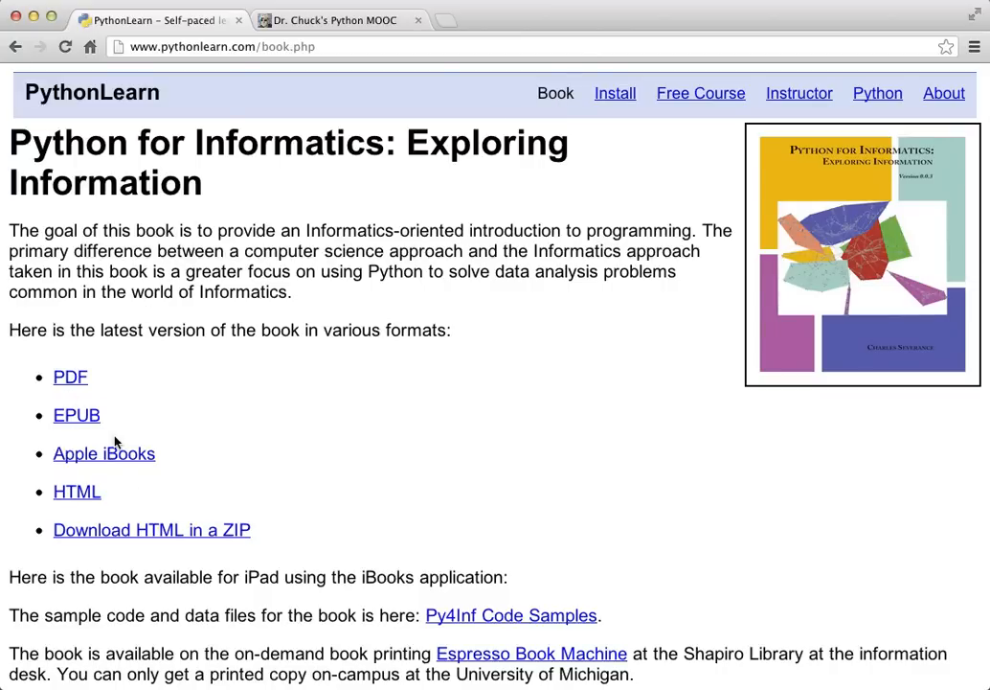
mouse_move(257, 521)
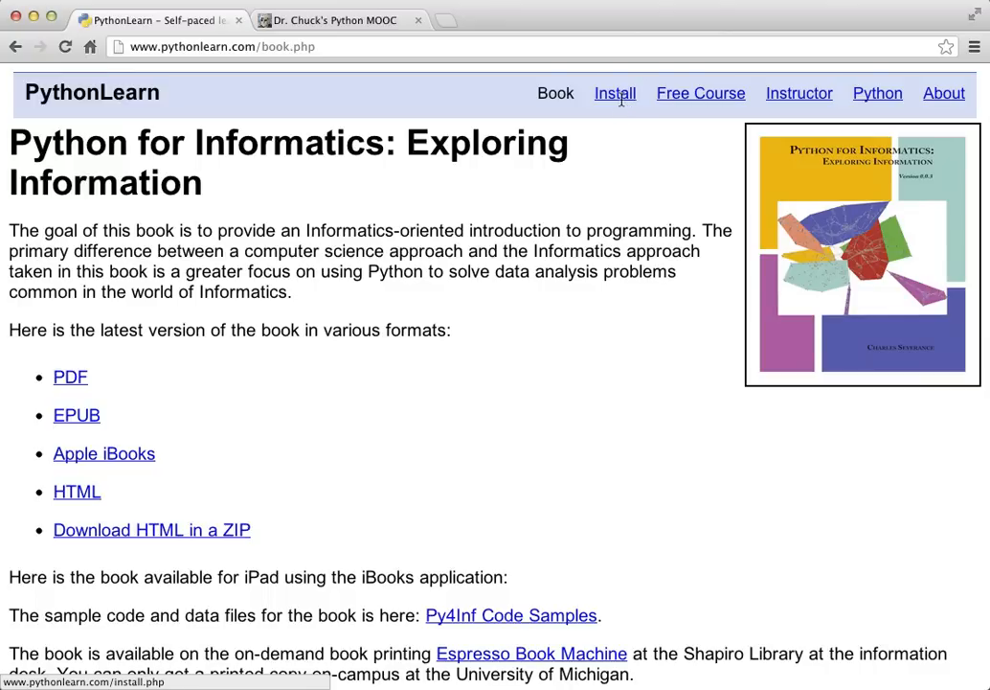
- Return to the PythonLearn home page and open the Auto-grader from the Chapter 1 list
click(92, 92)
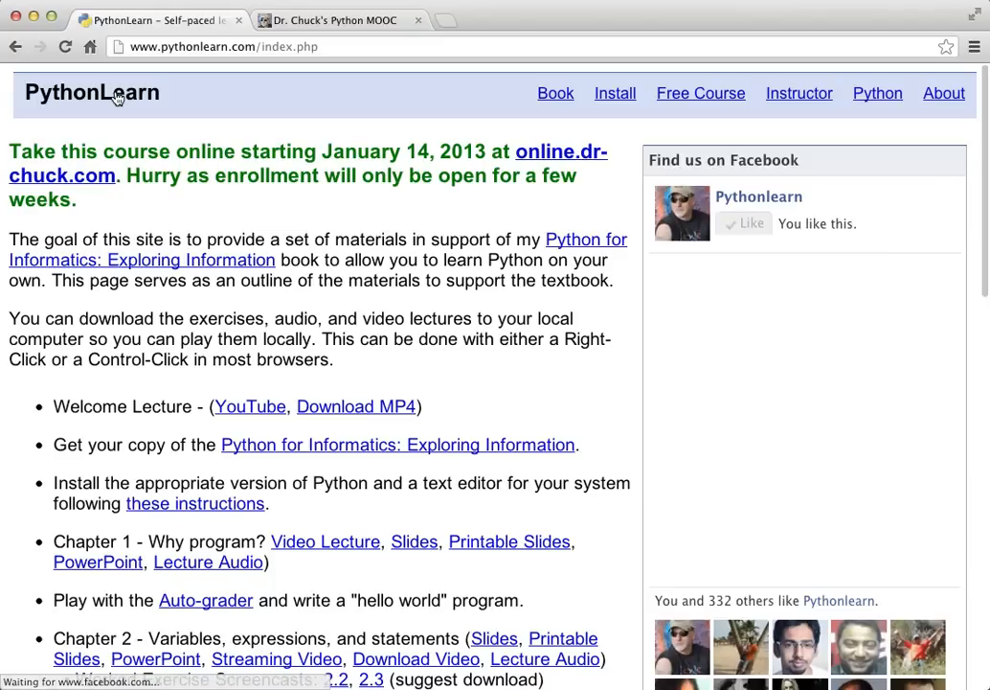
mouse_move(392, 477)
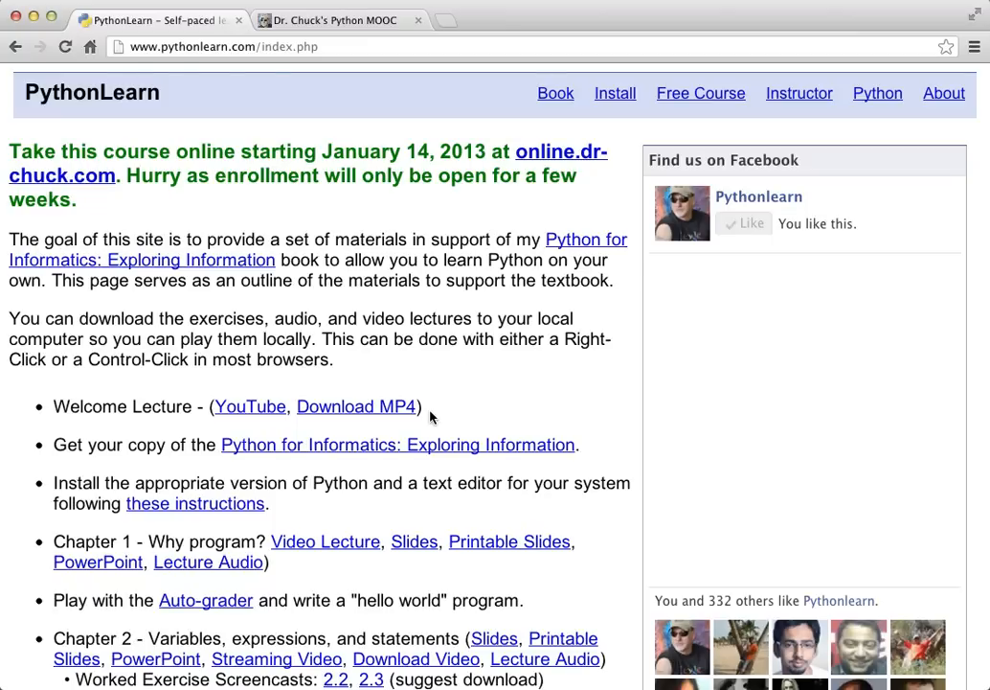
mouse_move(207, 563)
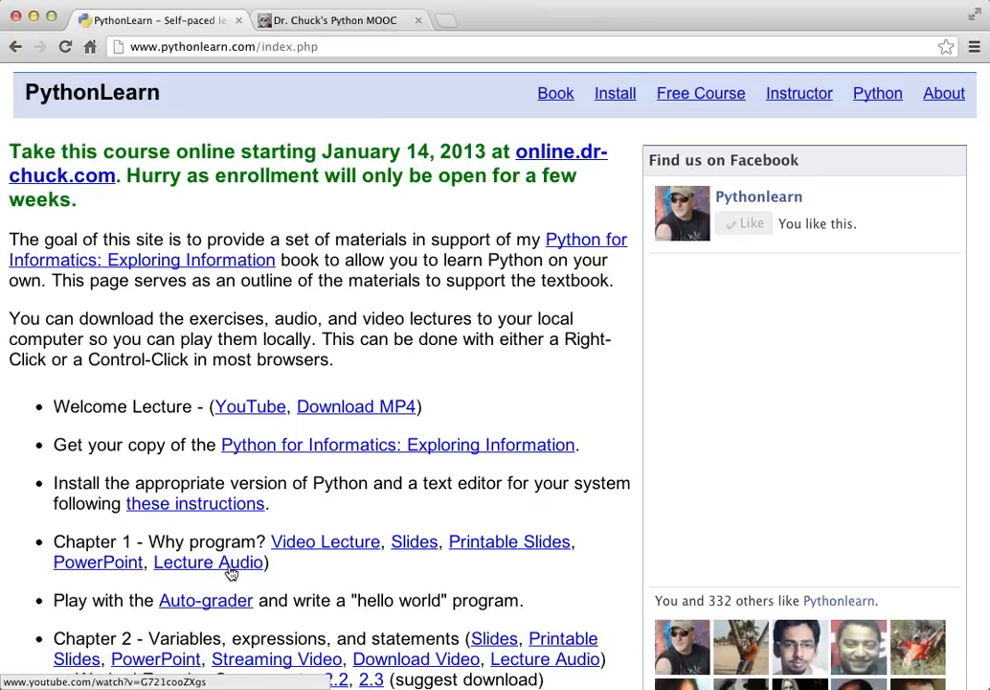
mouse_move(291, 552)
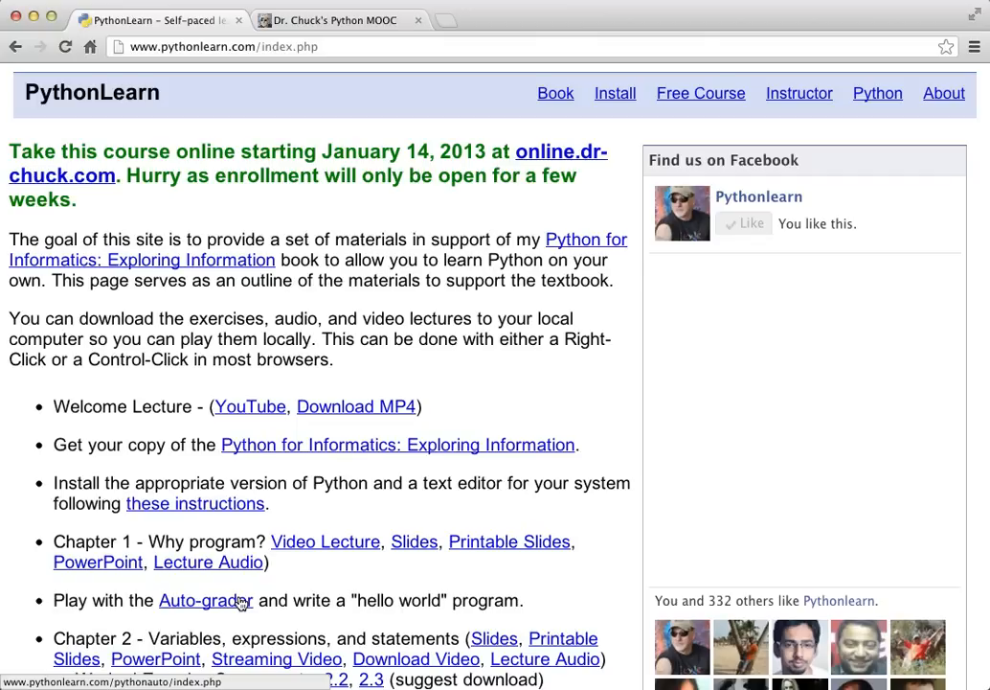
click(203, 600)
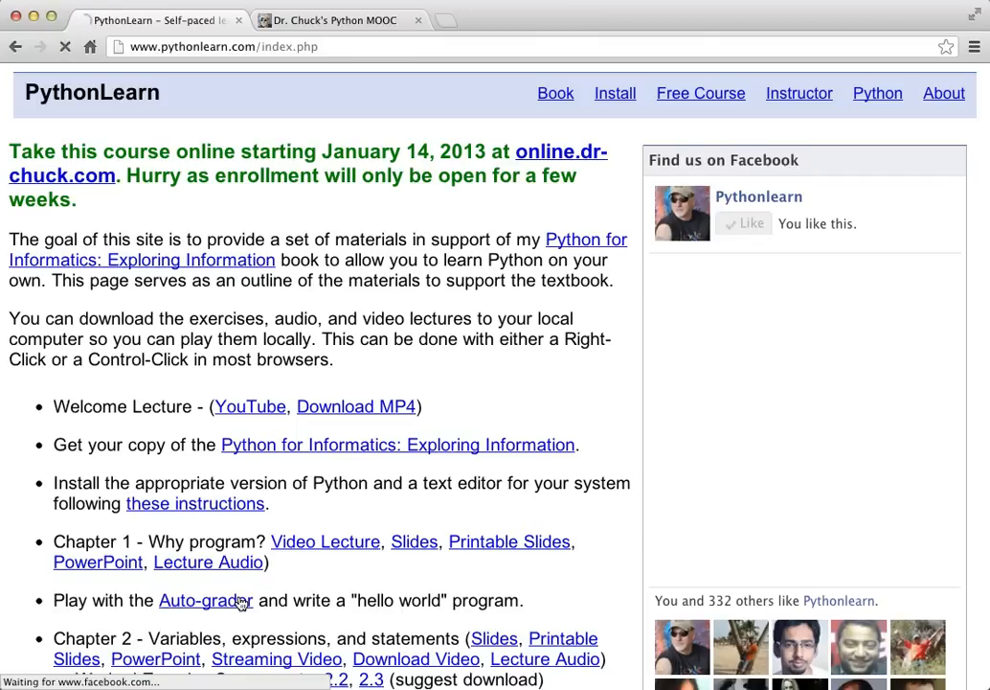
click(205, 600)
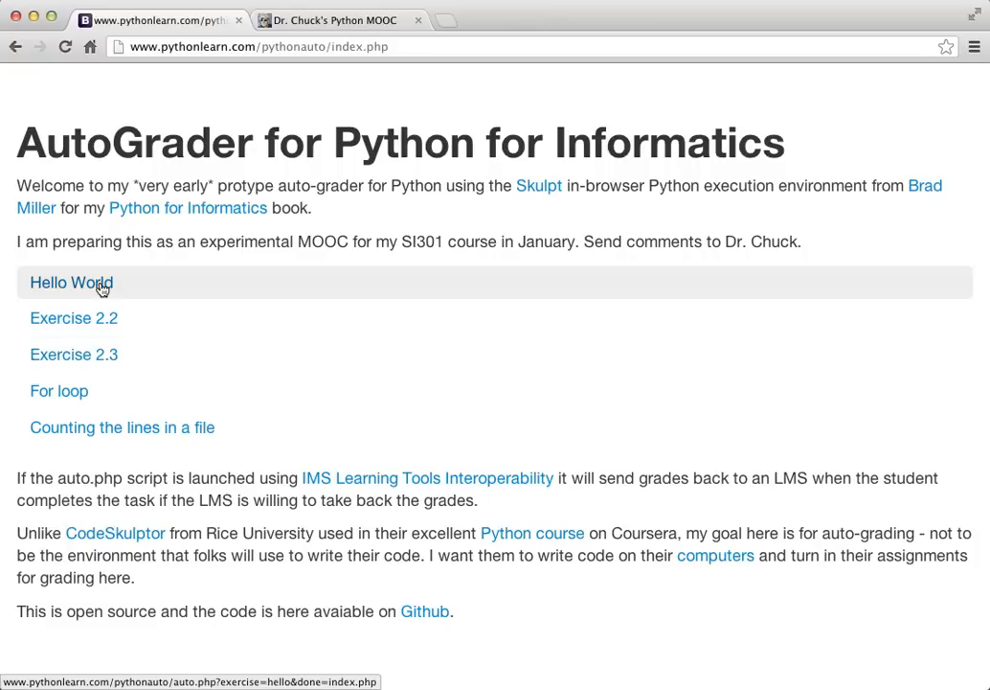
mouse_move(99, 283)
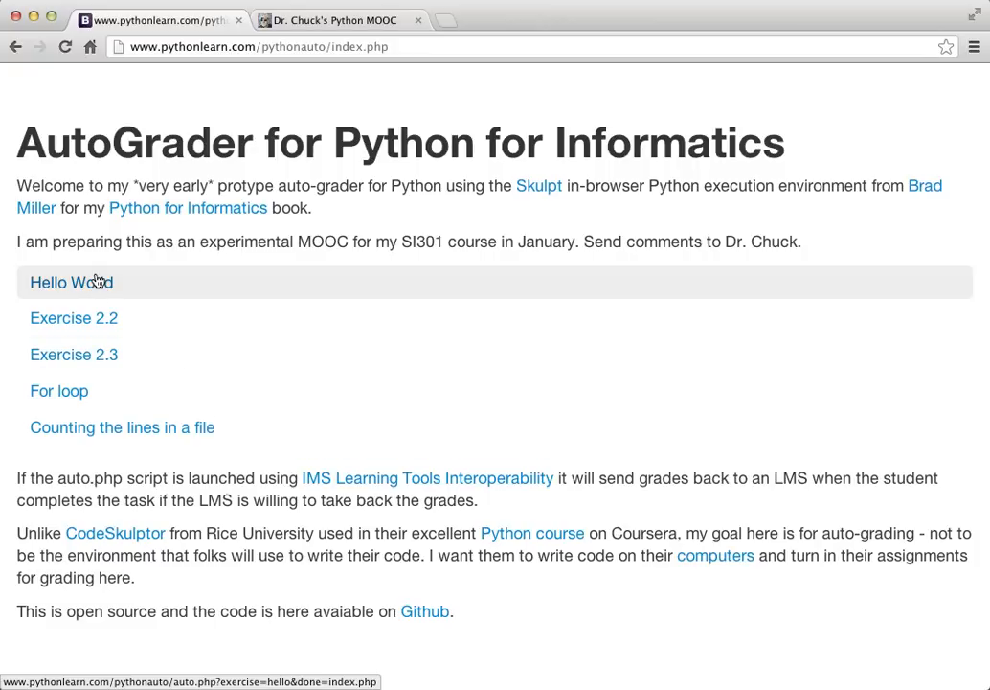
- Open the Hello World exercise and place the cursor in its code box with prinq "hello world"
click(71, 282)
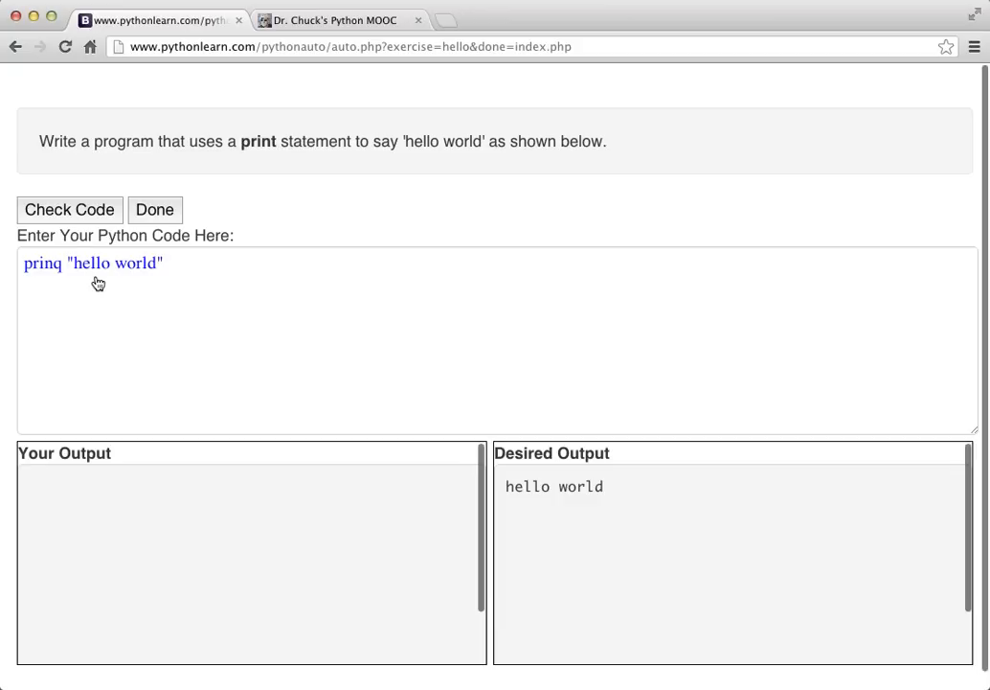
mouse_move(62, 157)
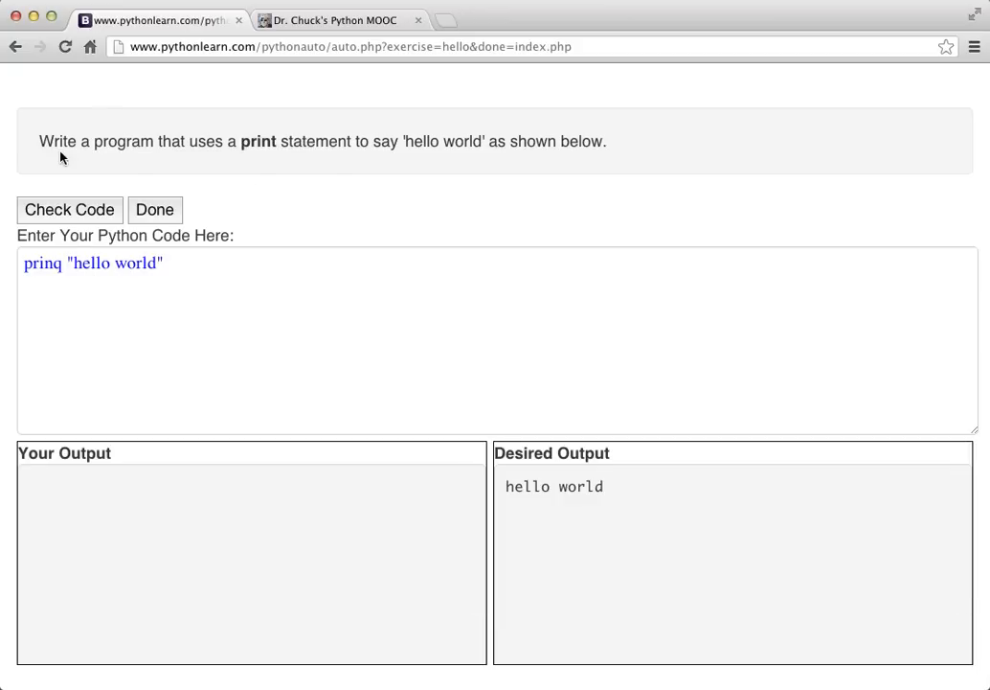
mouse_move(282, 107)
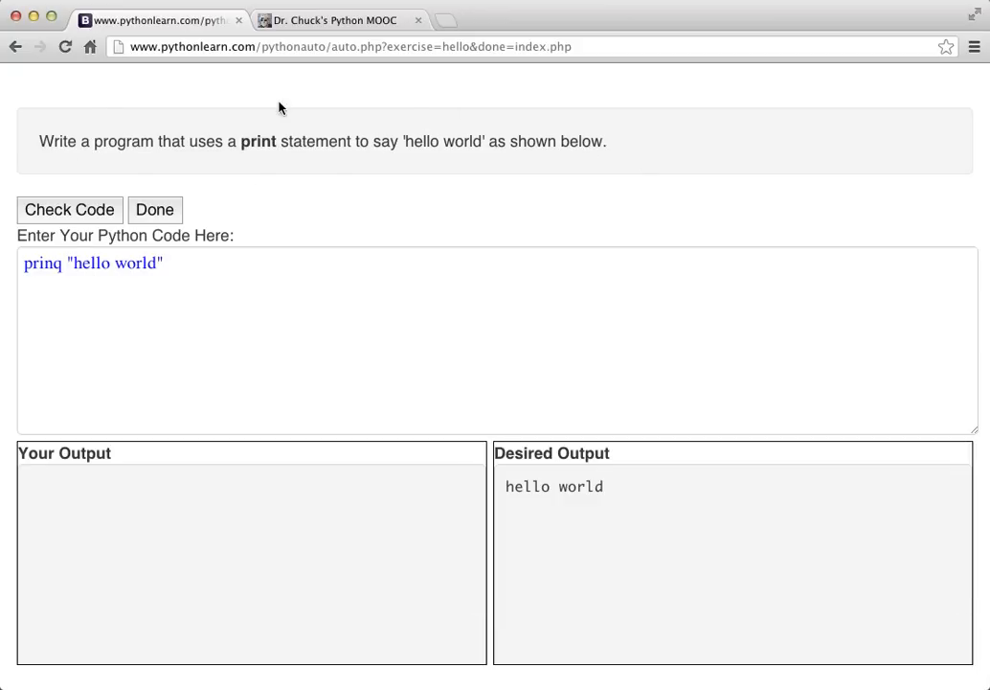
mouse_move(244, 127)
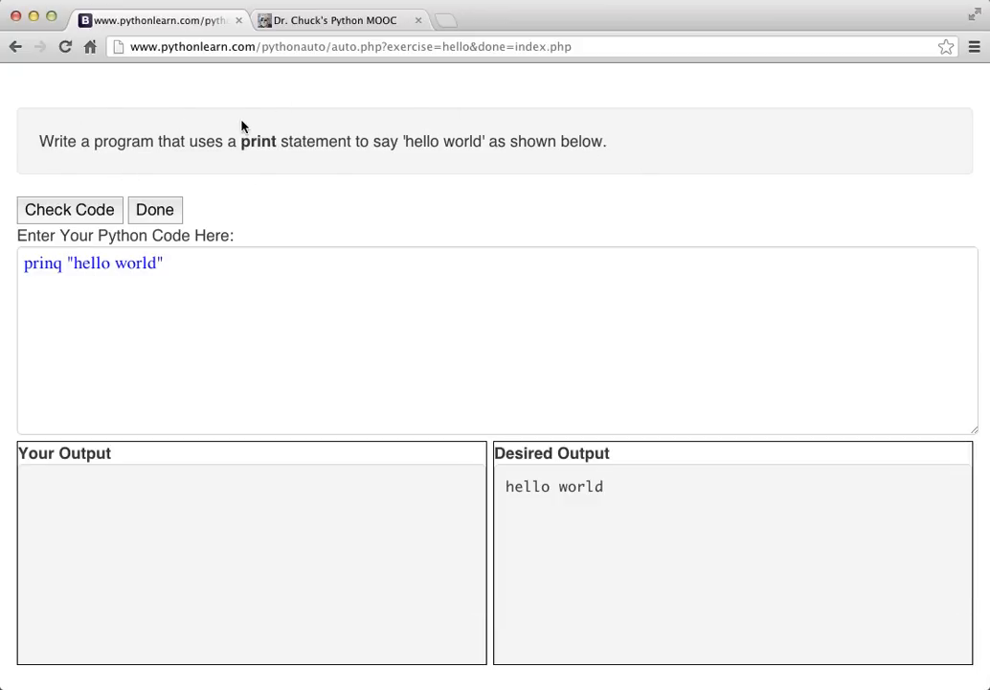
mouse_move(322, 161)
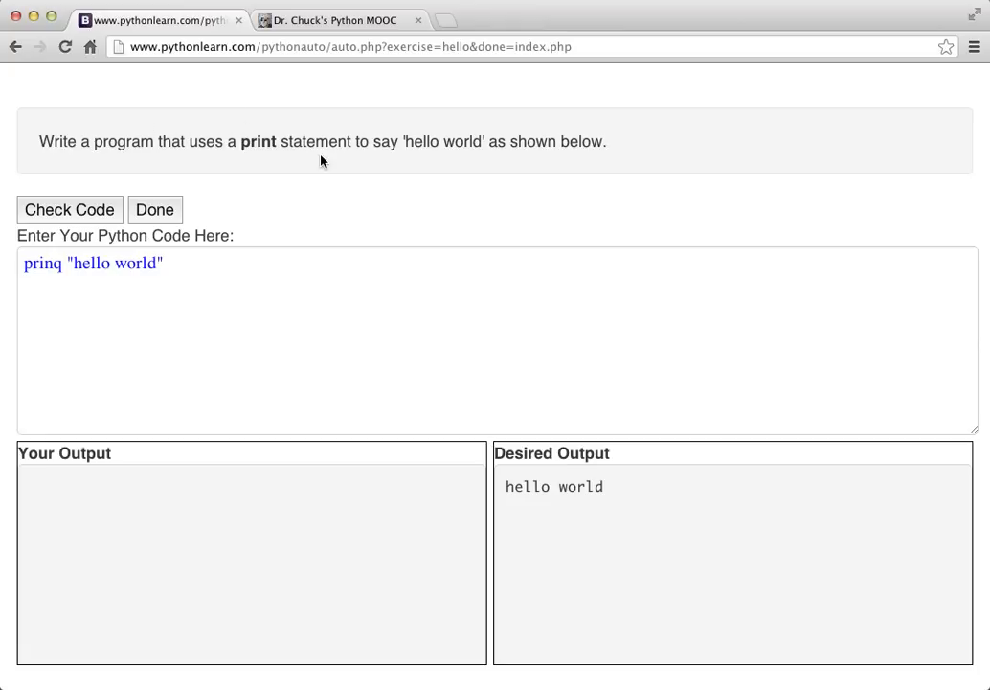
mouse_move(613, 149)
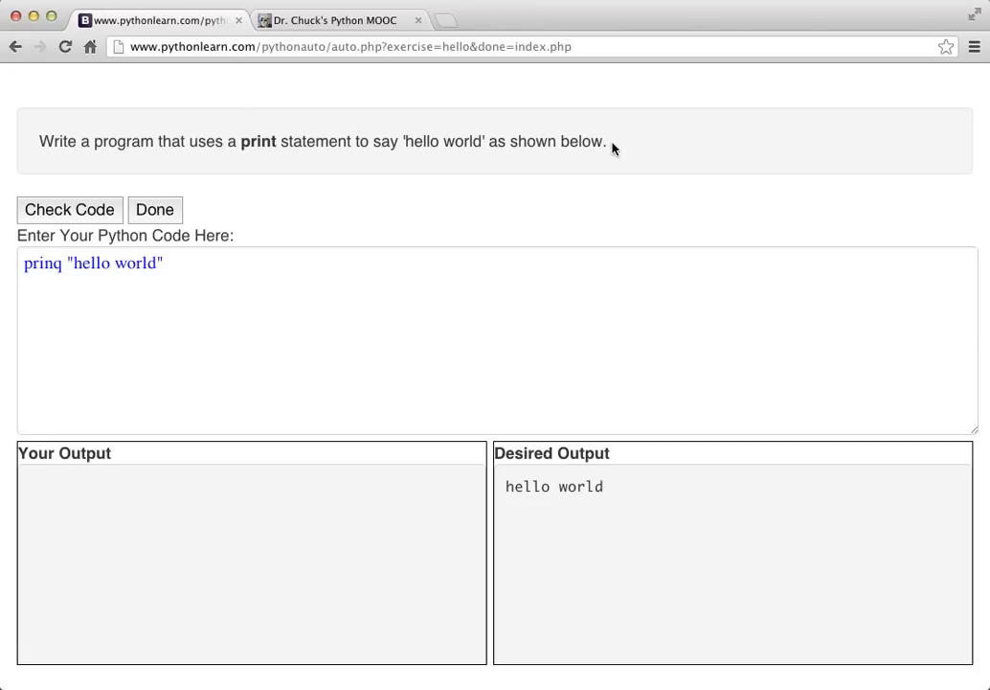
drag(521, 486, 603, 487)
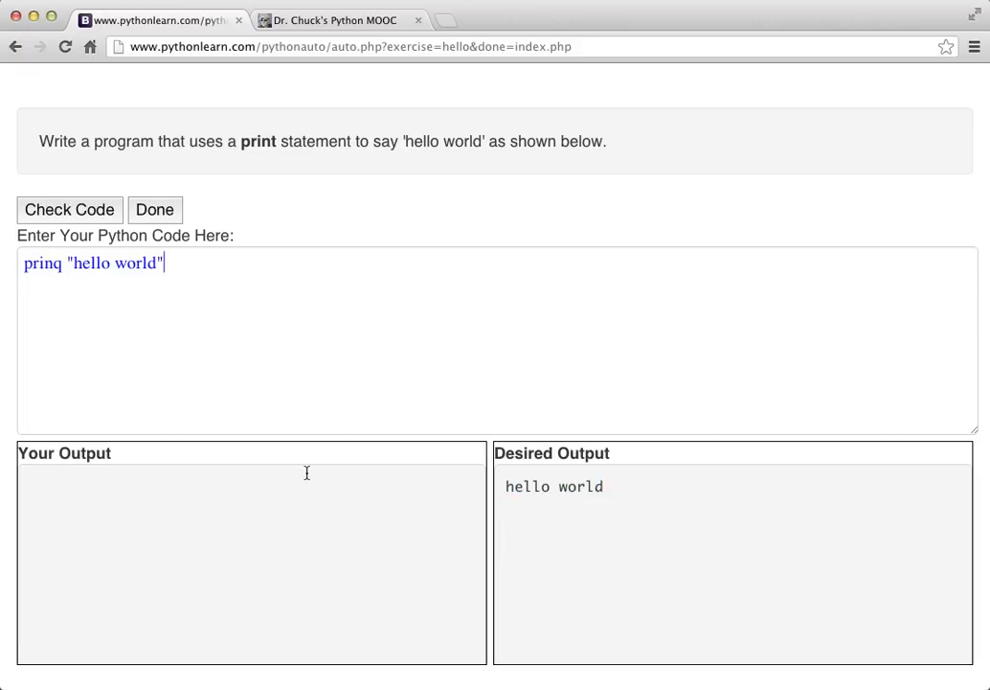
click(173, 362)
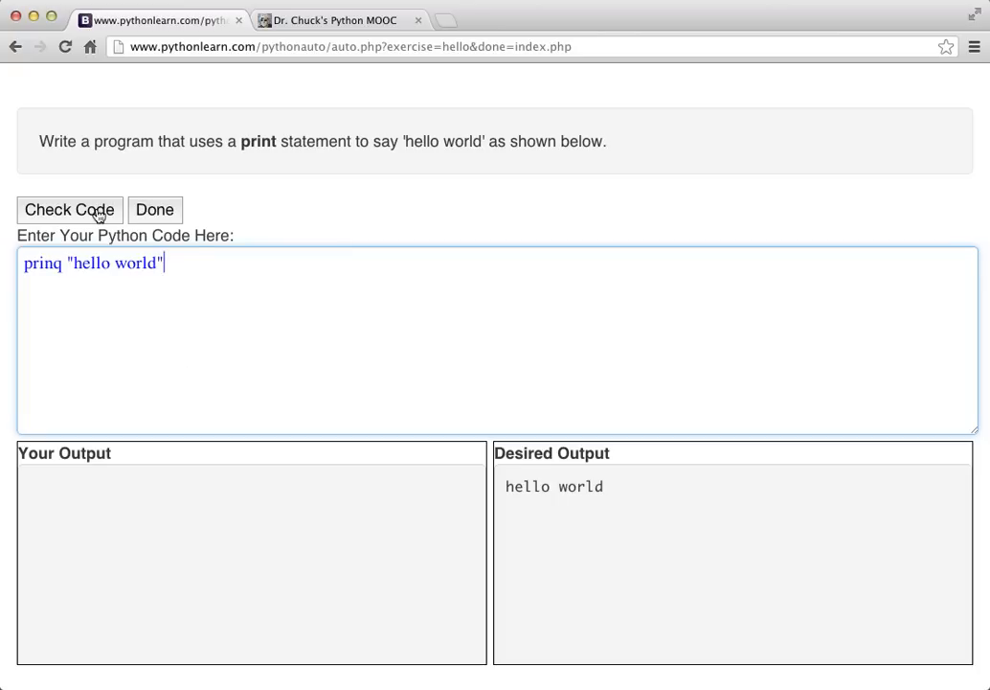
- Check the code, dismiss the ParseError, fix prinq to print and check again to output hello world
click(69, 209)
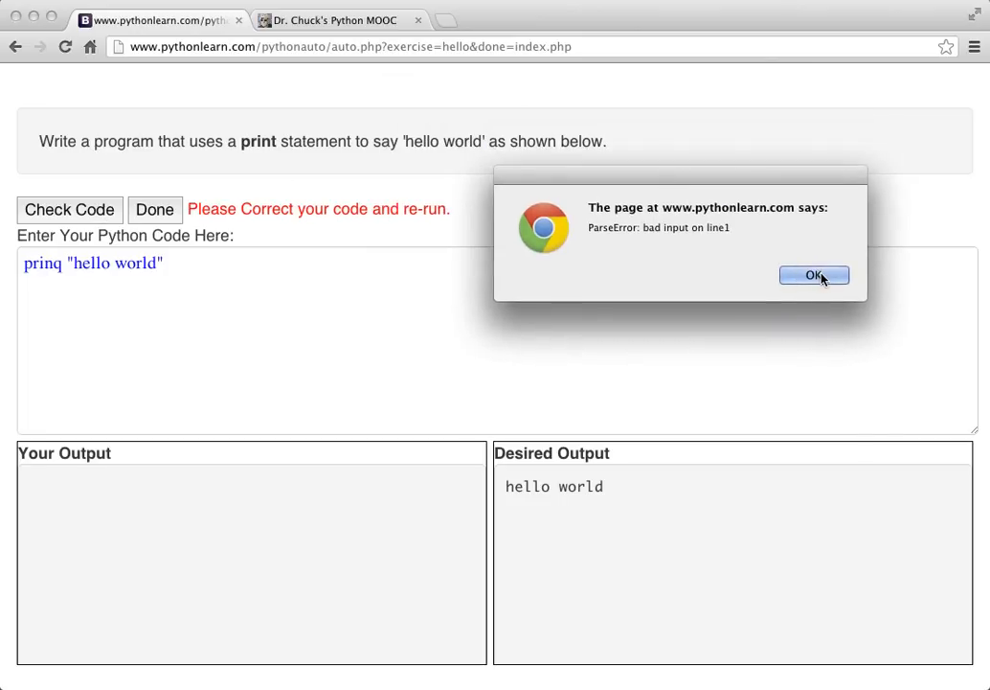
click(814, 275)
text(t)
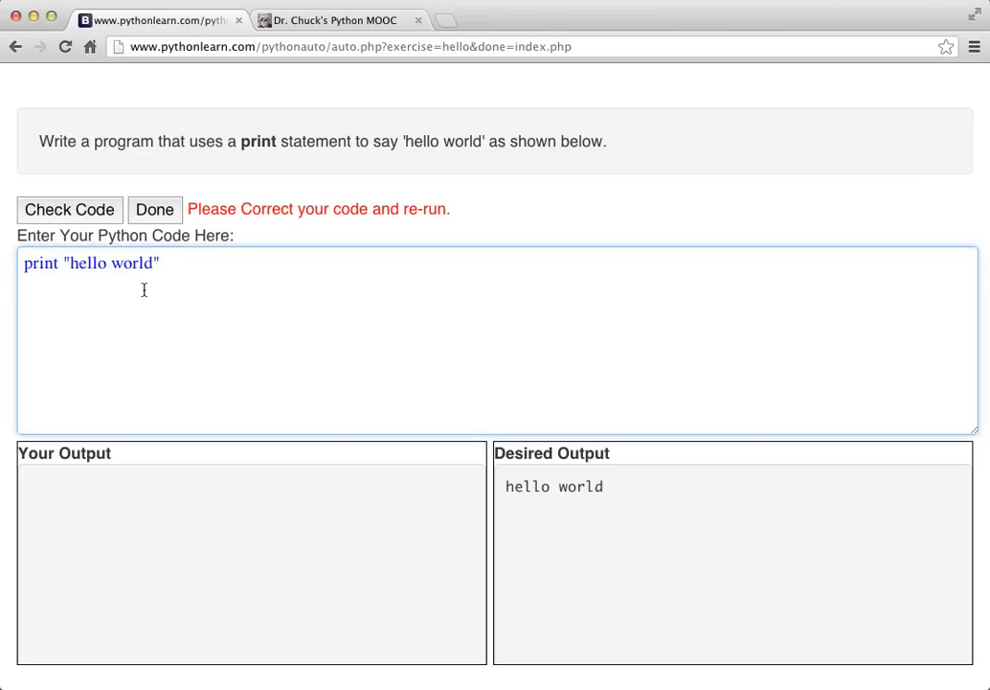
click(69, 209)
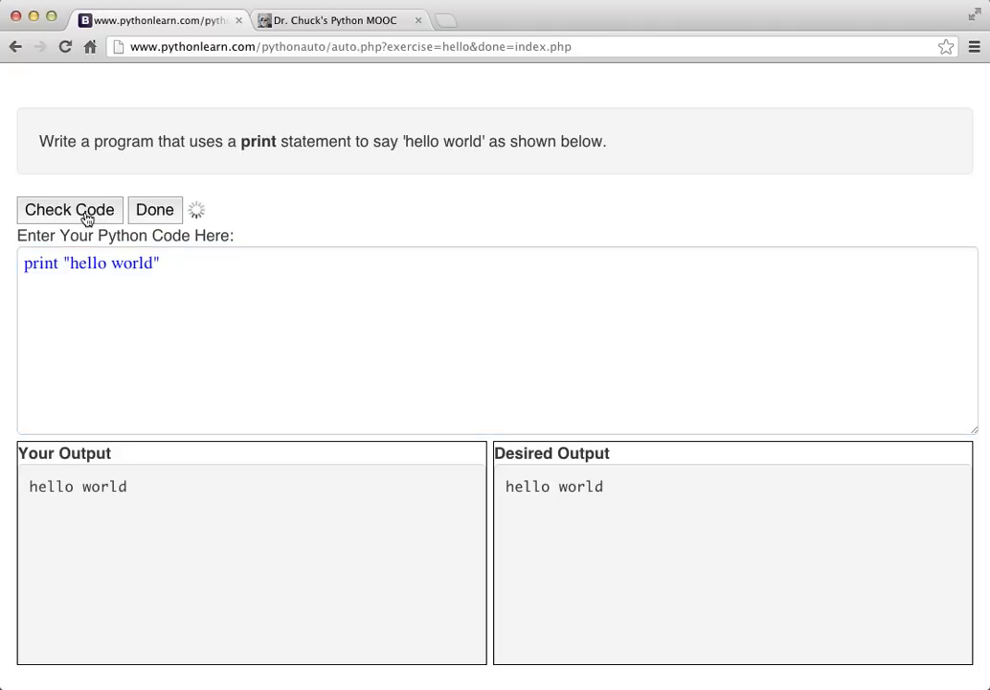
- Check with capitalised World causing a mismatch, revert to lowercase 'hello world' and pass the check
click(69, 209)
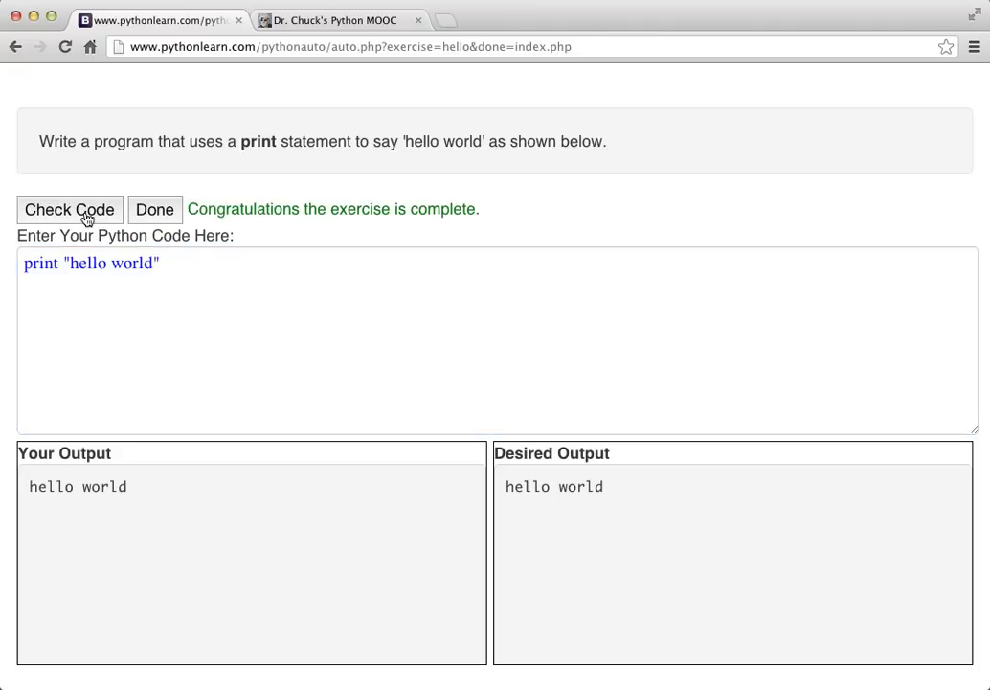
mouse_move(519, 517)
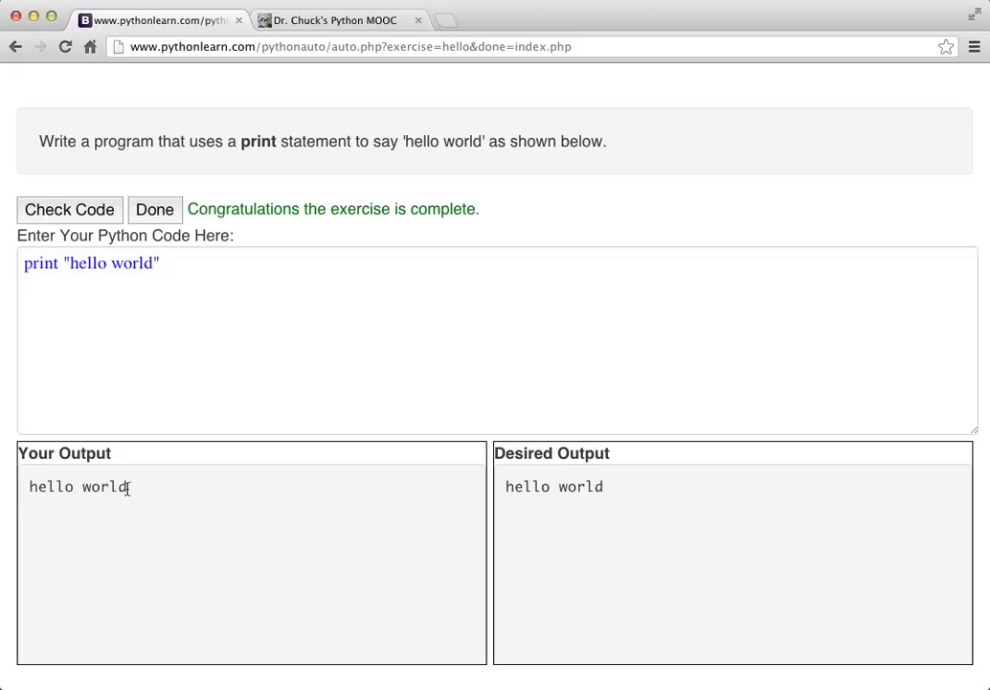
mouse_move(144, 280)
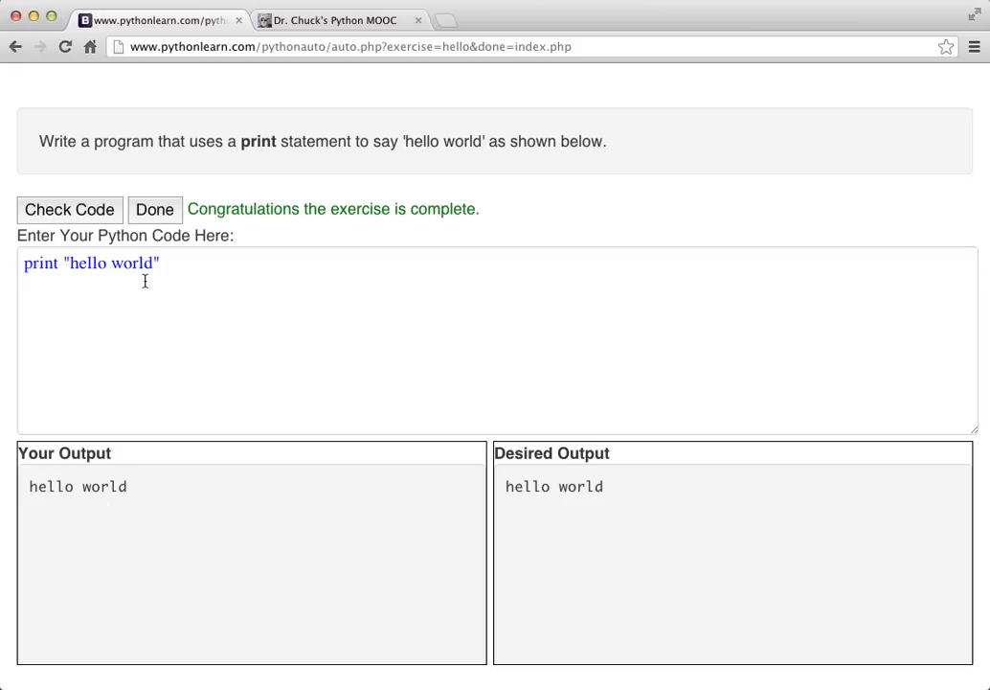
text(World)
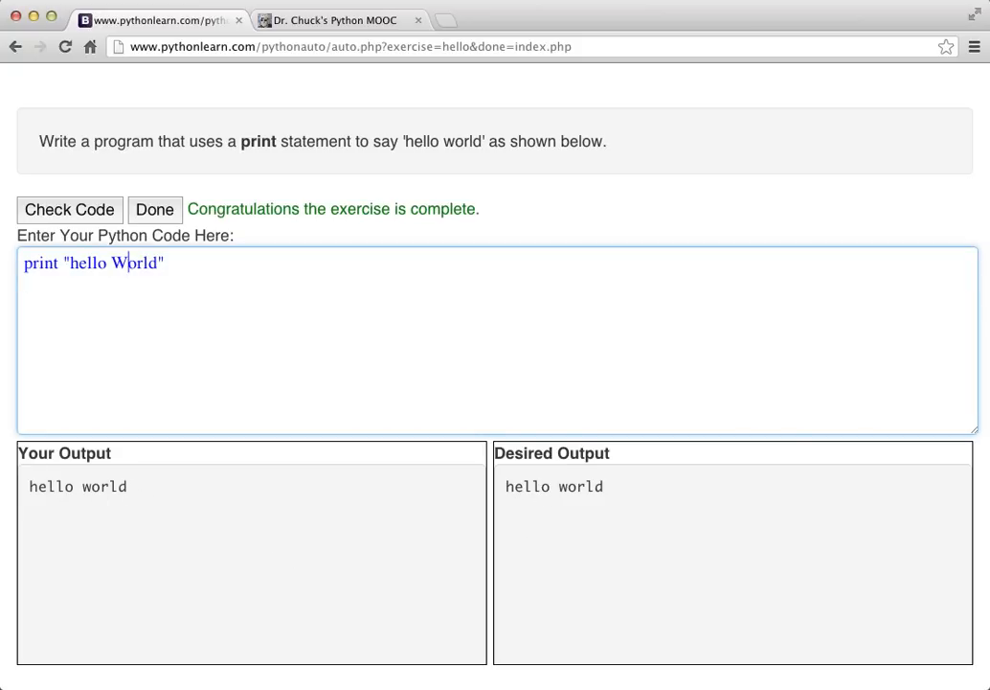
click(69, 209)
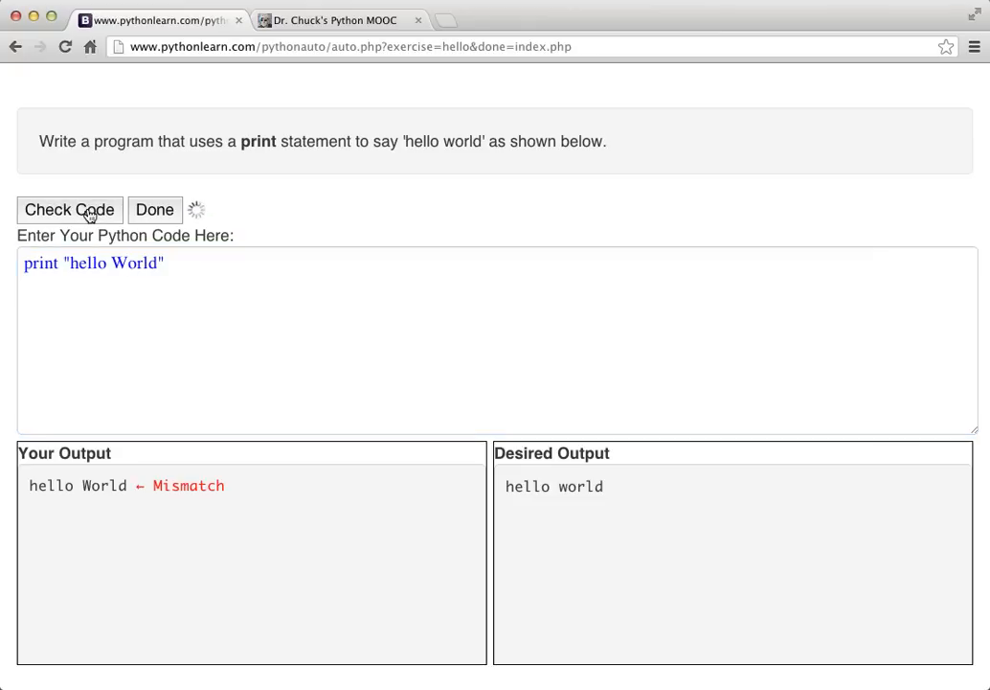
click(69, 209)
text(w)
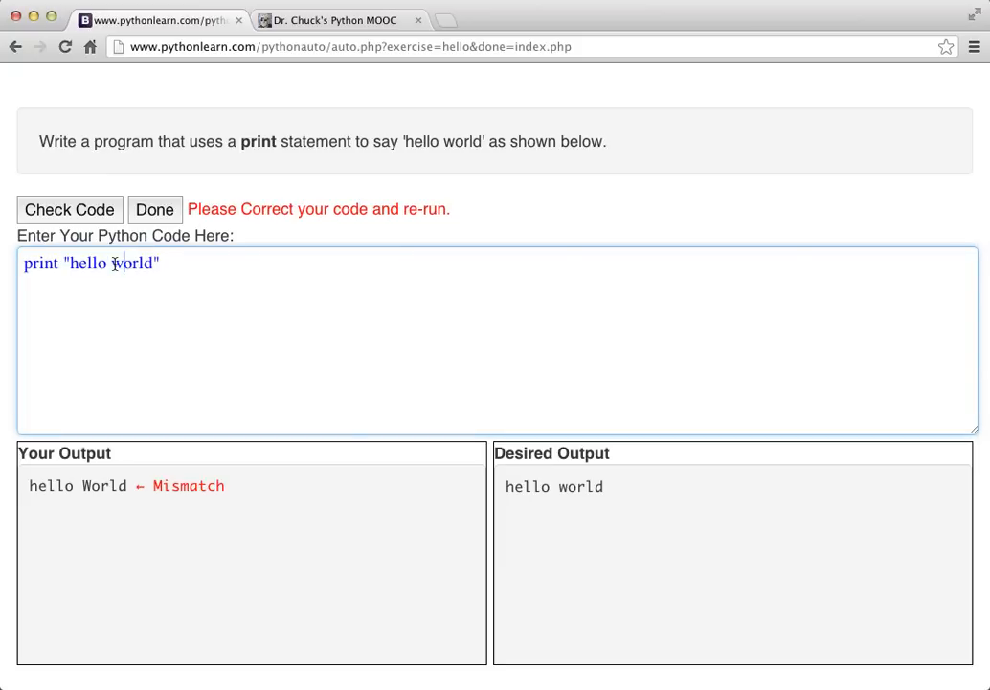
click(69, 208)
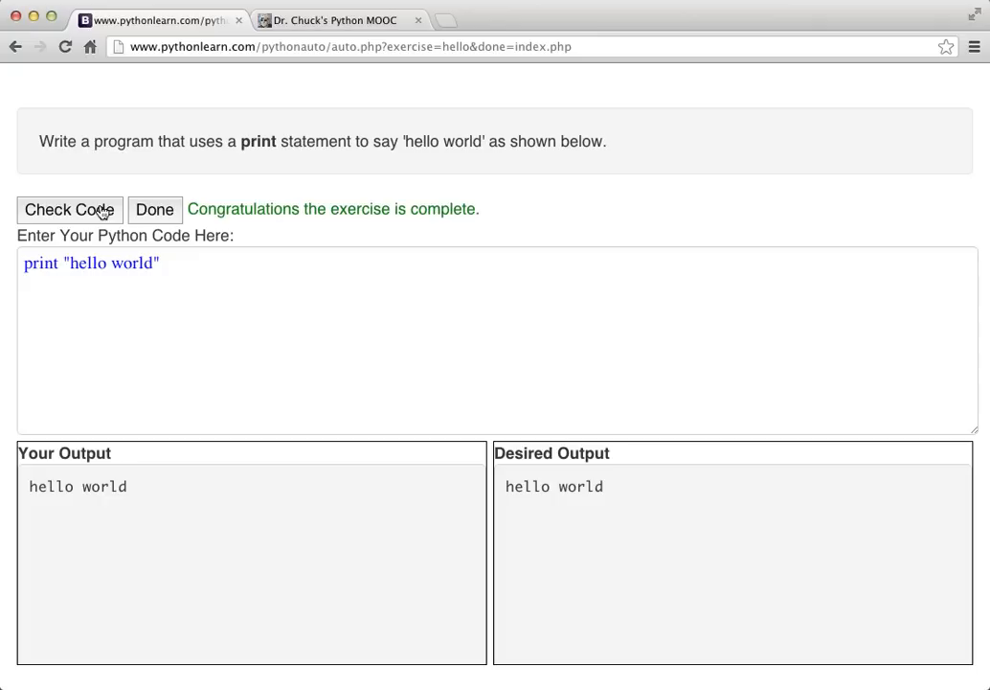
mouse_move(134, 215)
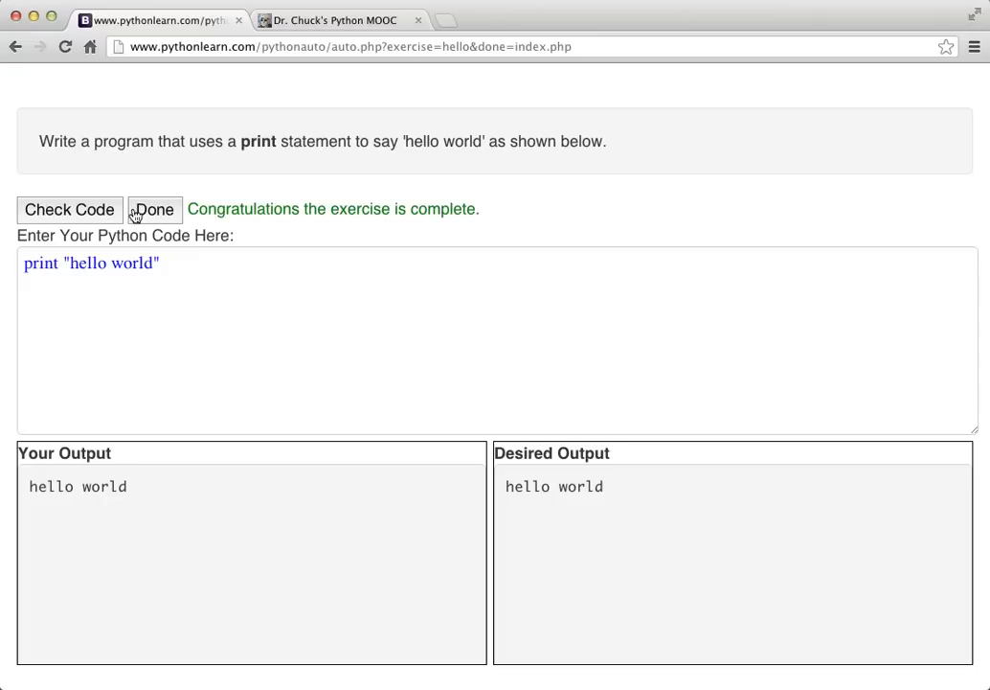
mouse_move(157, 213)
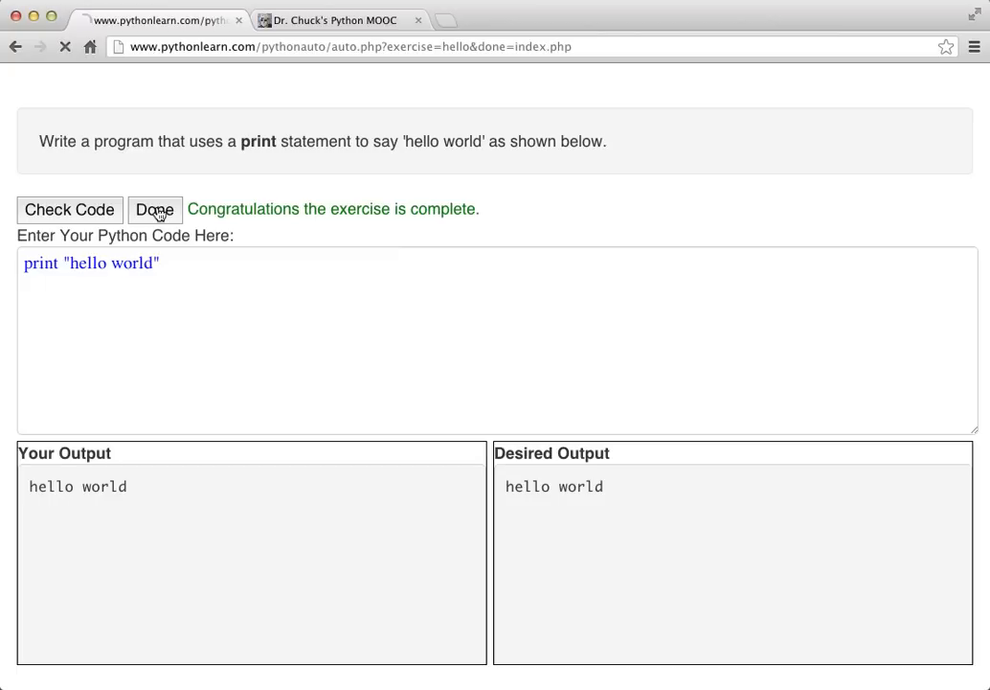
- Finish Hello World, then grade 'Counting the lines in a file' on mbox-short.txt (1910 Lines) and return to the list
click(153, 209)
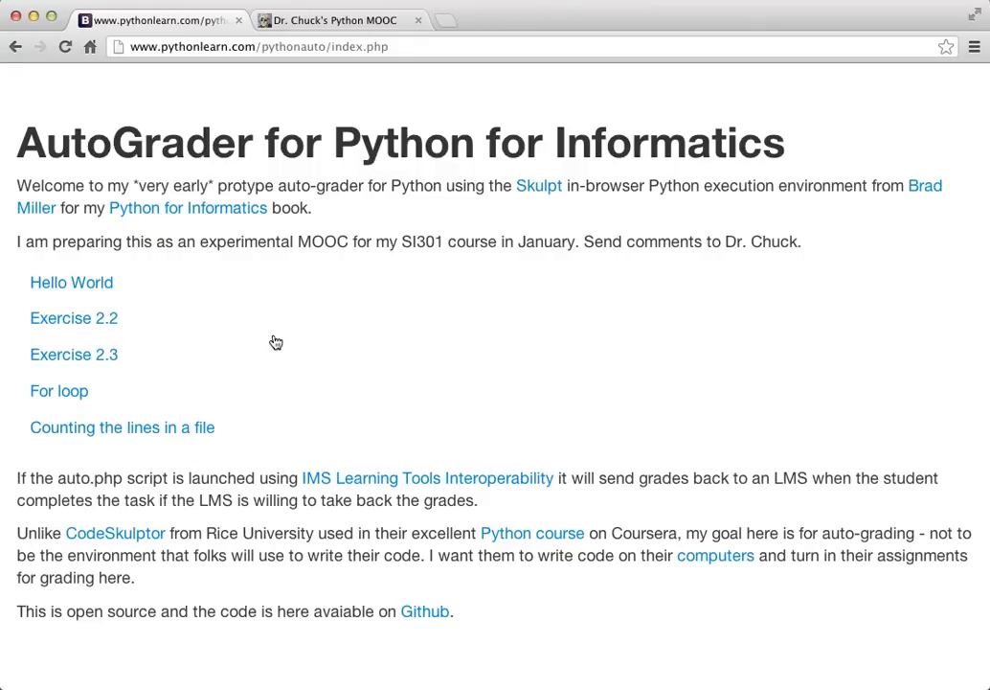
mouse_move(59, 391)
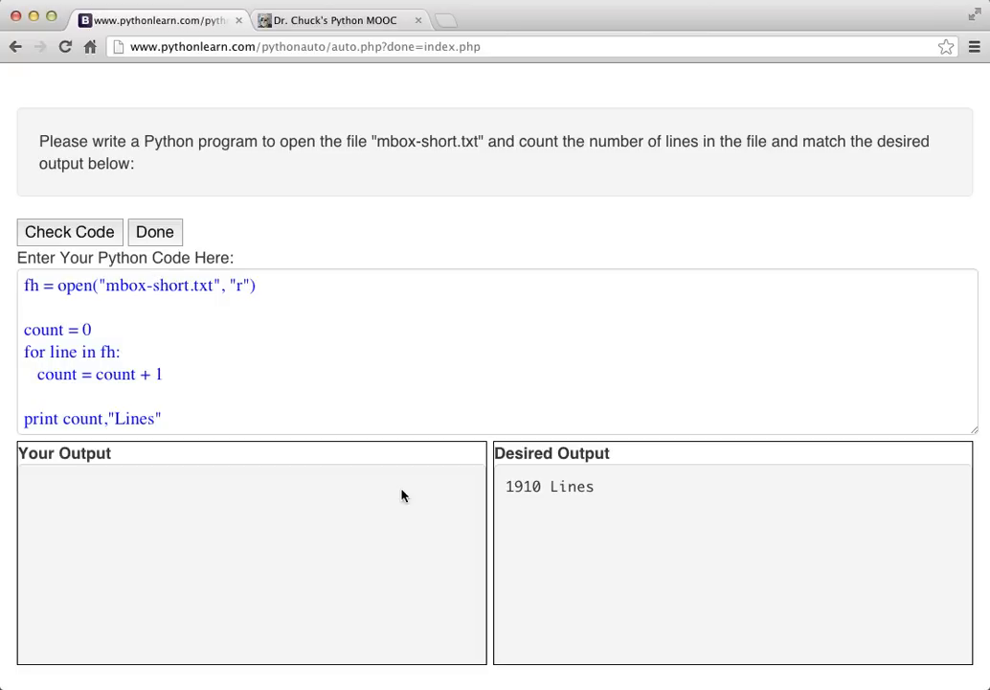
mouse_move(570, 487)
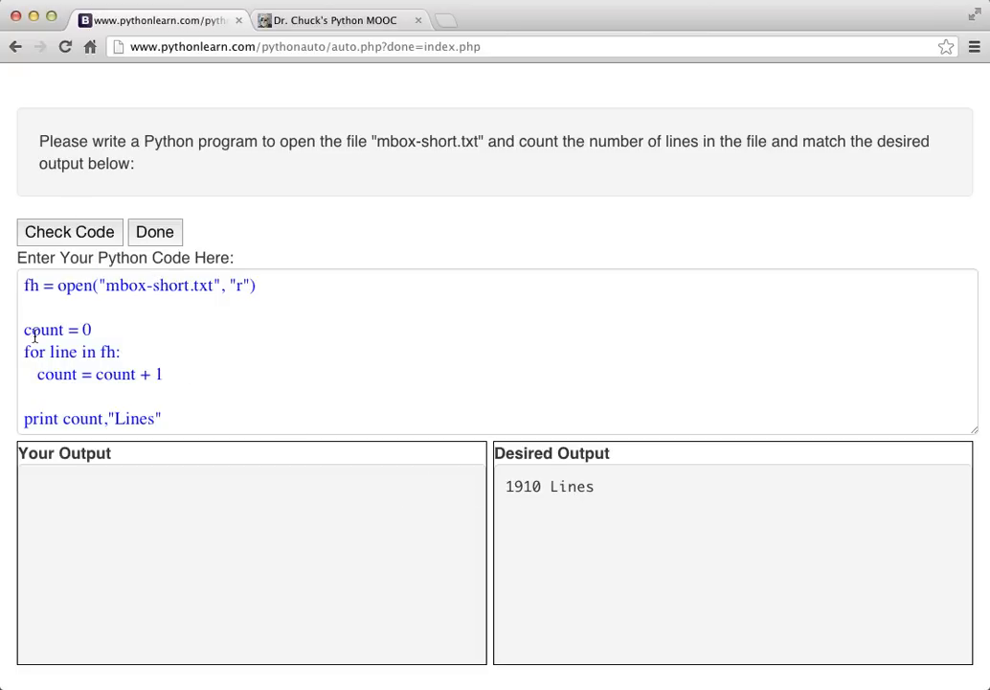
mouse_move(96, 272)
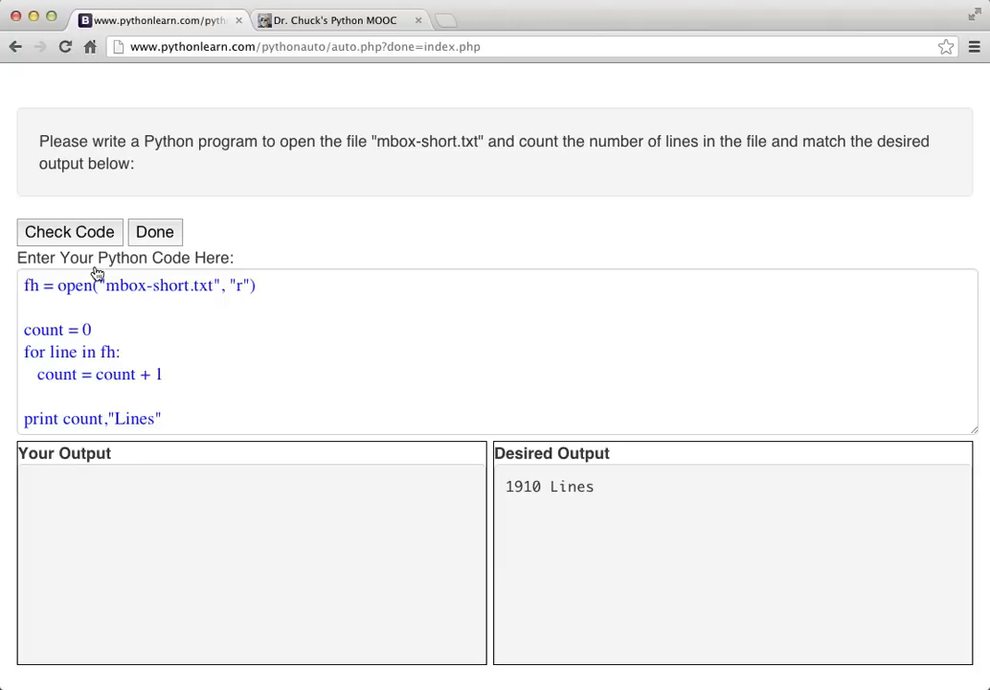
click(69, 231)
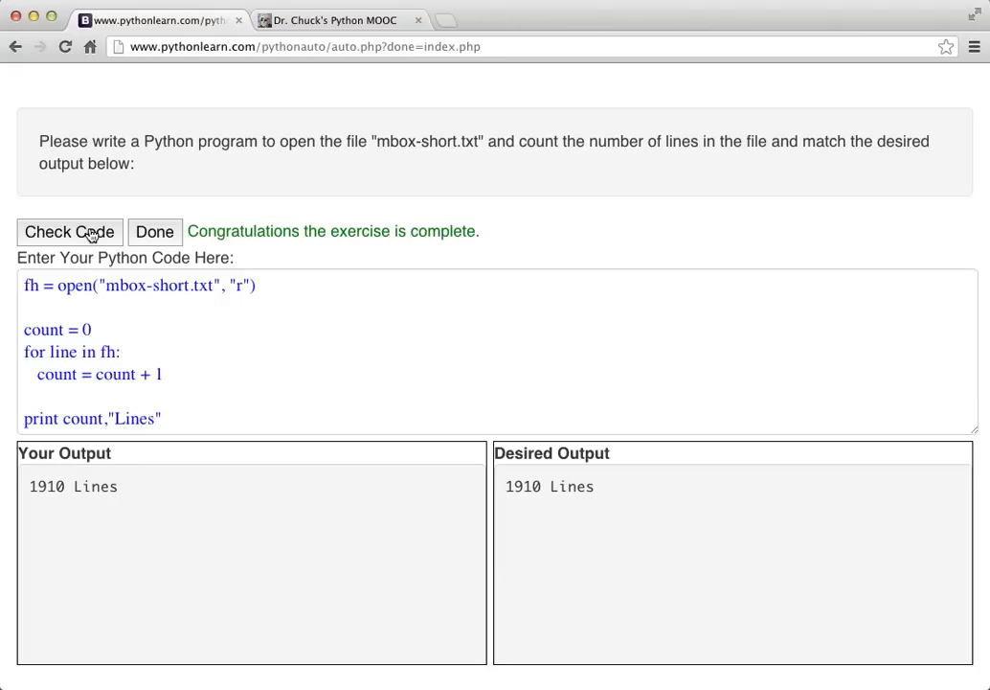
click(153, 232)
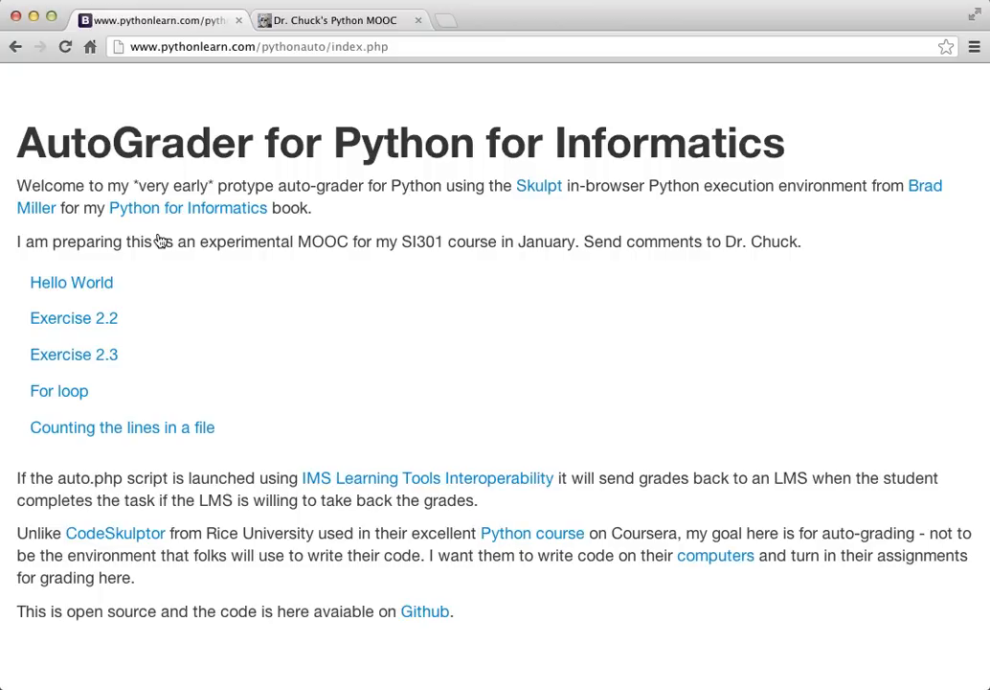
mouse_move(220, 322)
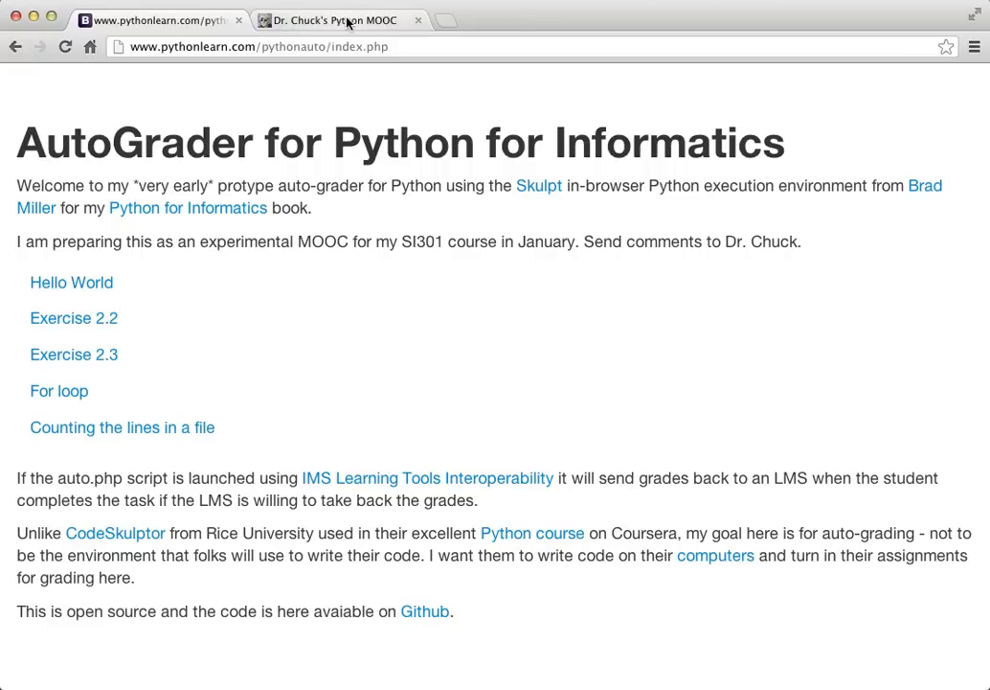
- Switch to Dr. Chuck Online and launch the Python Playground course in Moodle, showing Chapter 1 activities
click(335, 19)
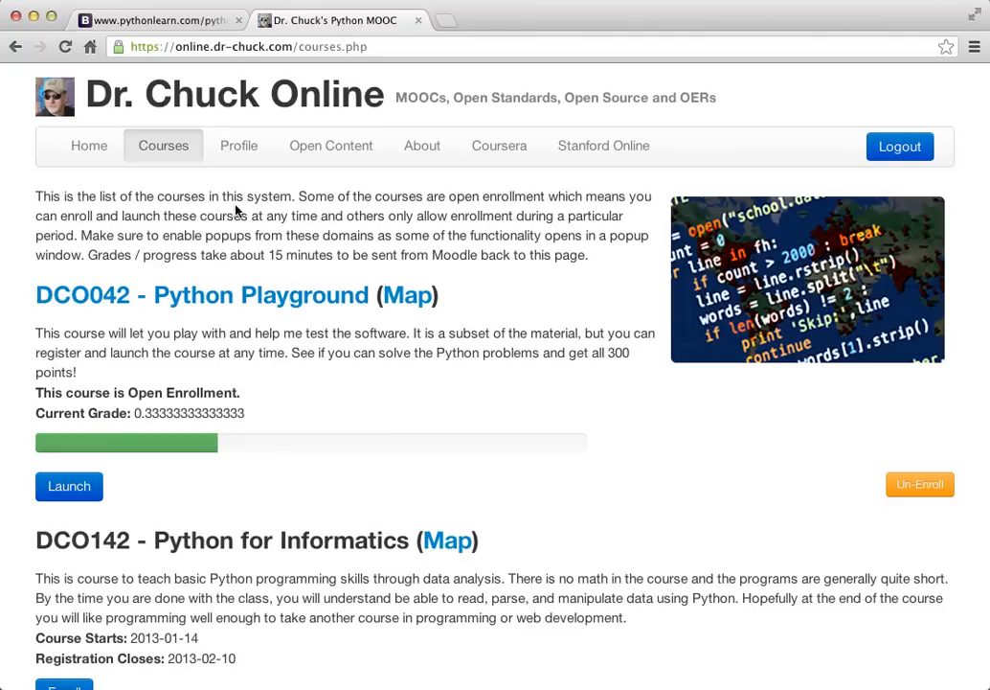
mouse_move(253, 234)
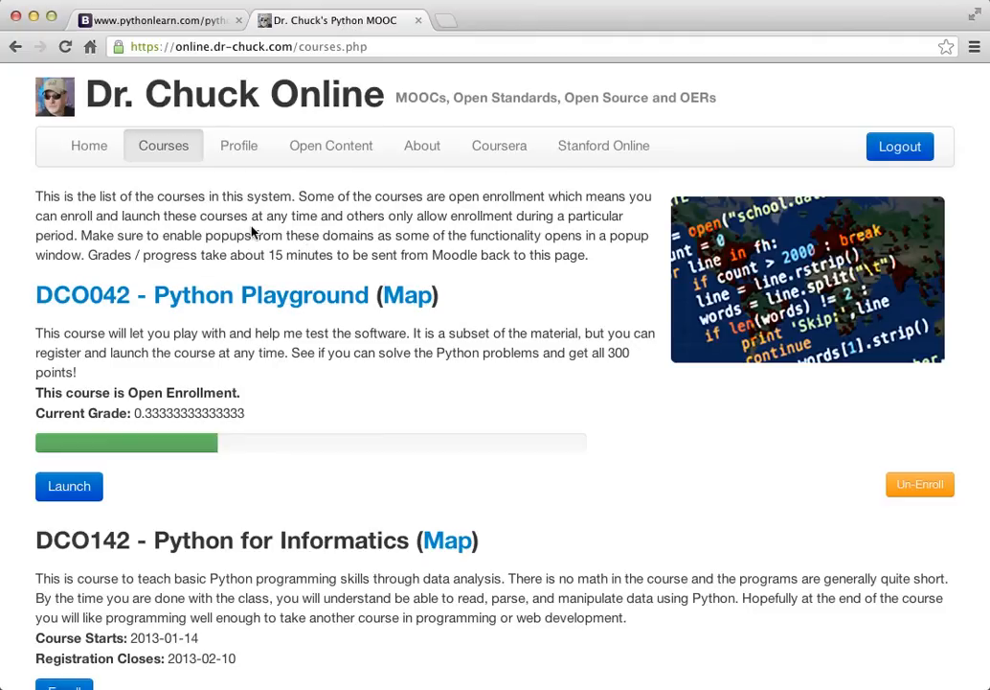
click(69, 487)
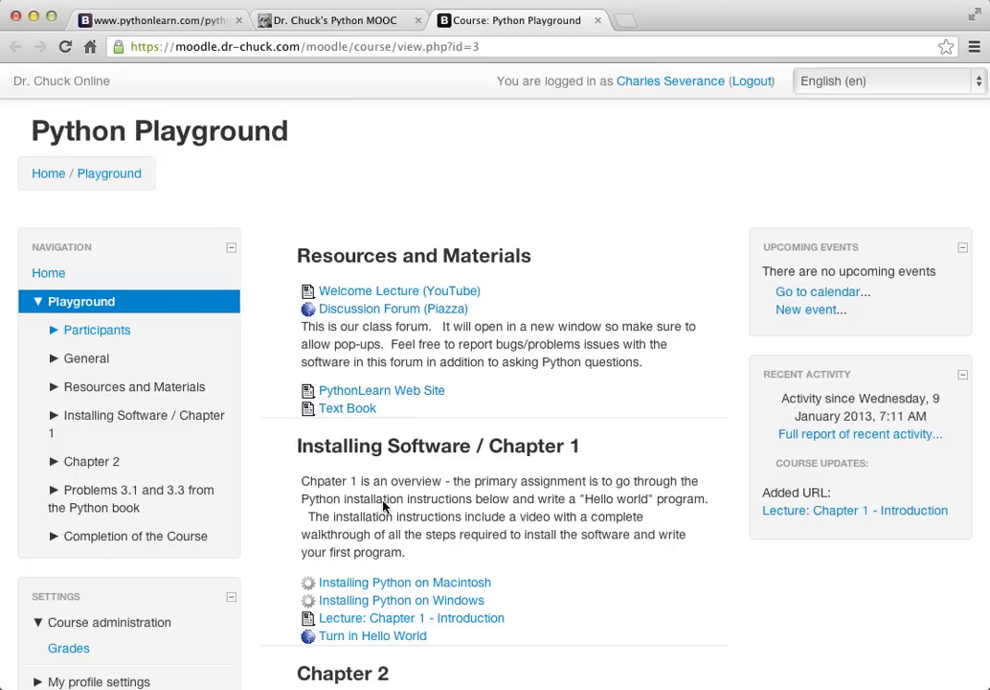
scroll(down, 3)
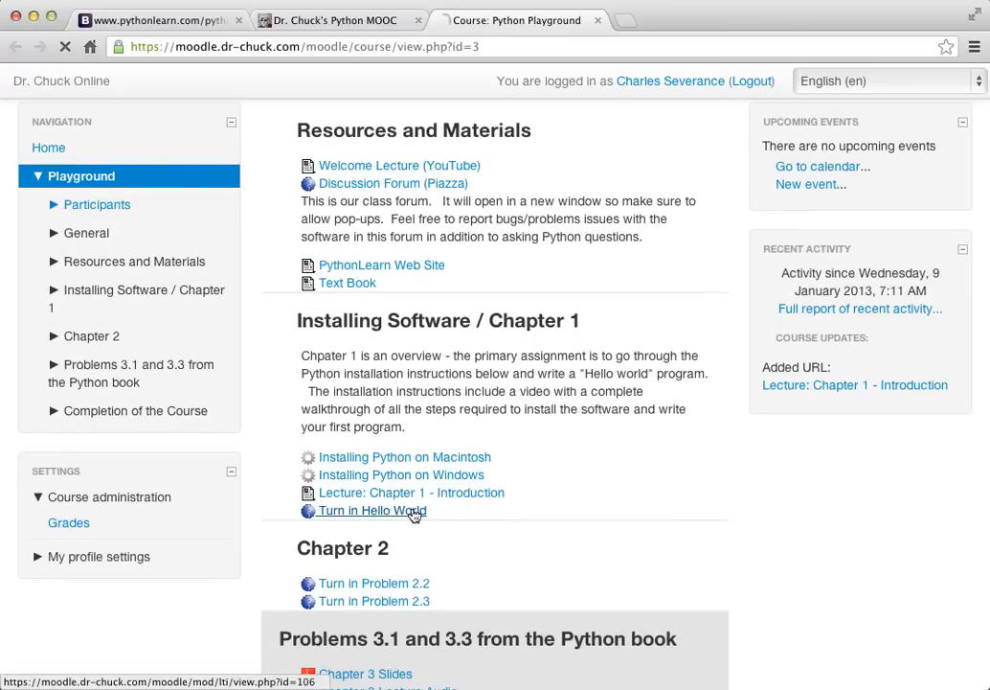
- In Turn in Hello World, fix prinq to print so the check passes, then submit the grade (Grade Updated)
click(372, 509)
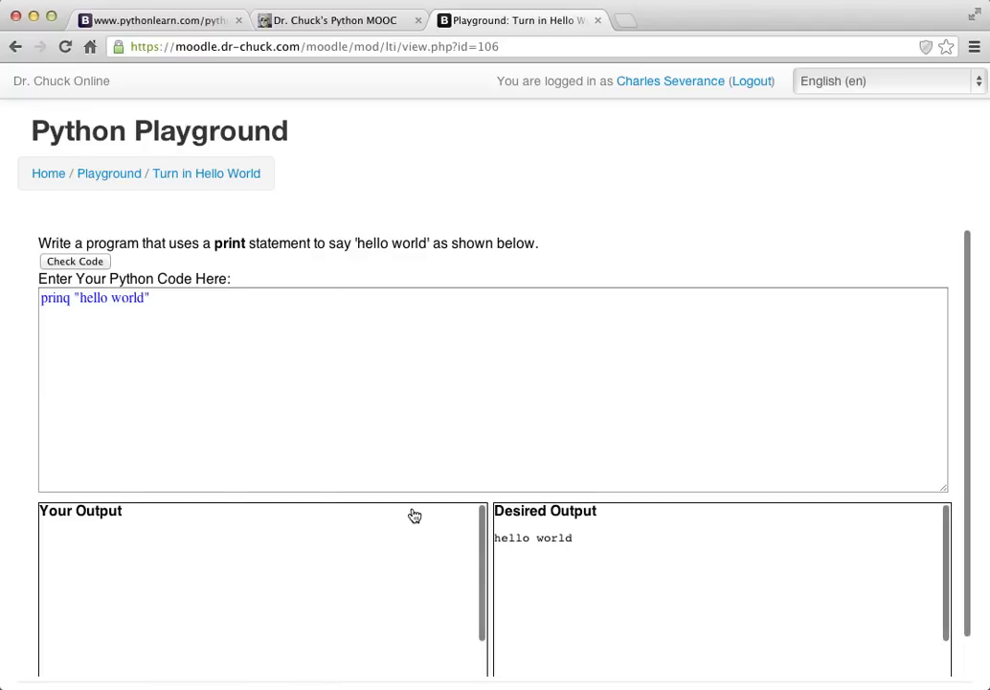
scroll(down, 3)
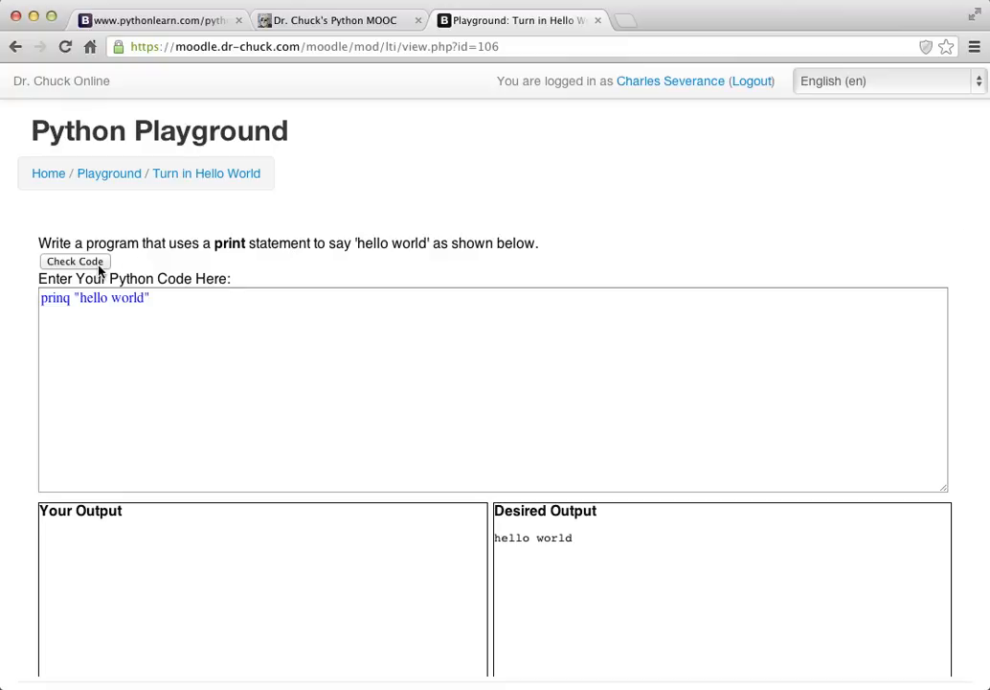
click(75, 260)
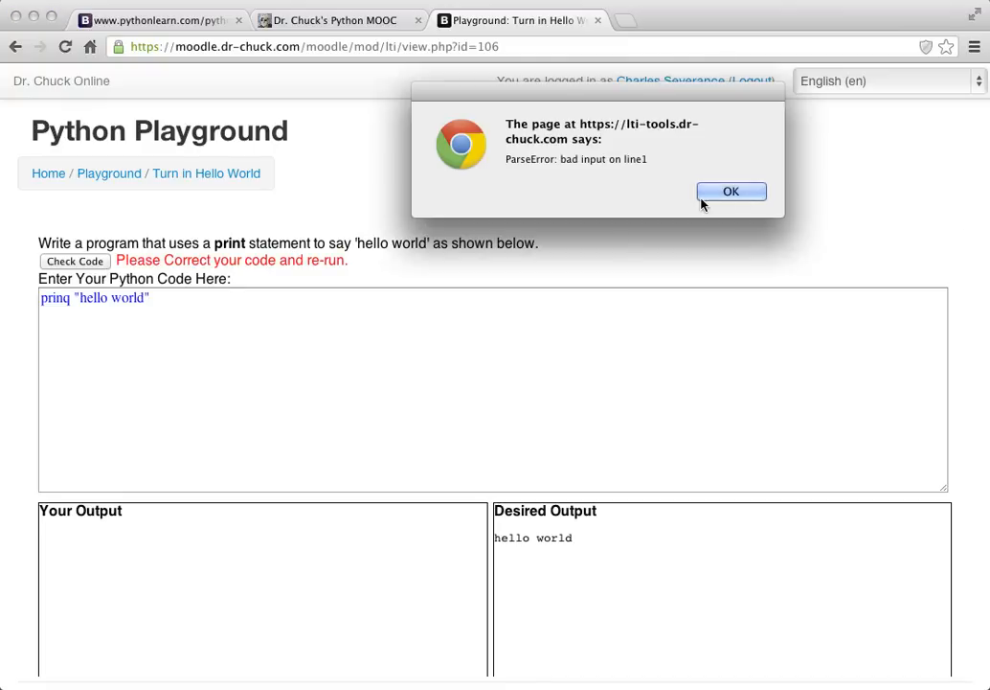
click(732, 192)
text(t)
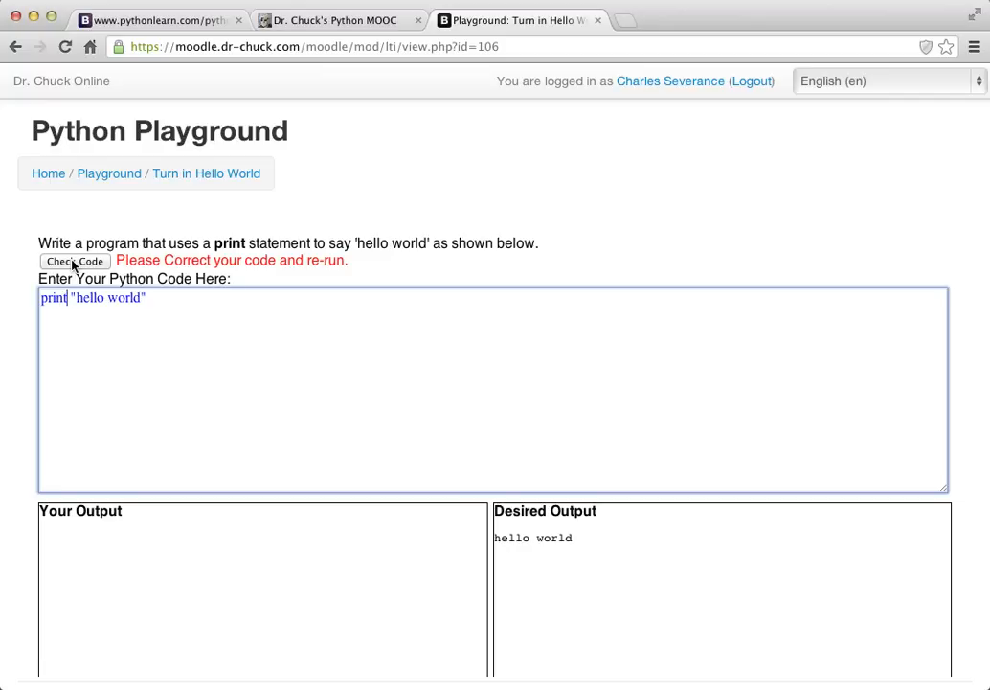
click(74, 261)
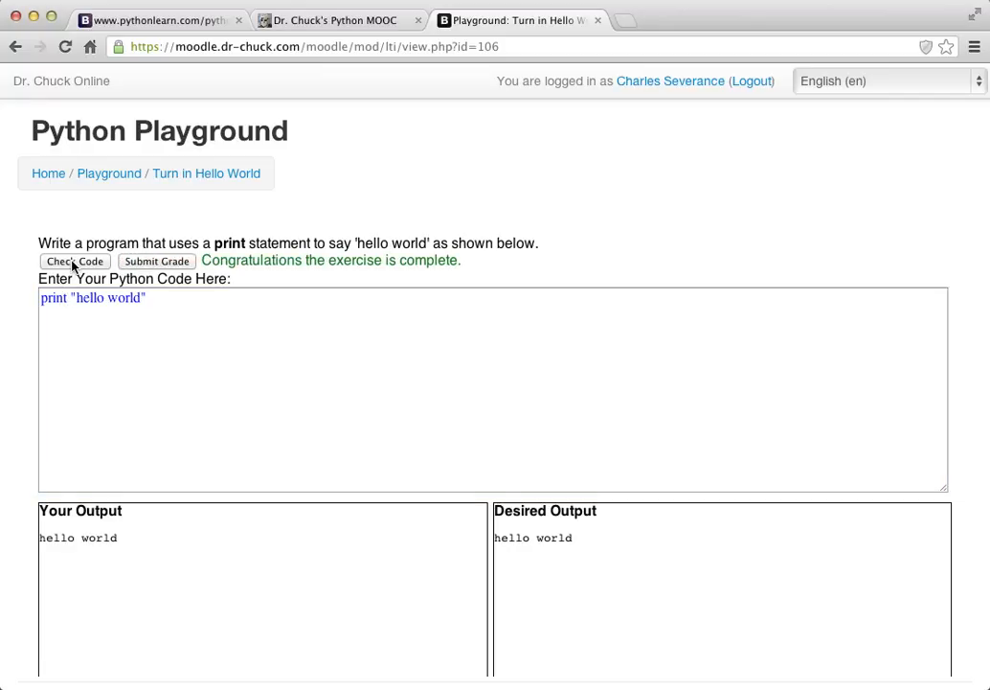
mouse_move(130, 266)
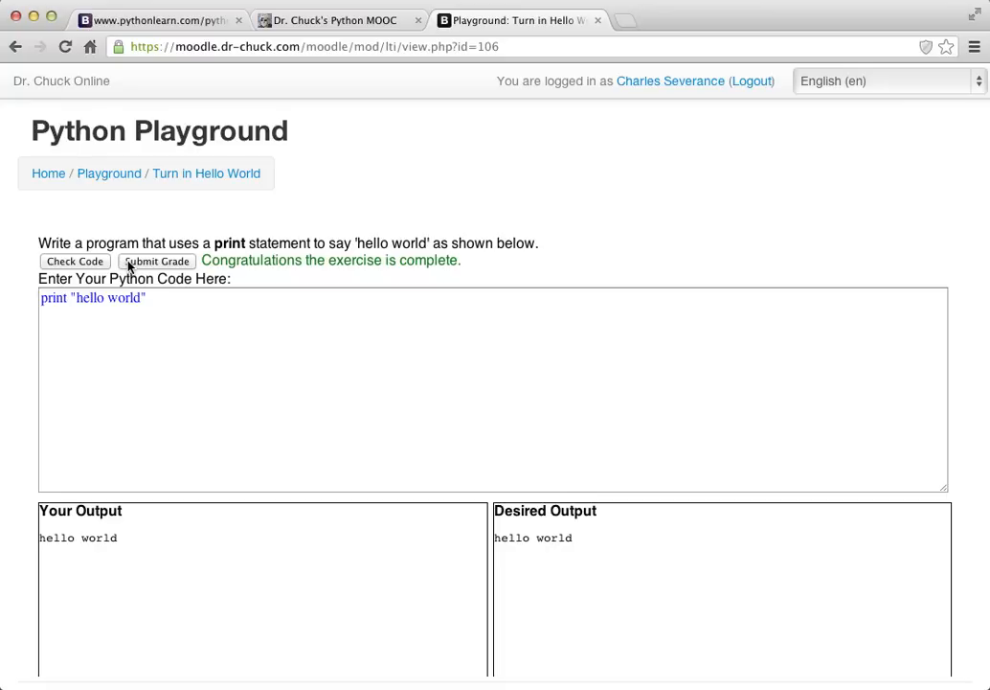
mouse_move(192, 215)
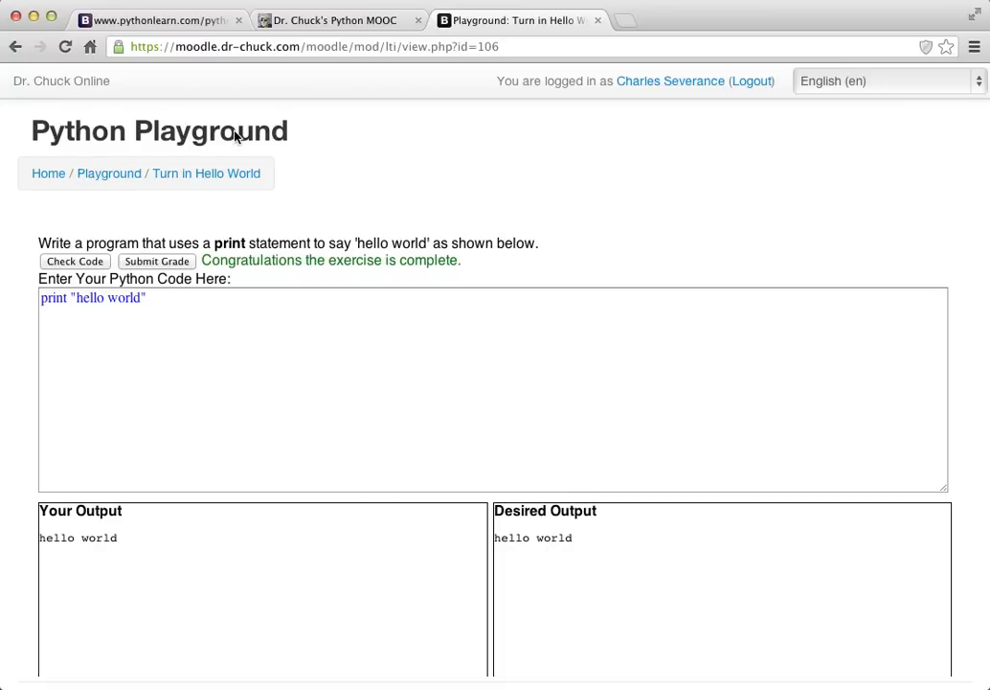
mouse_move(182, 262)
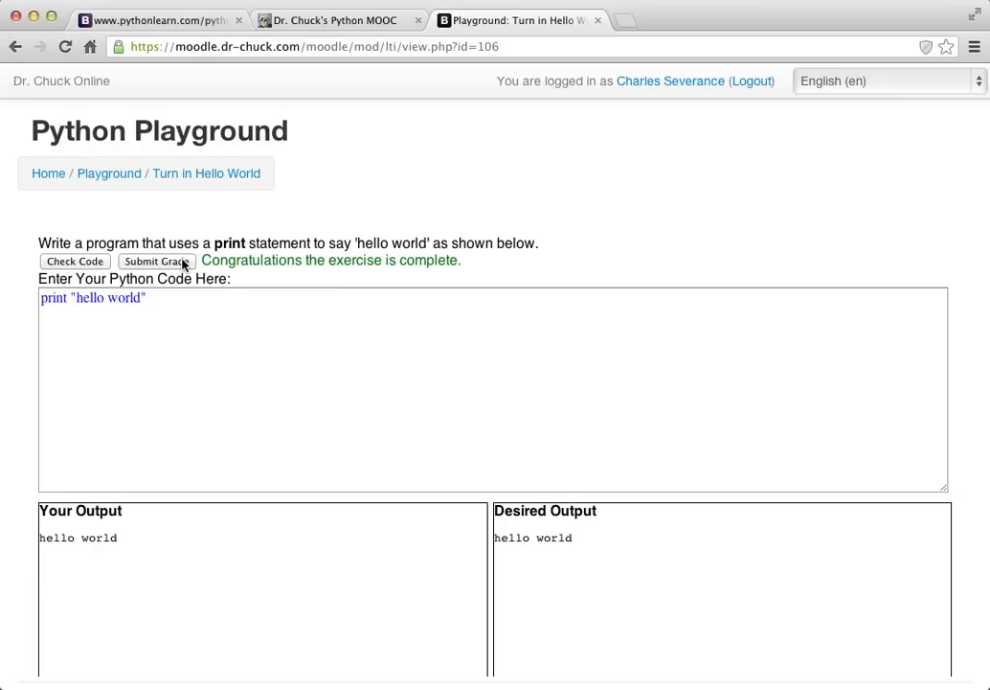
click(157, 260)
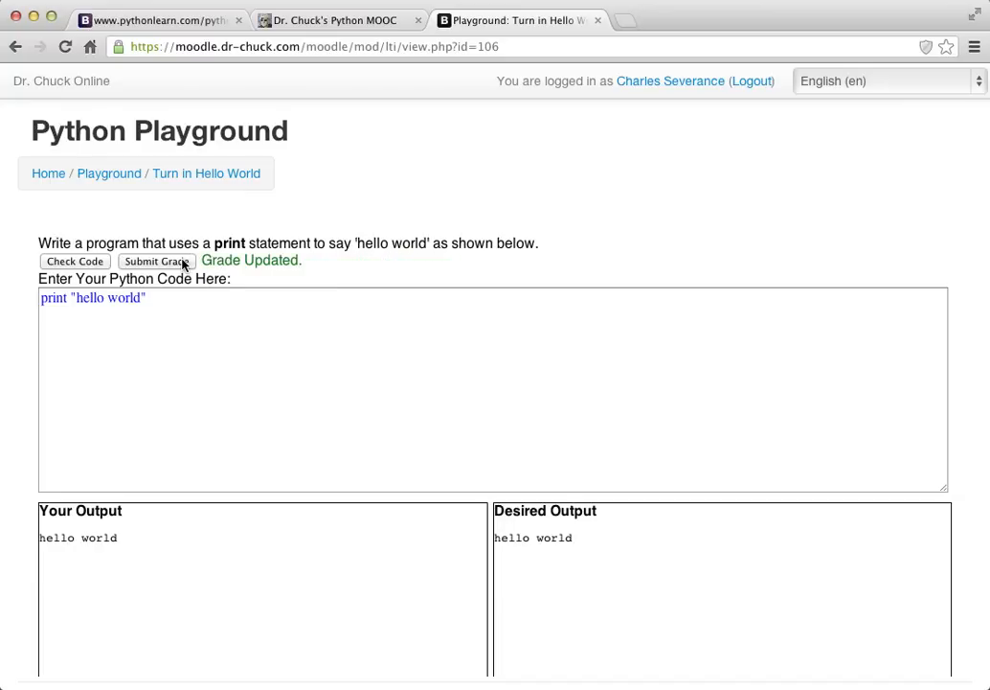
mouse_move(108, 172)
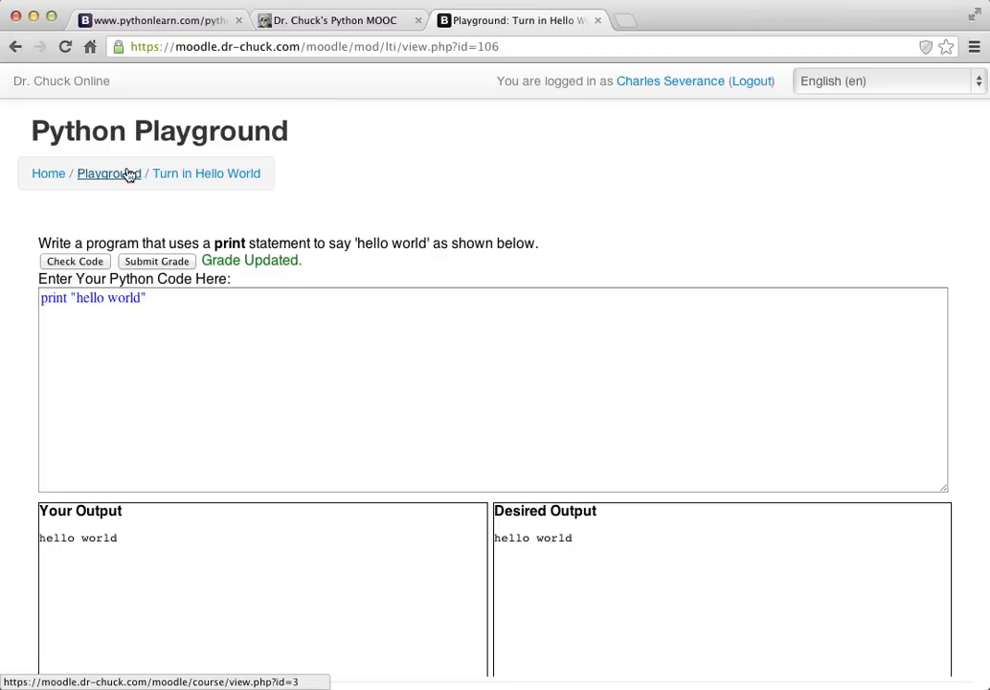
mouse_move(108, 172)
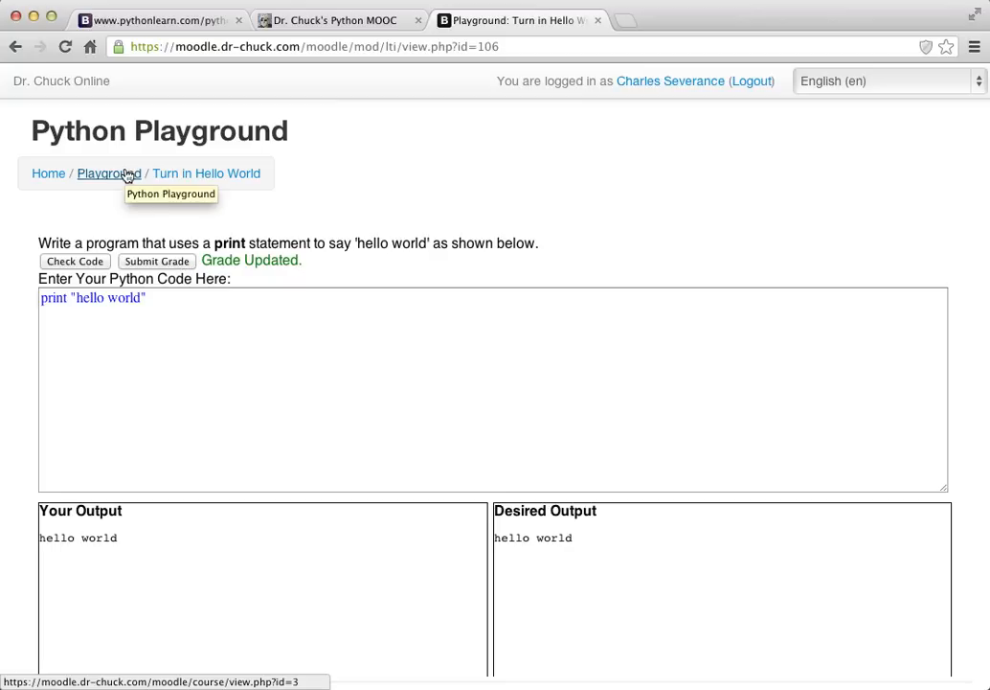
- View the course grades report showing Turn in Hello World at 100.00, then return to the Chapter 2 section
click(107, 172)
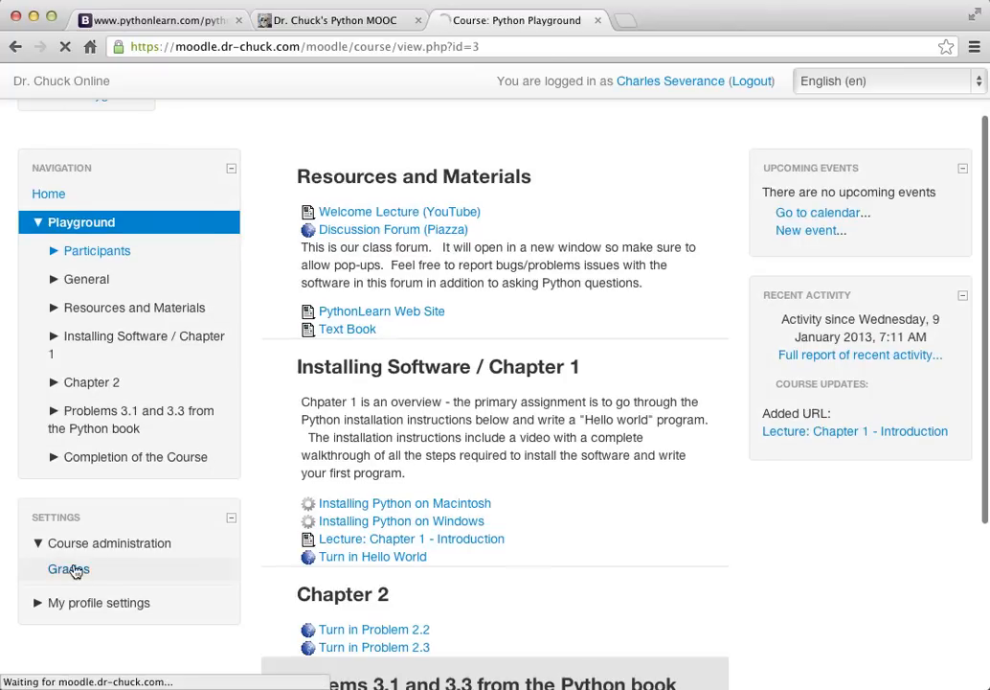
click(69, 569)
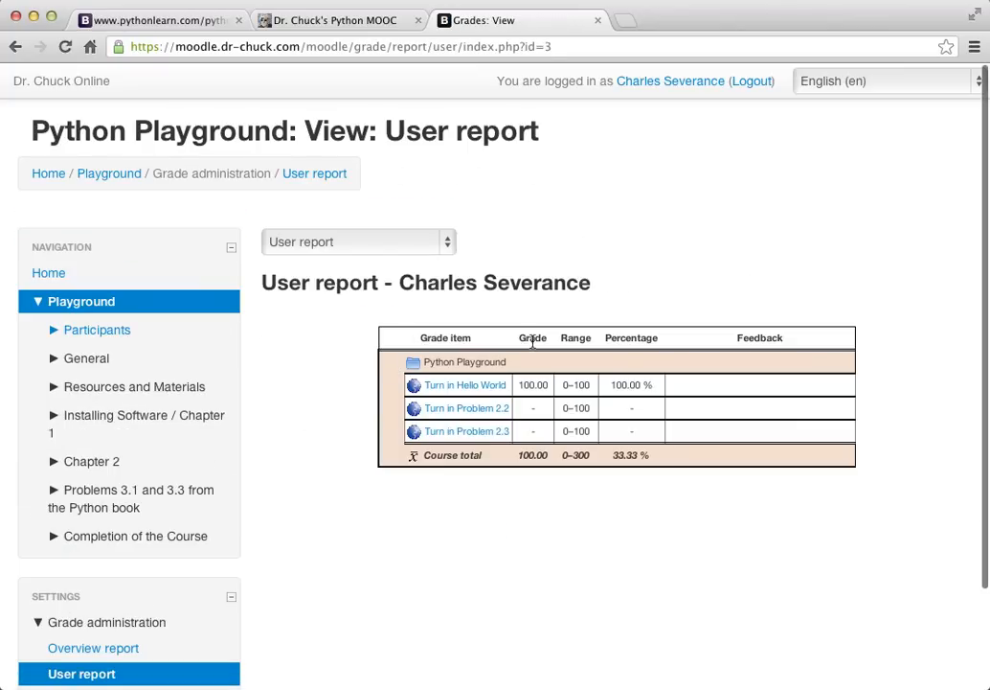
mouse_move(468, 408)
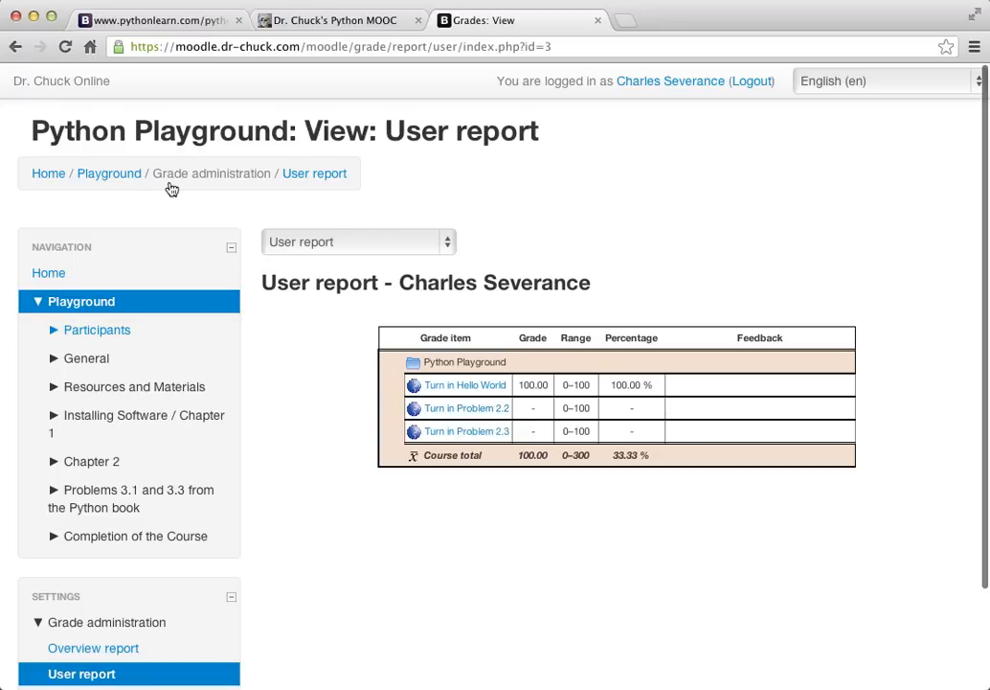
click(107, 173)
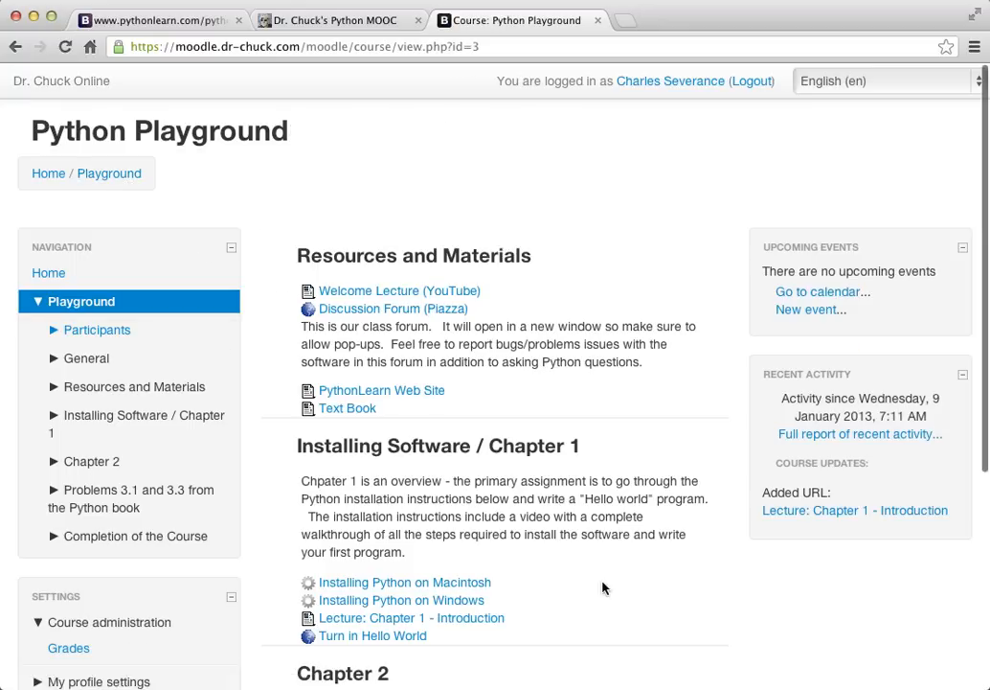
scroll(down, 3)
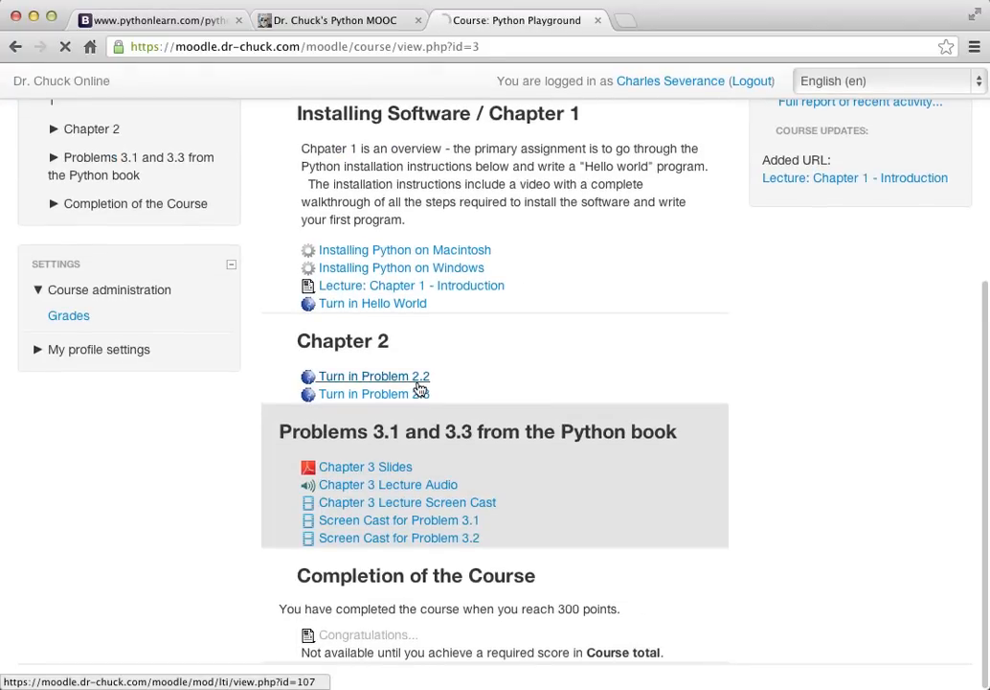
- Open Turn in Problem 2.2 and add print "hello world" after the raw_input line
click(371, 375)
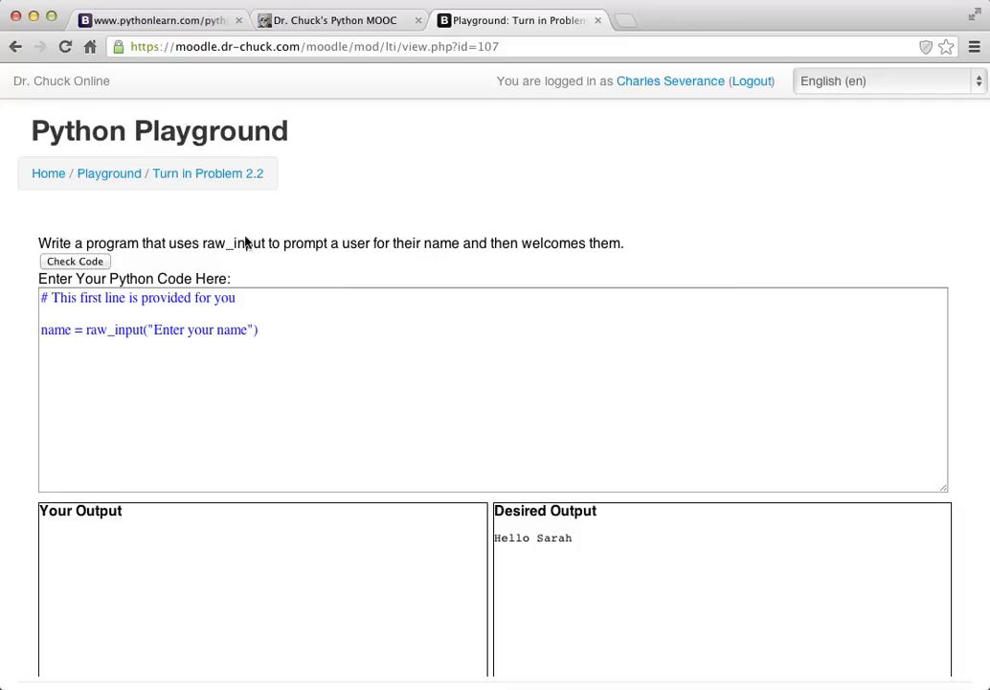
mouse_move(540, 247)
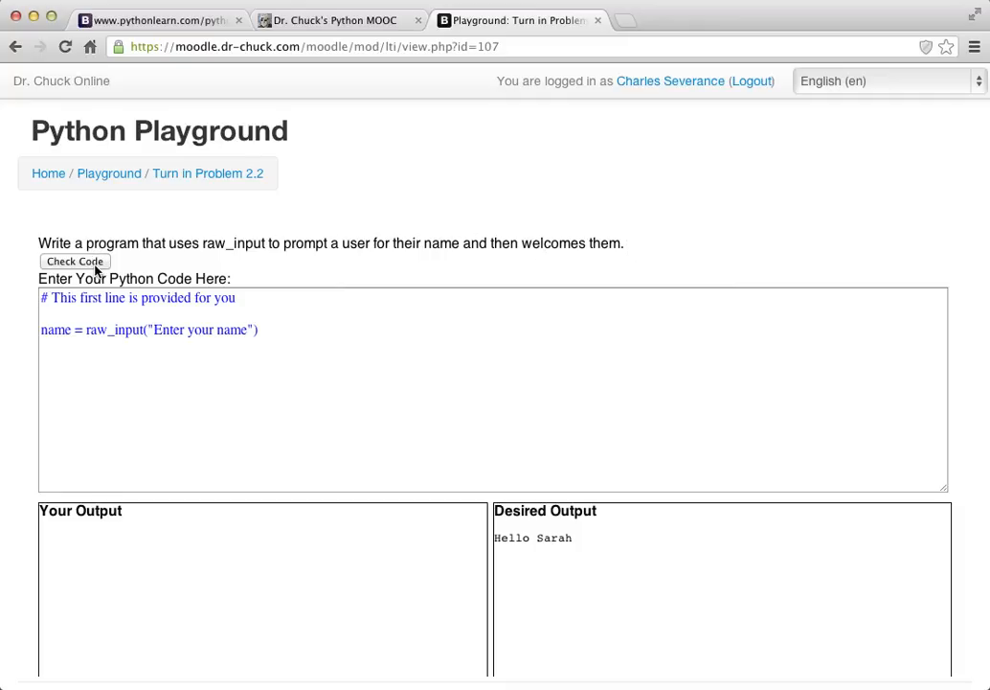
click(258, 330)
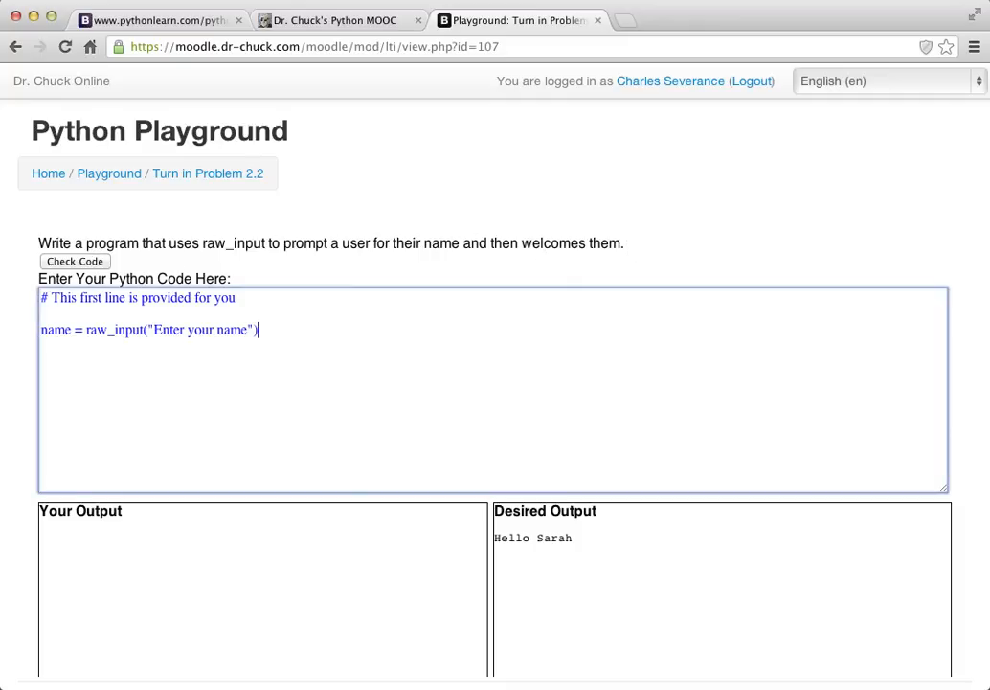
text(print "h)
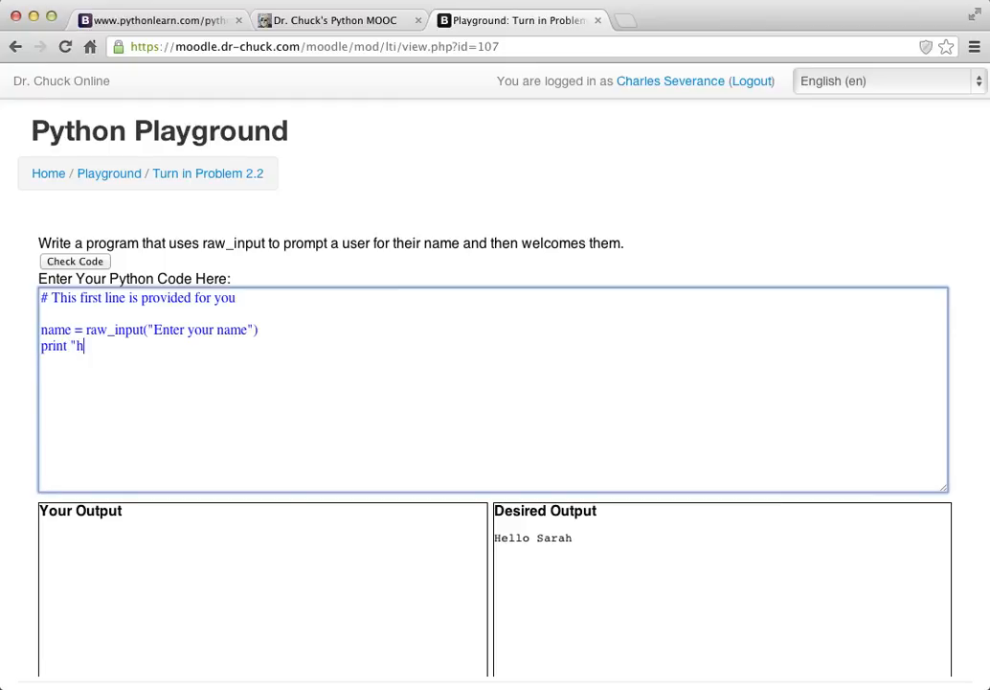
text(ello world")
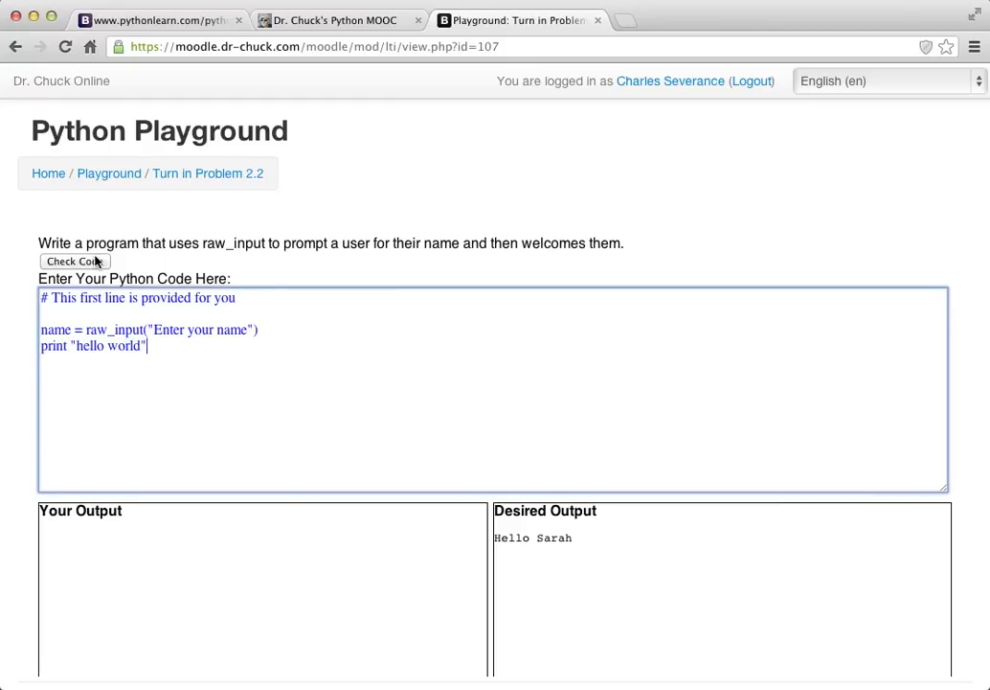
- Check the code entering the name Sarah, getting hello world flagged as a Mismatch against Hello Sarah
click(75, 261)
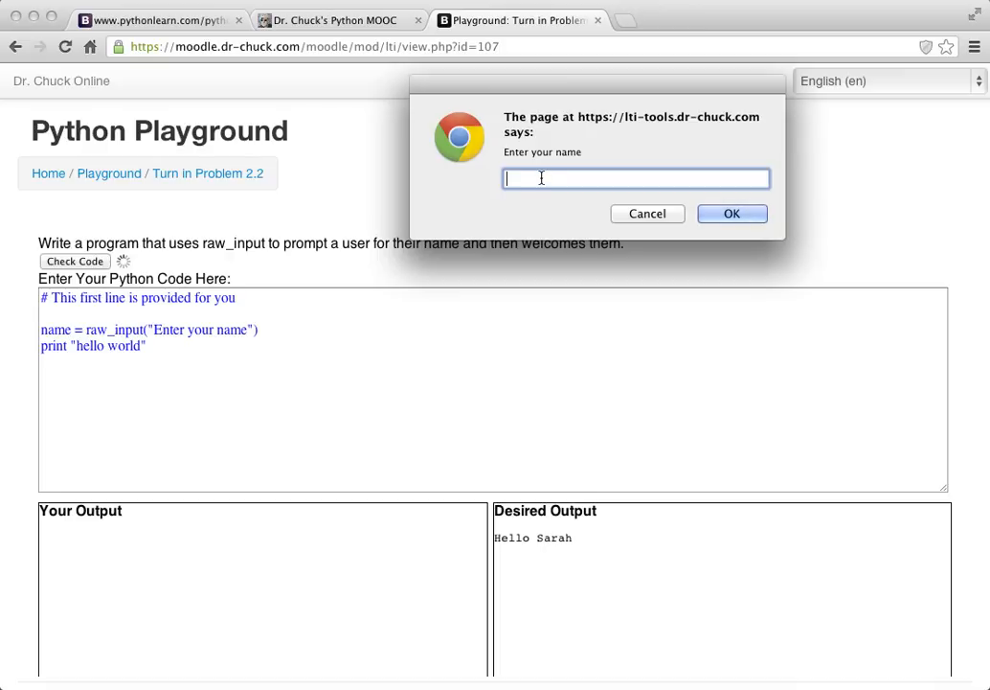
text(Sara)
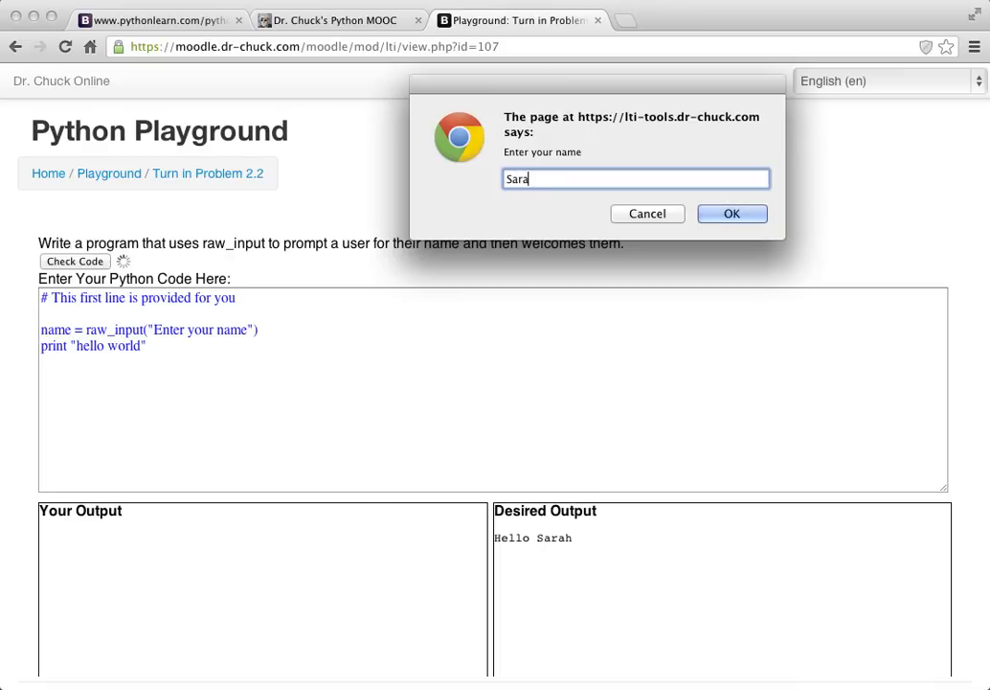
text(h)
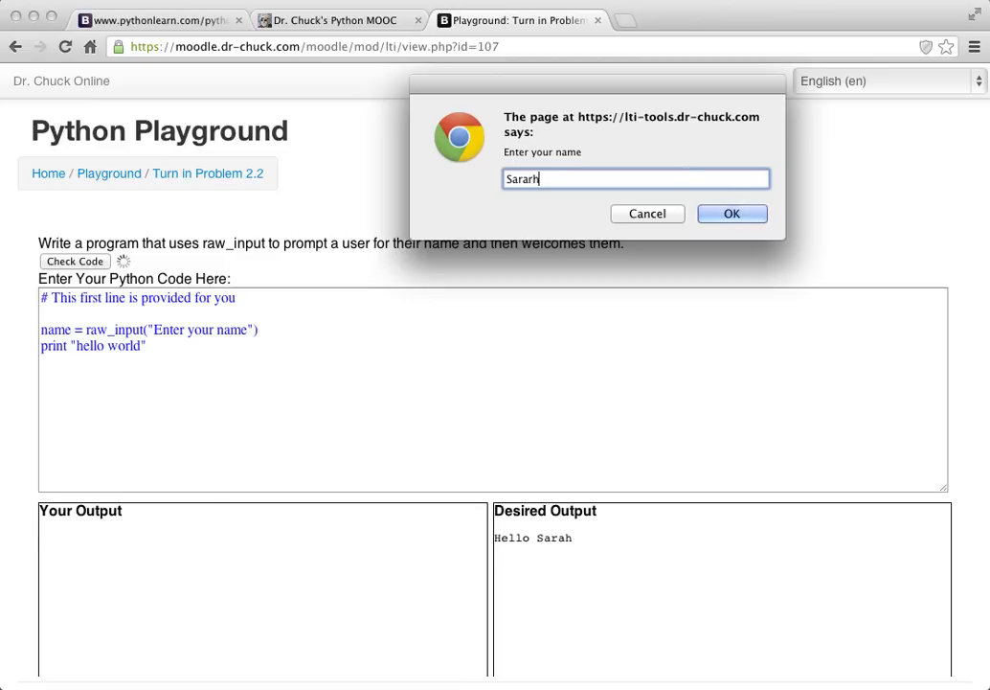
click(731, 213)
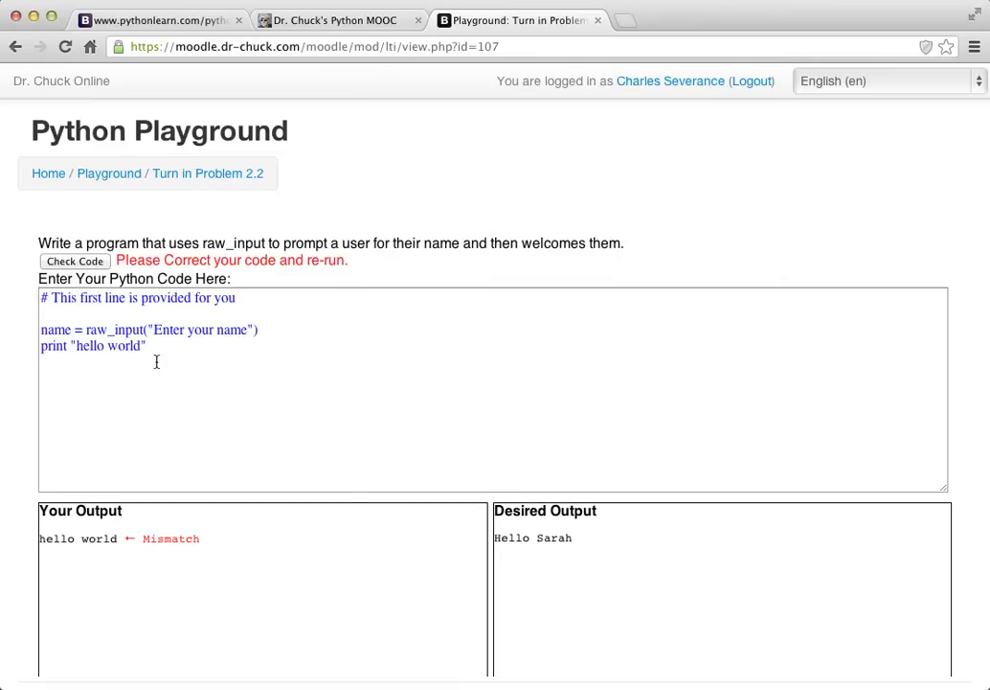
click(73, 260)
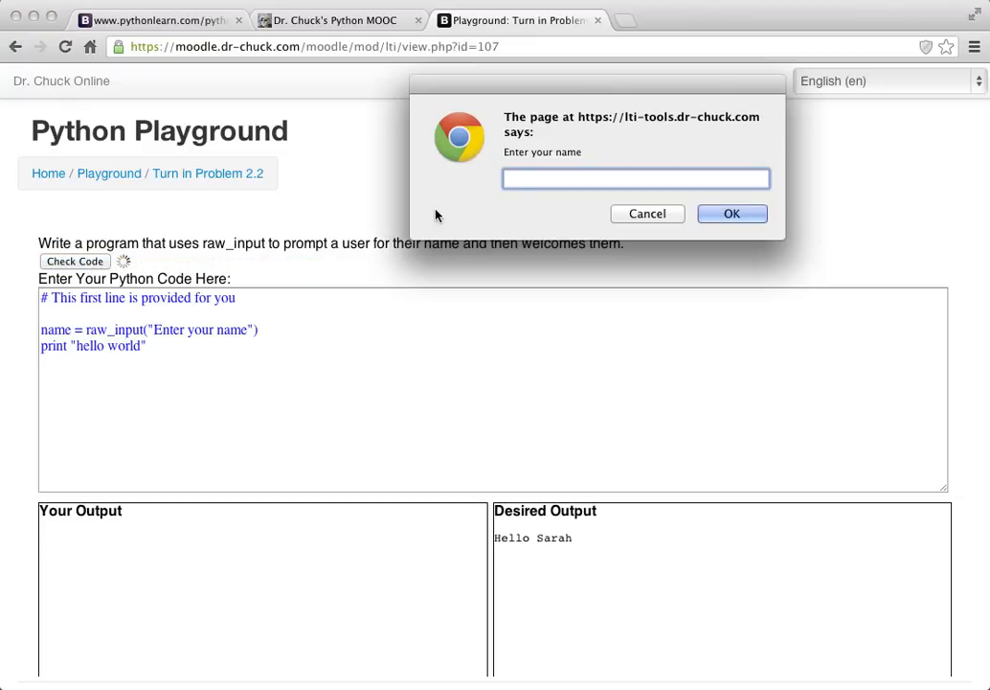
click(731, 214)
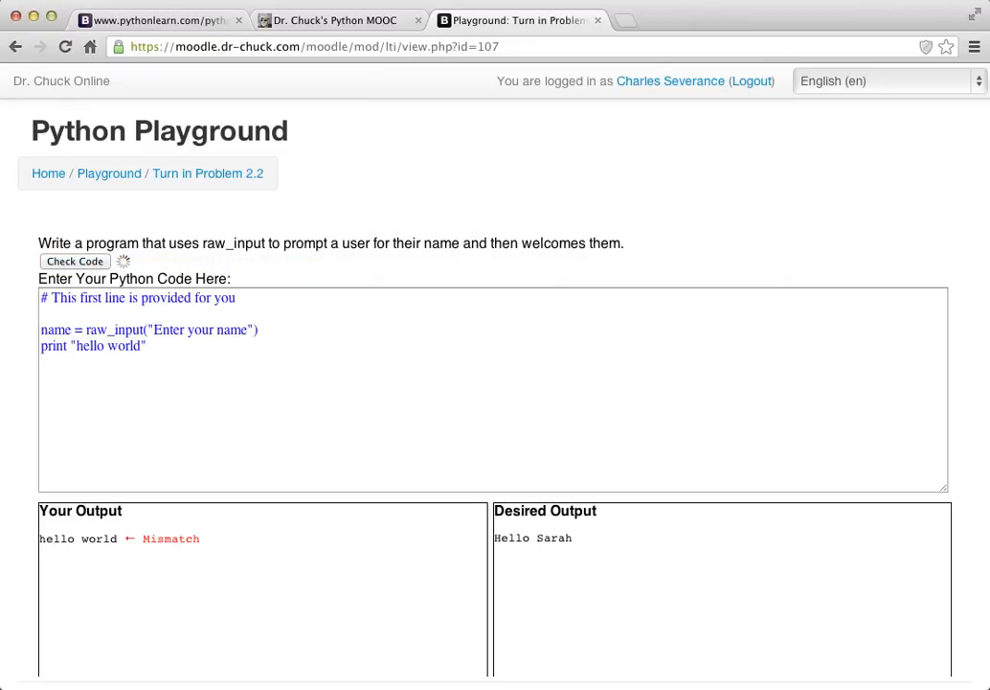
click(74, 260)
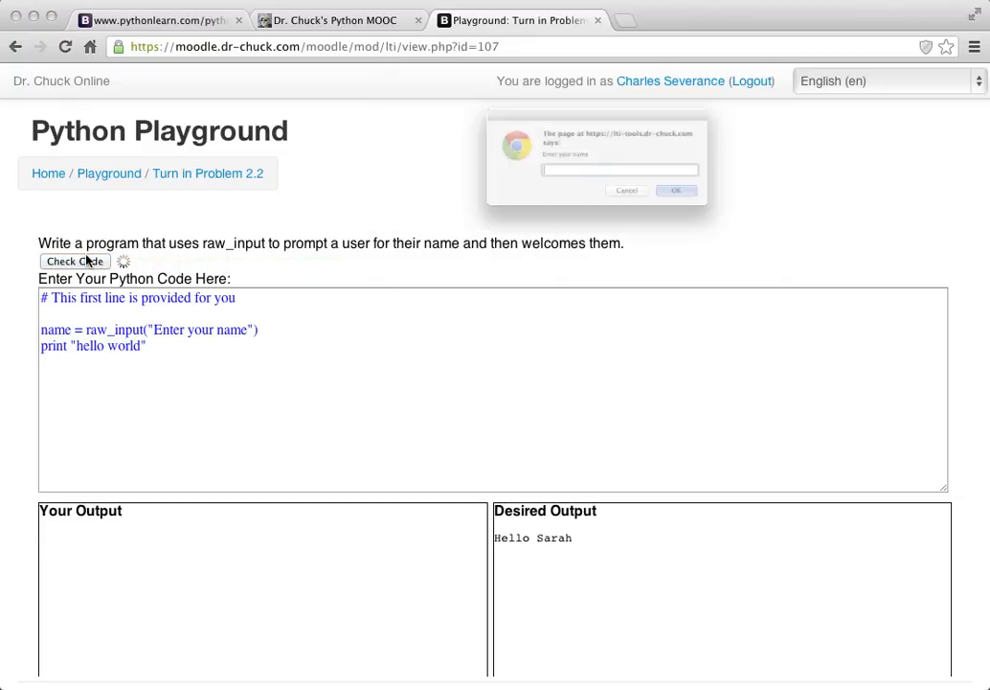
text(Sarah)
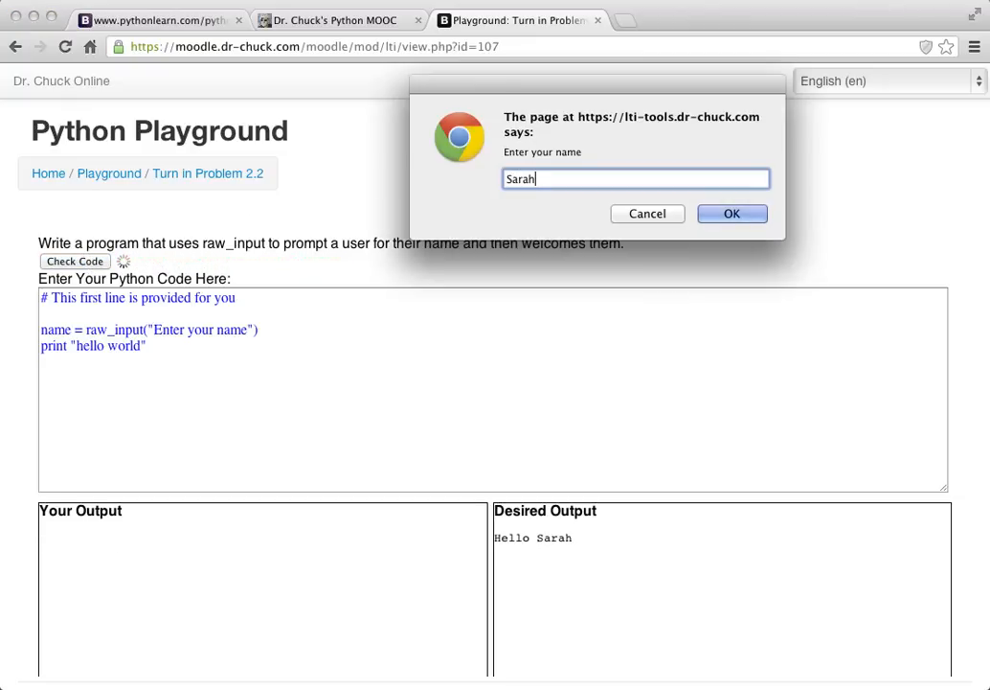
click(732, 213)
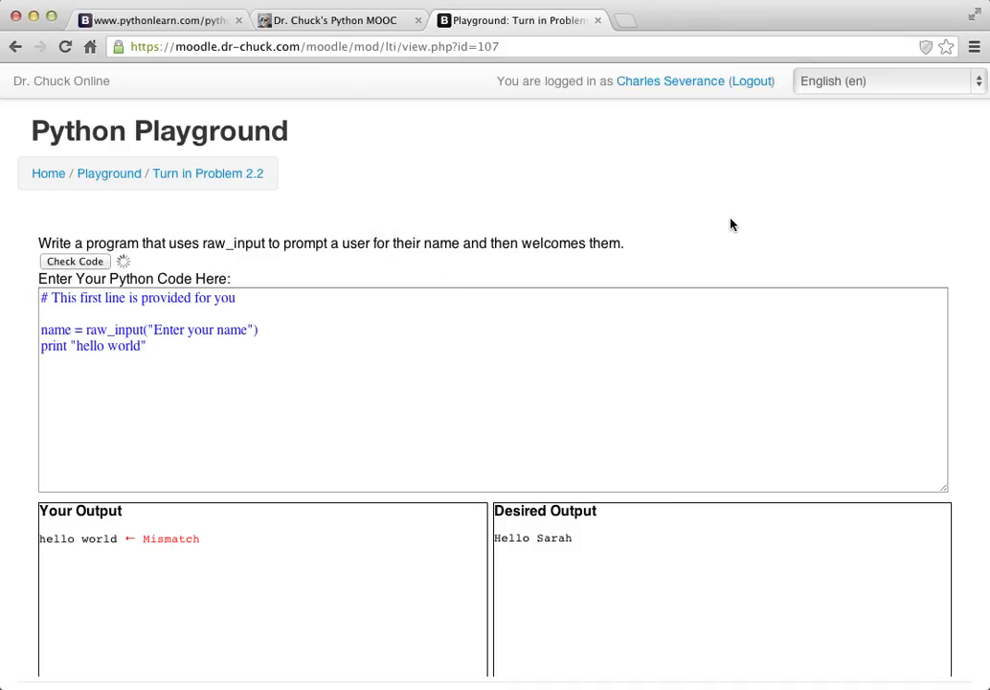
- Change the print line to print "Hello", Sarah and run it, hitting a NameError that outputs only Hello
double_click(124, 345)
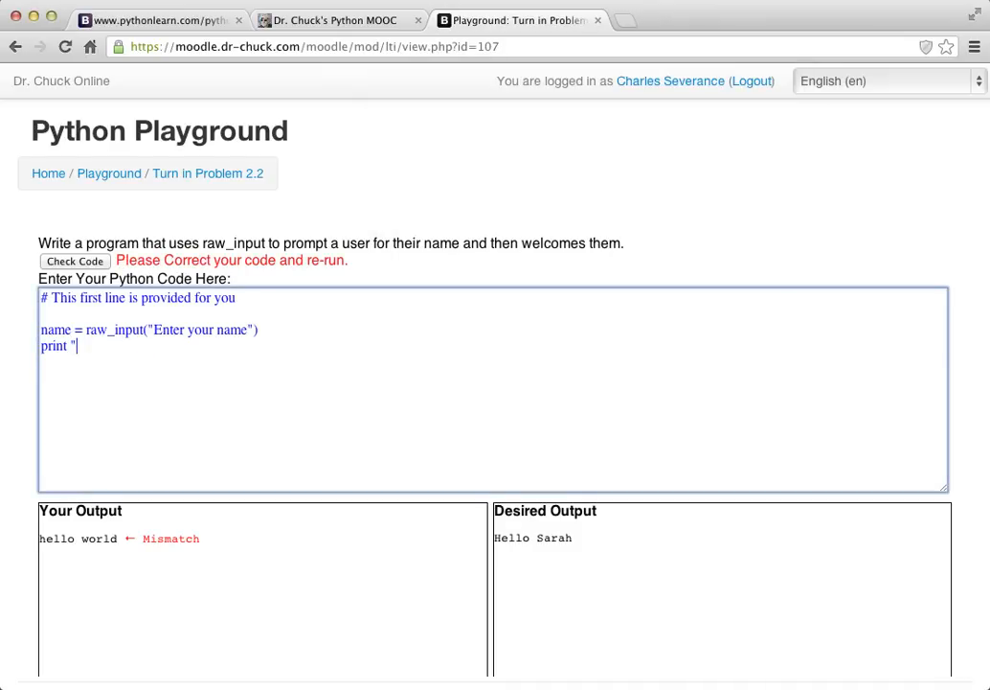
text(Hello",)
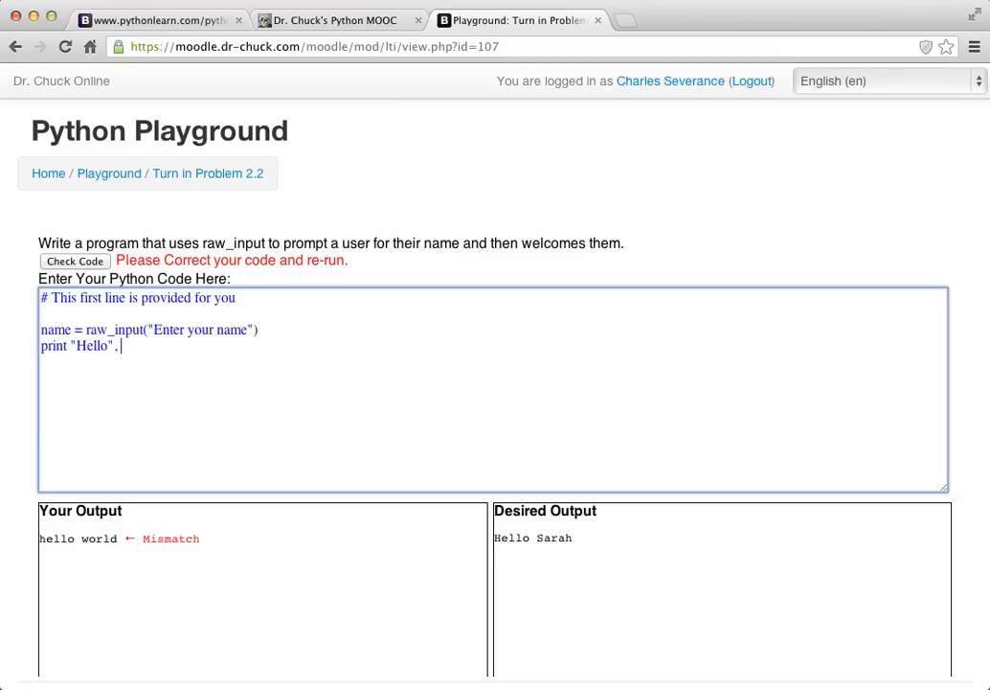
text(Sarah)
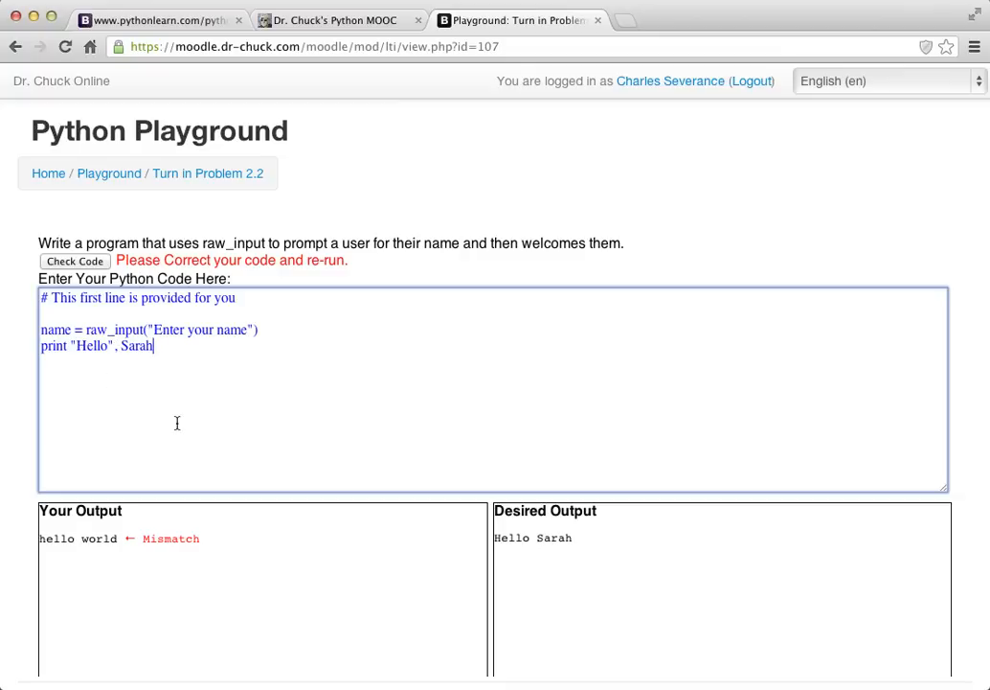
click(75, 261)
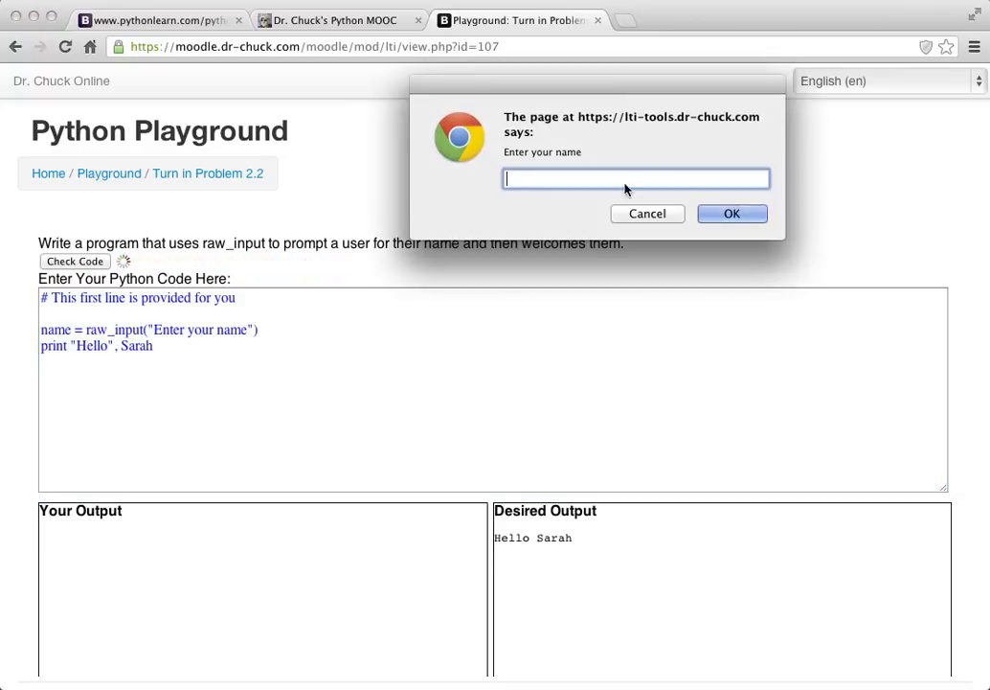
text(asasa)
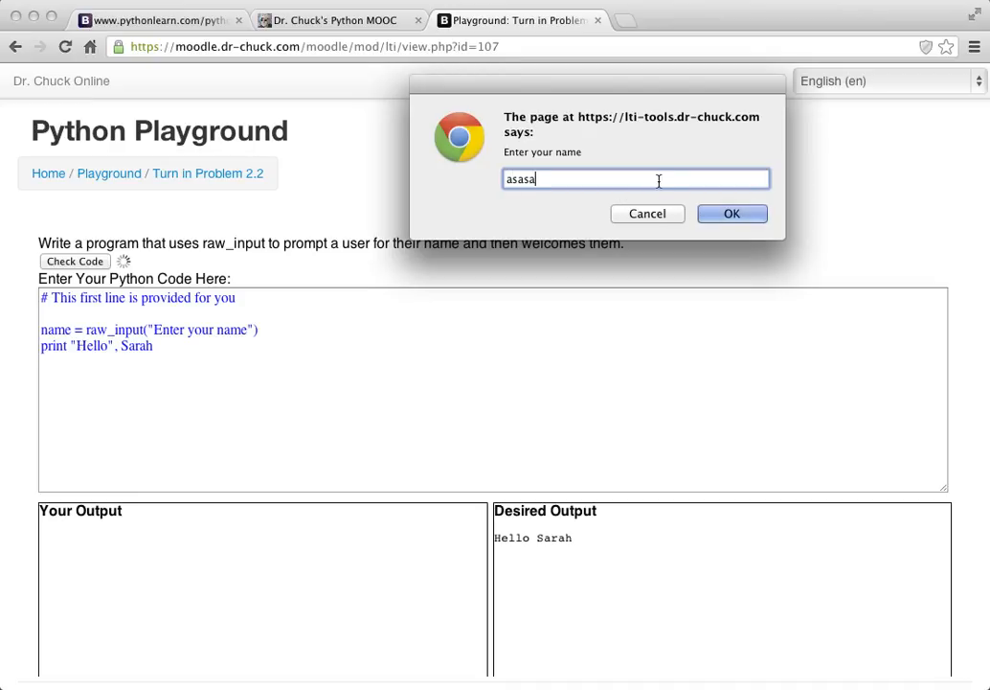
click(732, 213)
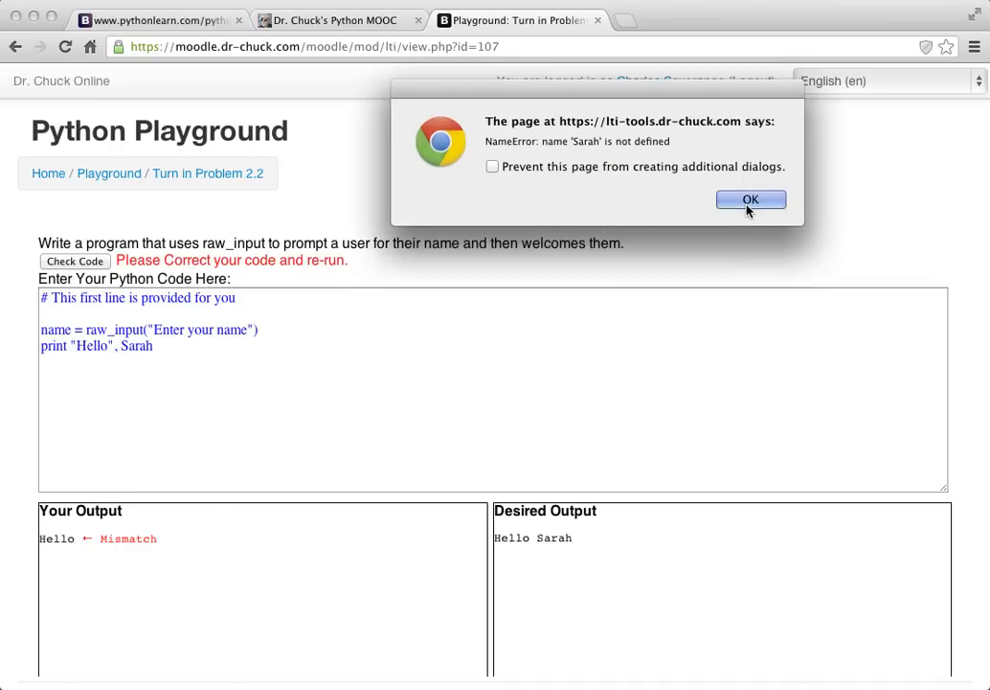
click(751, 200)
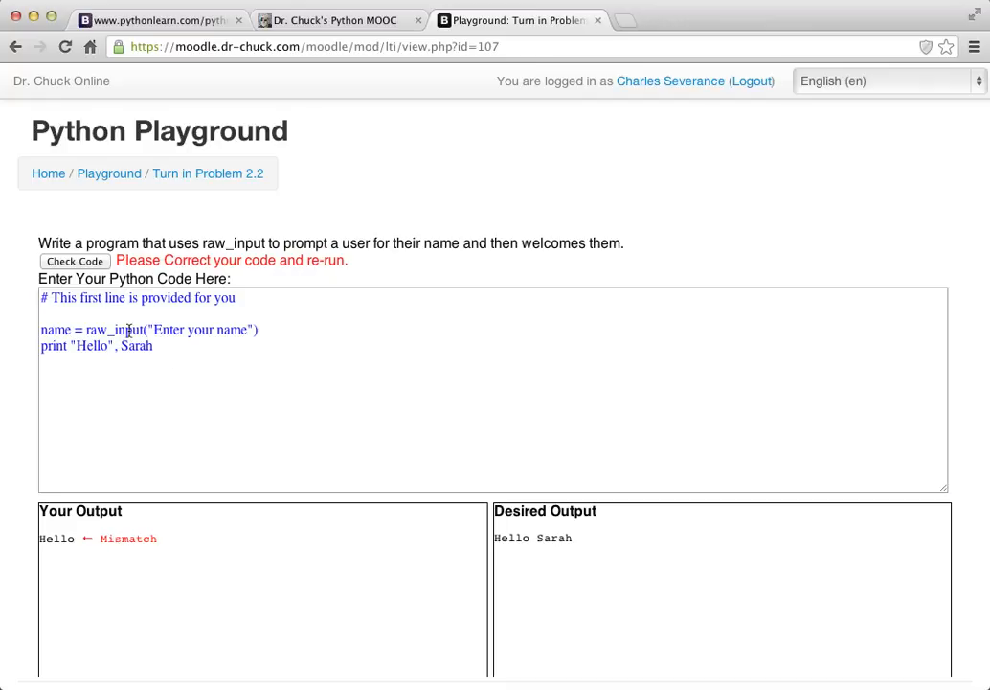
- Change the line to print "Hello", name and run it with Sarah, producing the matching Hello Sarah
text(nam)
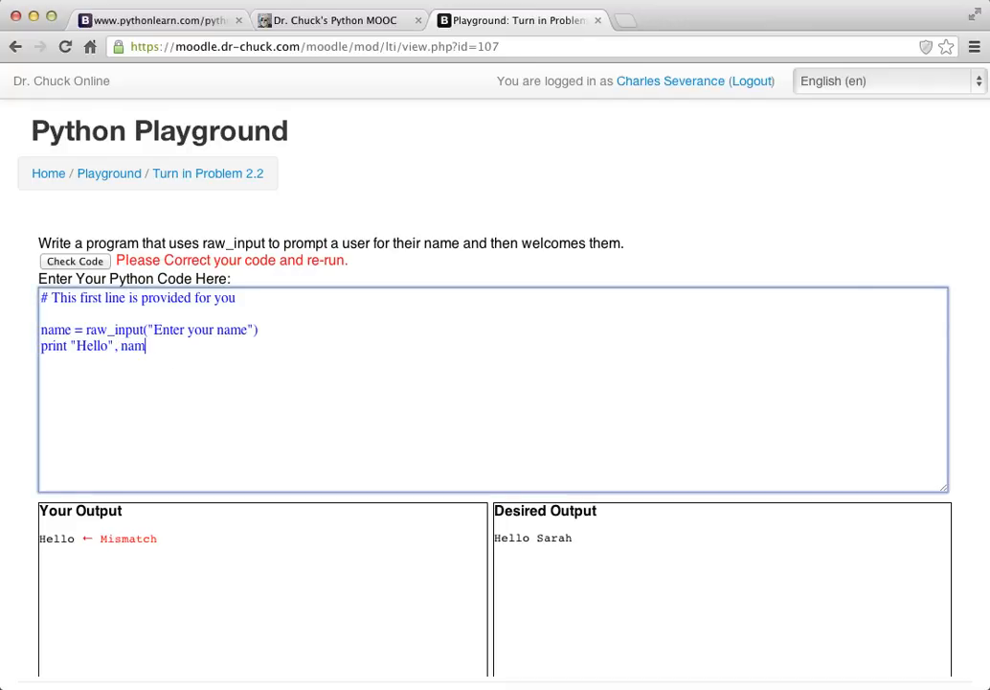
text(e)
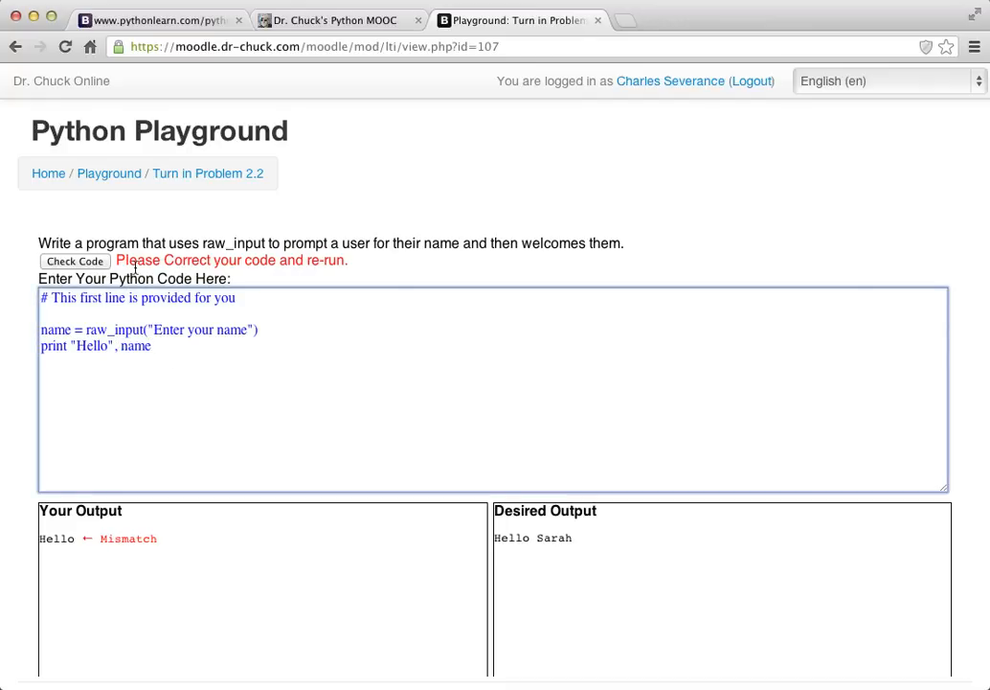
click(73, 261)
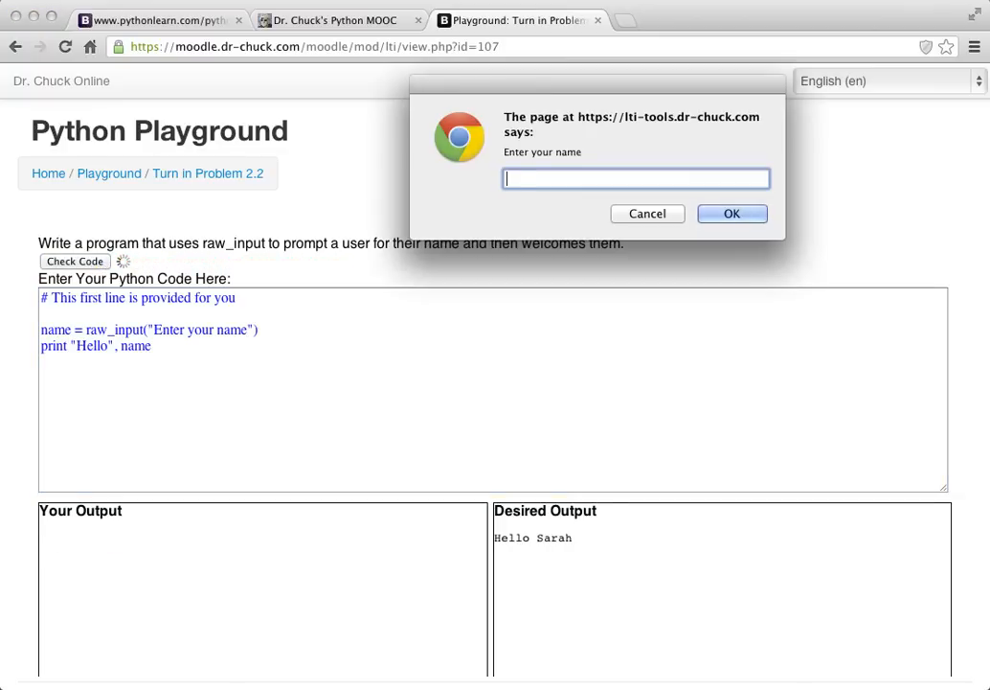
text(Sarah)
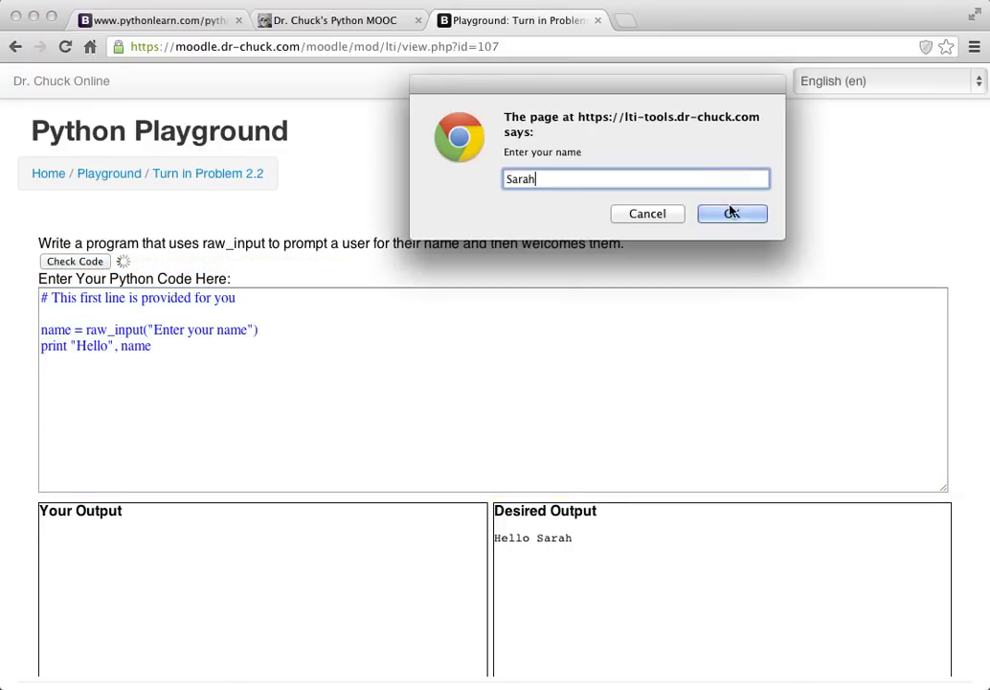
click(732, 213)
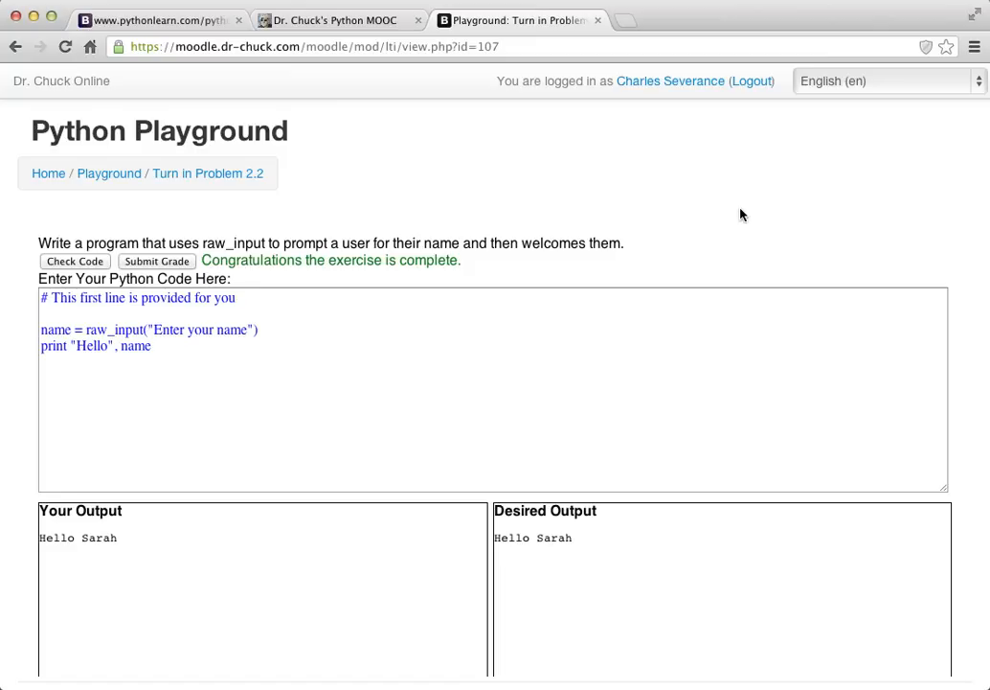
mouse_move(157, 261)
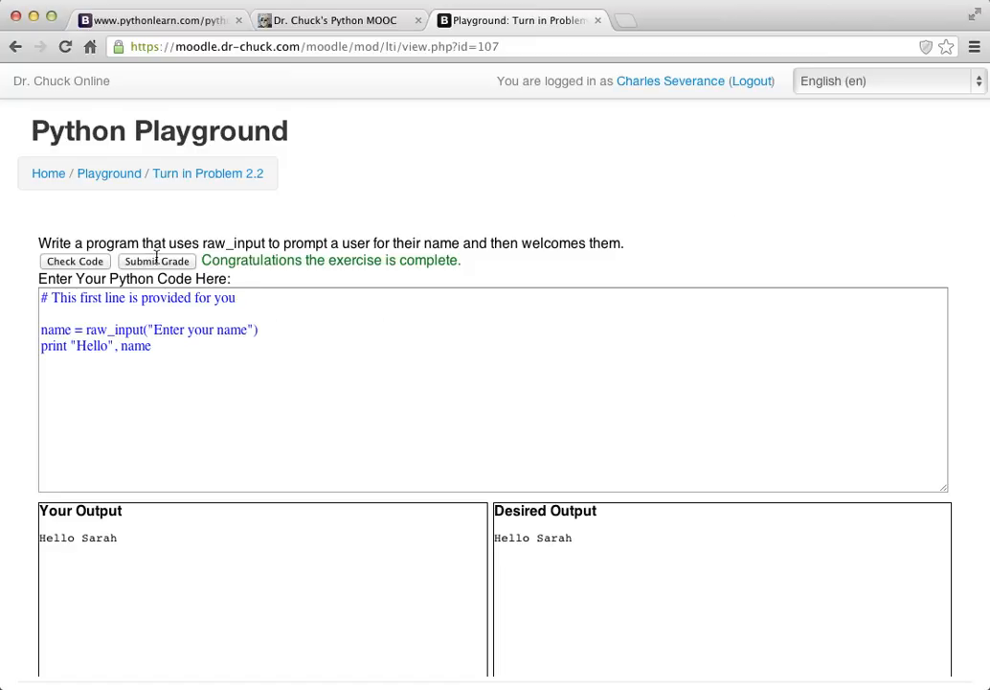
- Replace the whole program with hardcoded print "Hello Sarah", which the grader rejects for lacking raw_input
drag(41, 329, 149, 345)
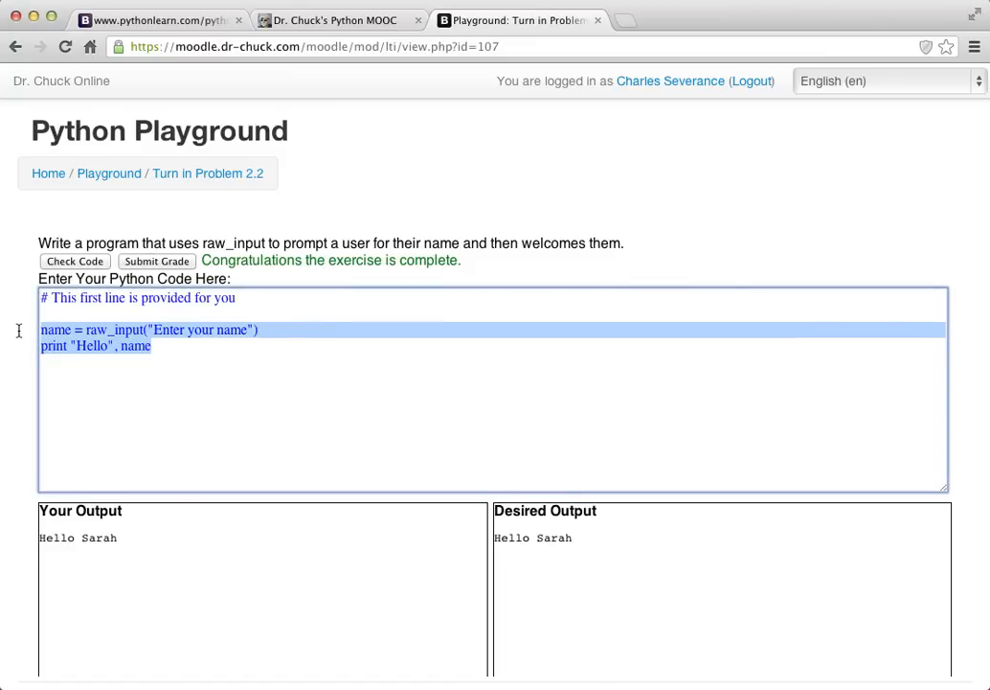
text(p)
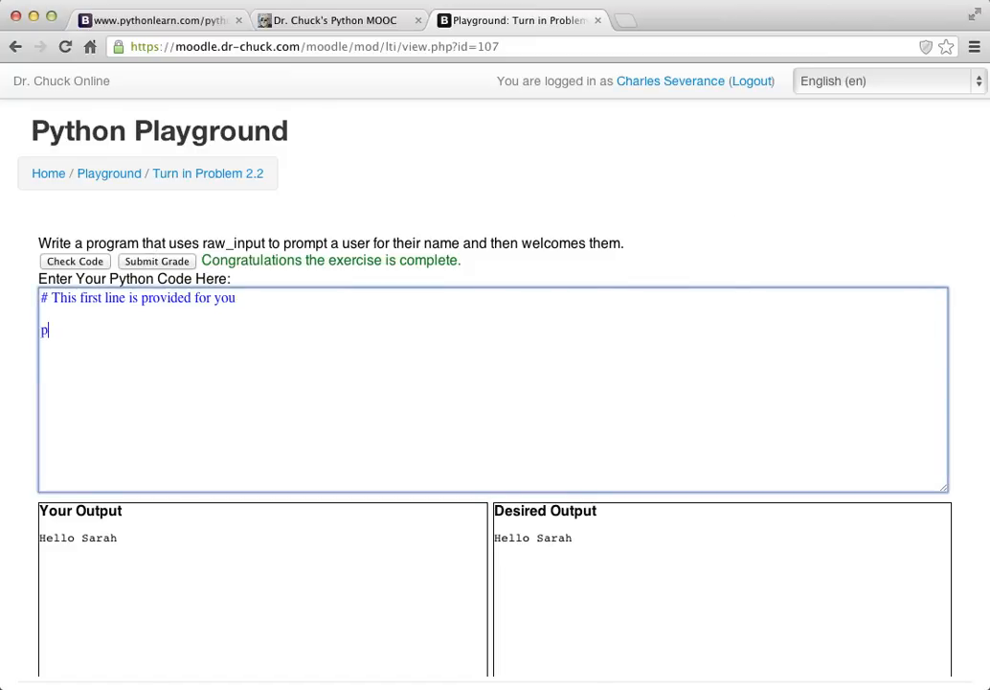
text(rint "H)
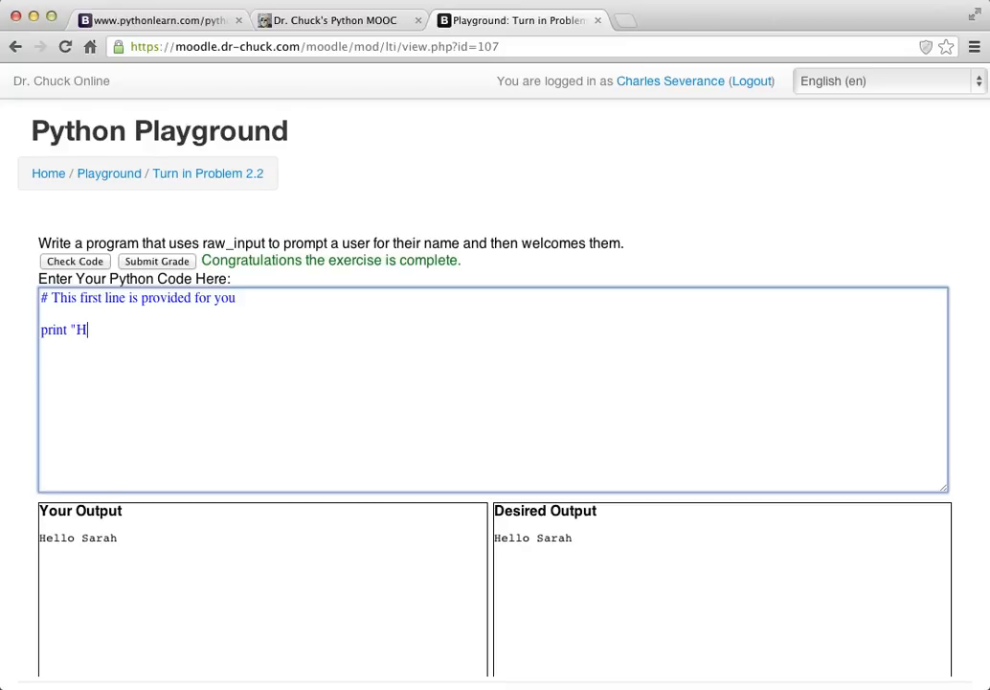
text(ello Sa)
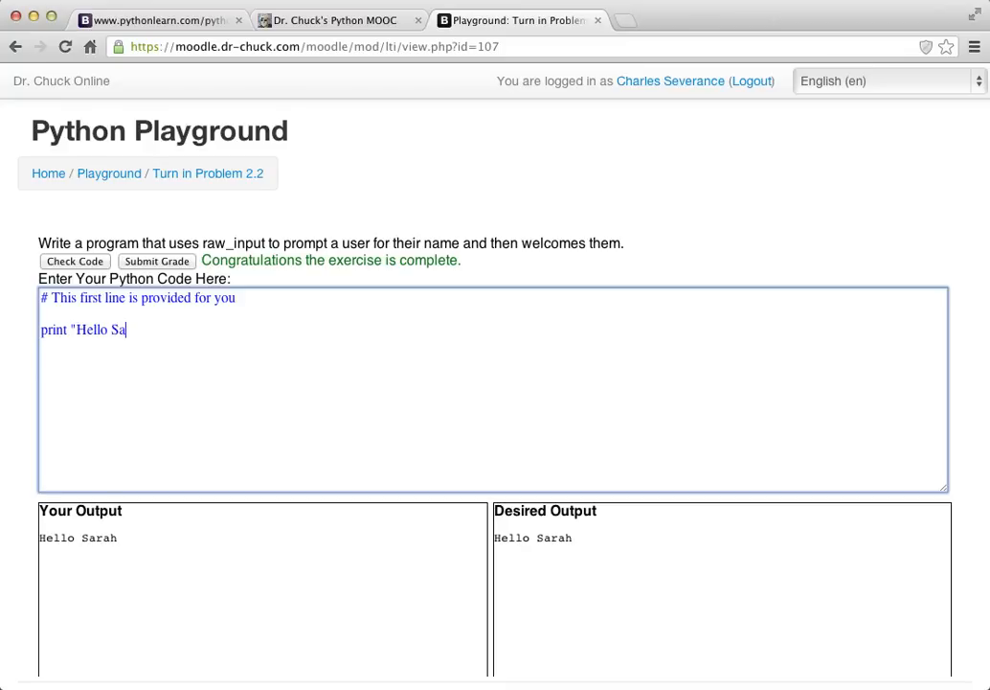
text(ra)
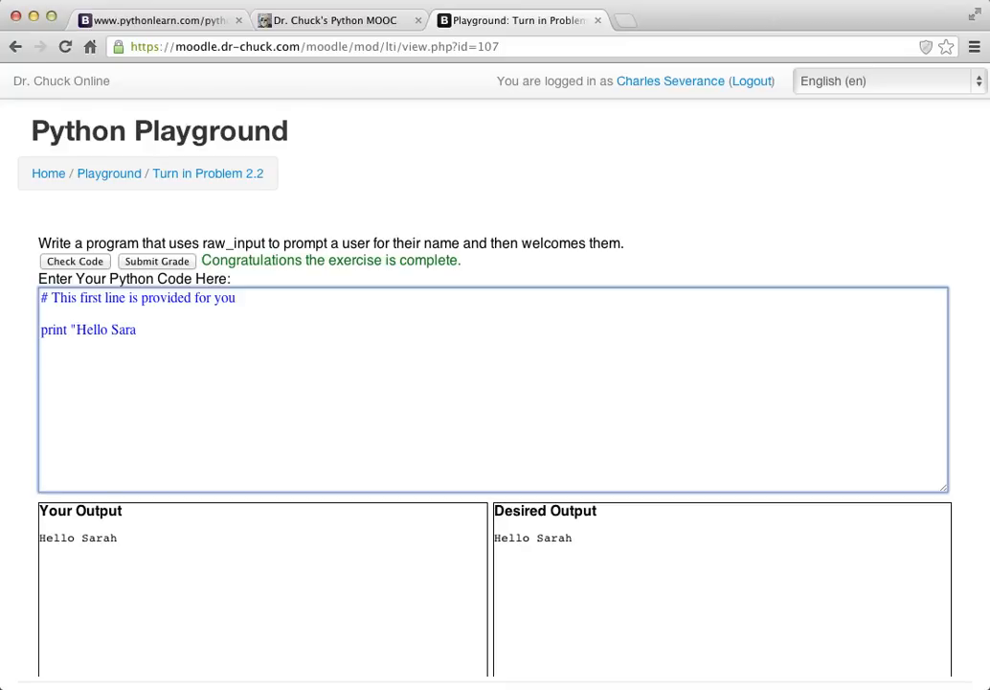
text(h")
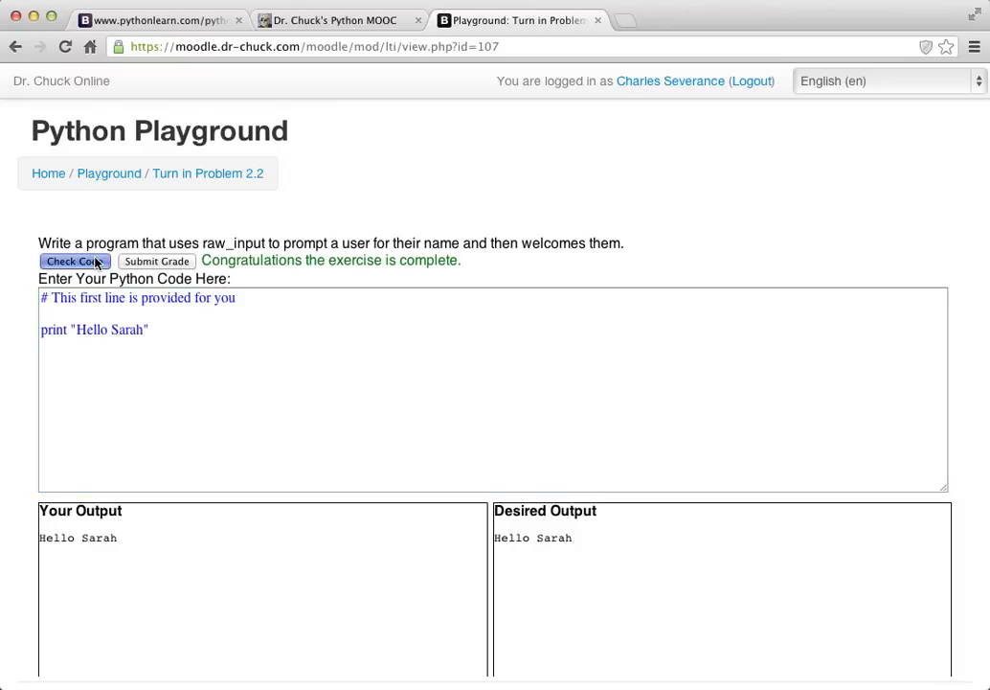
click(75, 260)
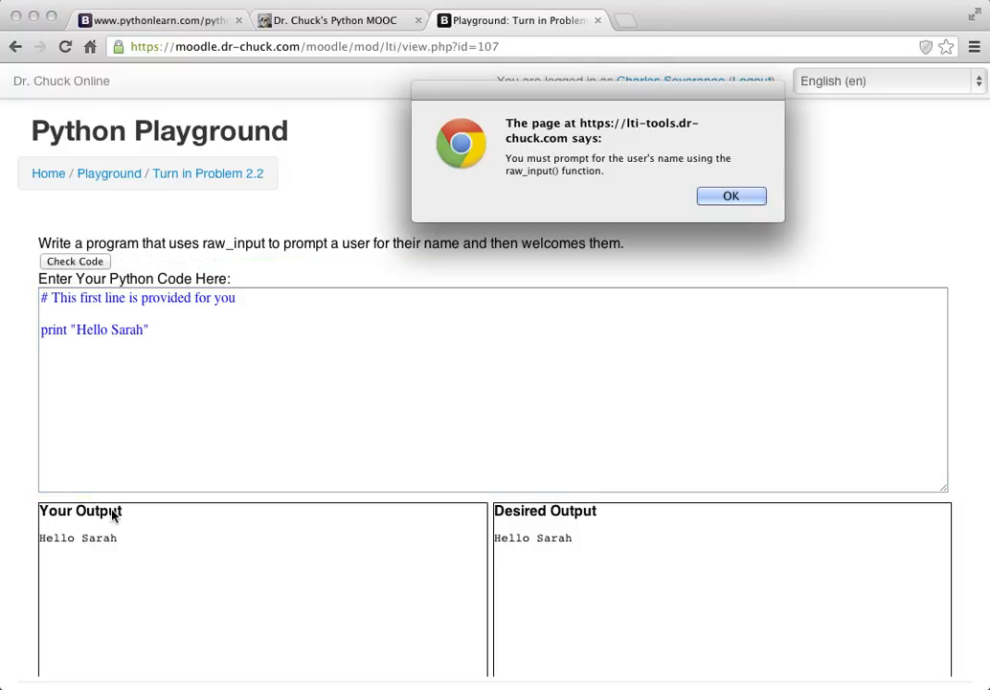
mouse_move(387, 472)
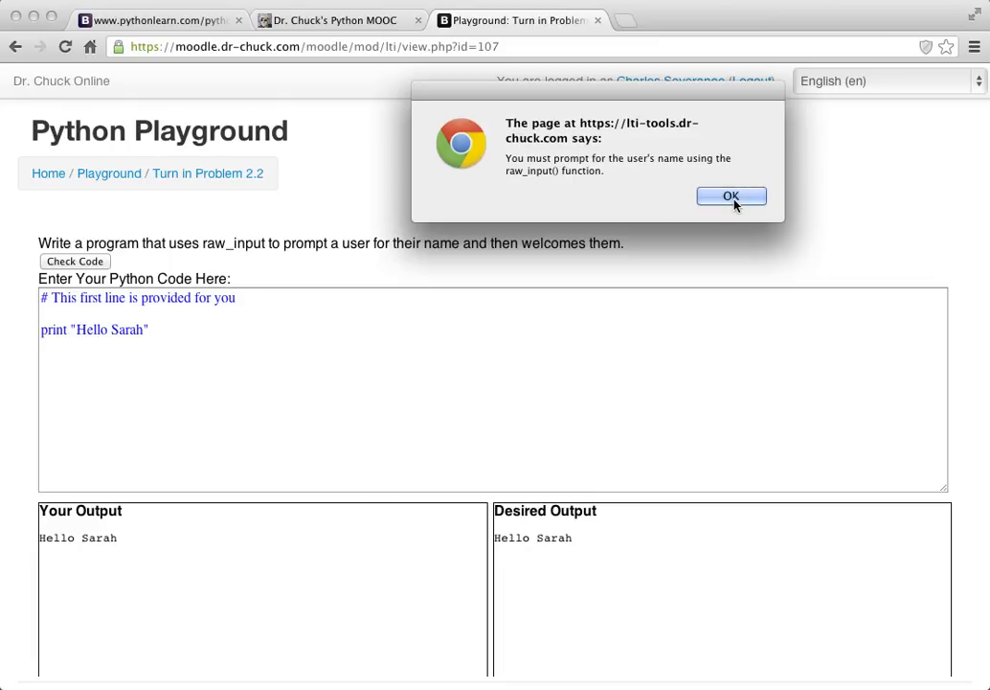
click(732, 195)
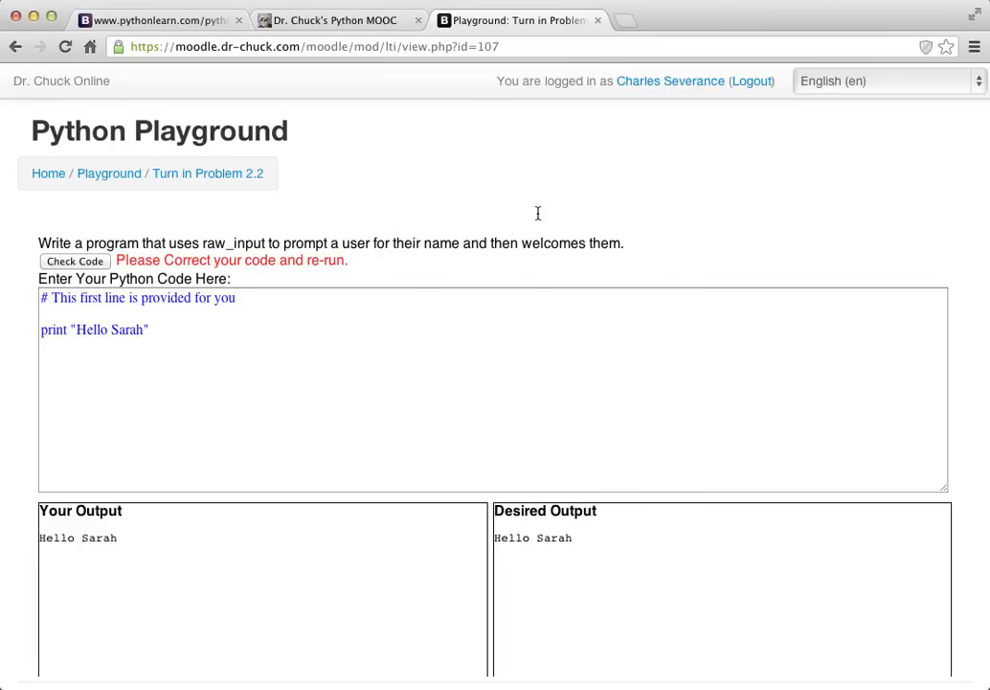
- Restore name = raw_input("Enter your name"), run it with Sarah, and submit the completed grade
text(name = raw_input("Enter your name"))
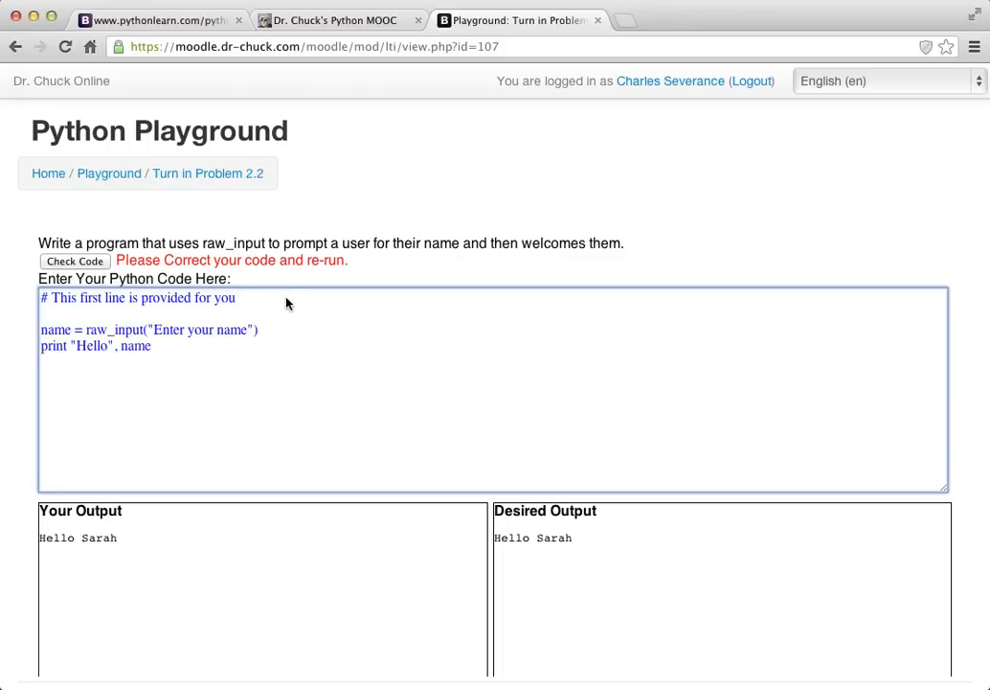
mouse_move(67, 243)
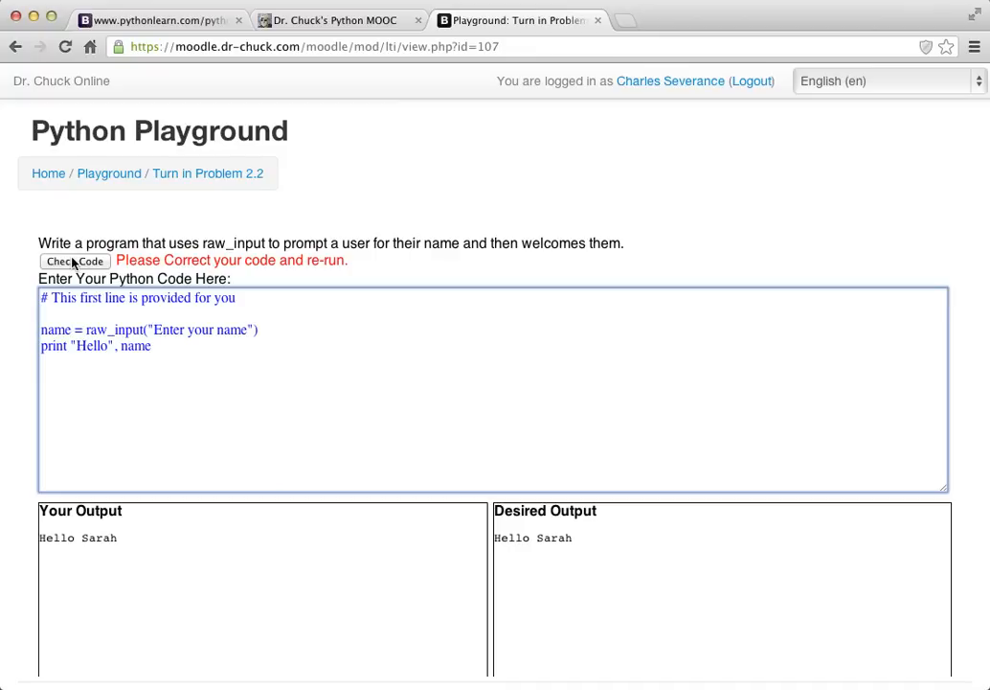
click(73, 261)
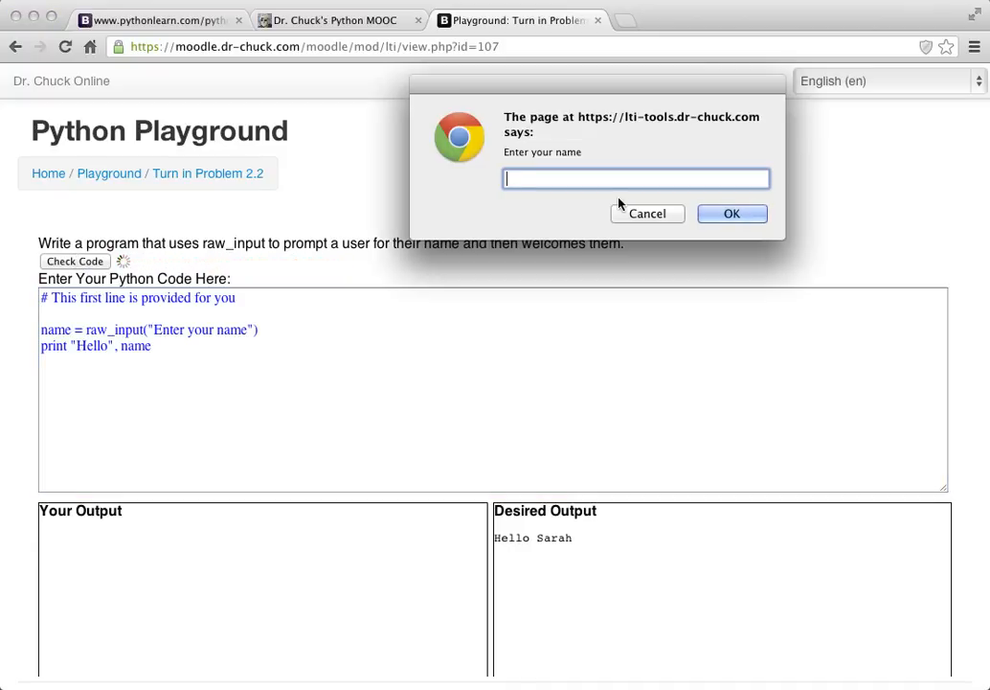
text(Sara)
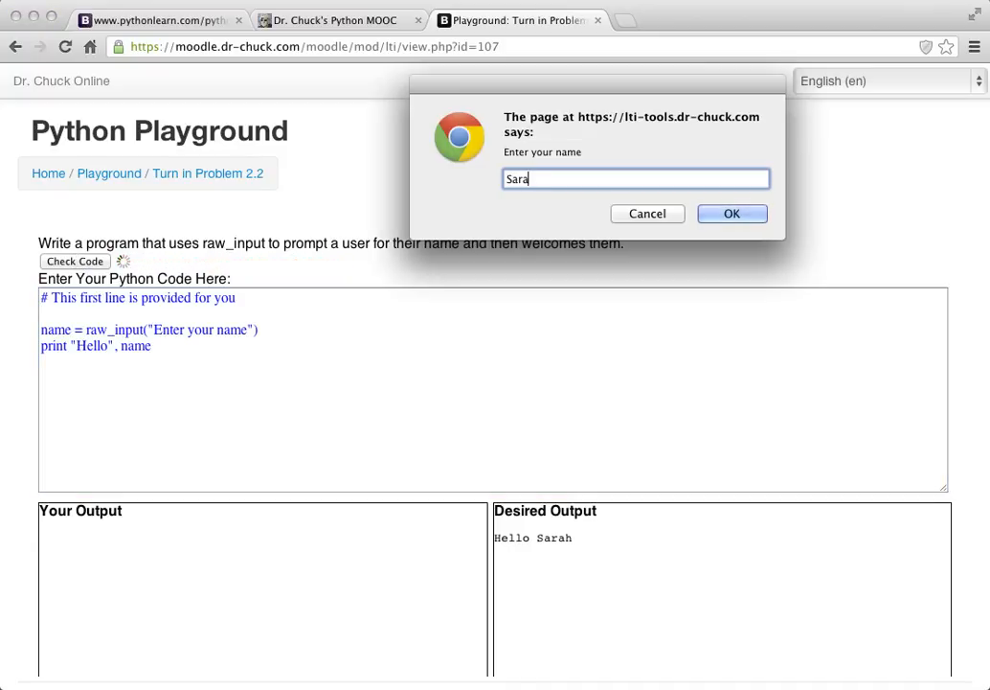
text(h)
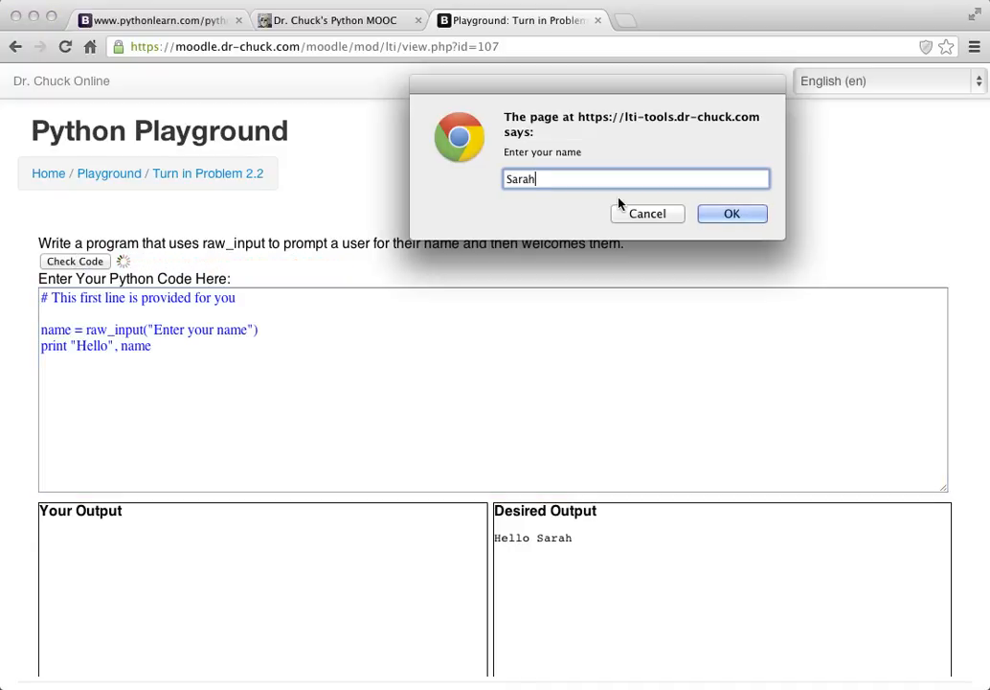
click(732, 213)
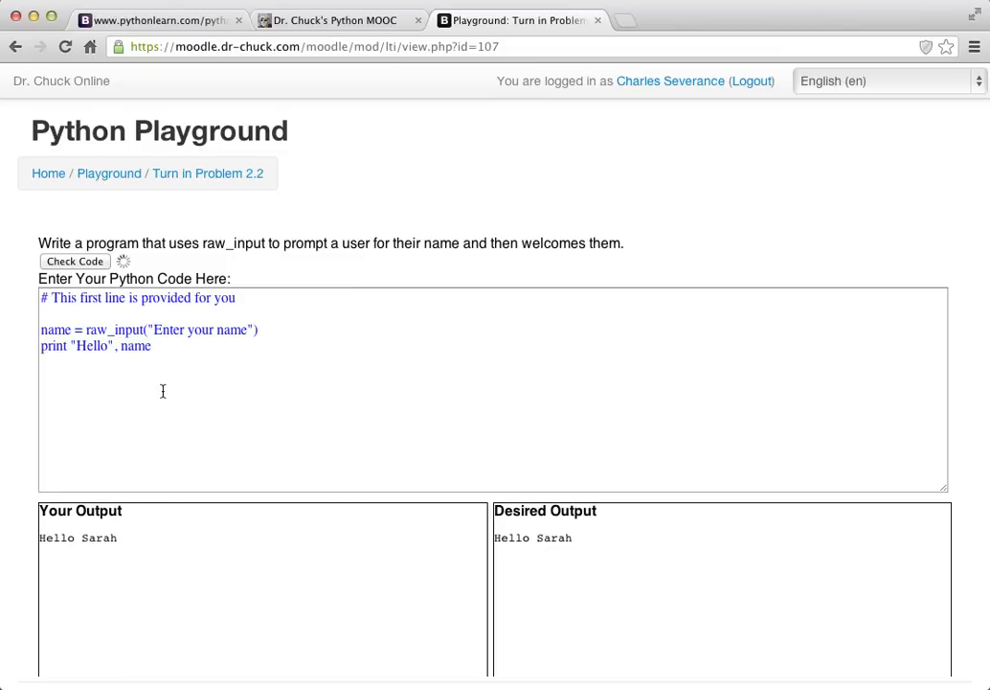
click(74, 260)
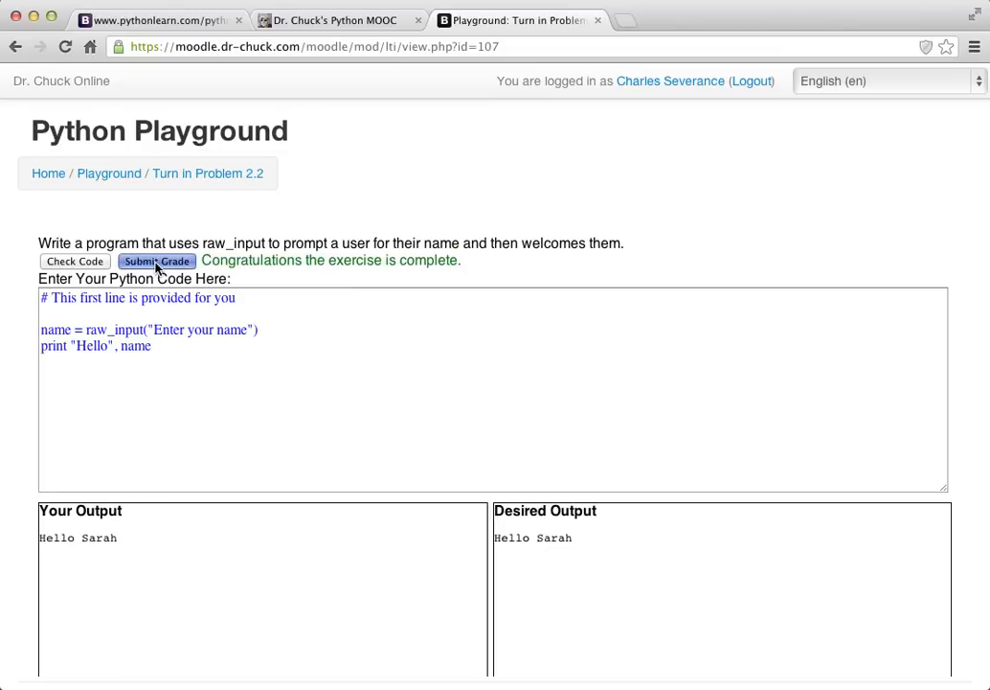
click(157, 261)
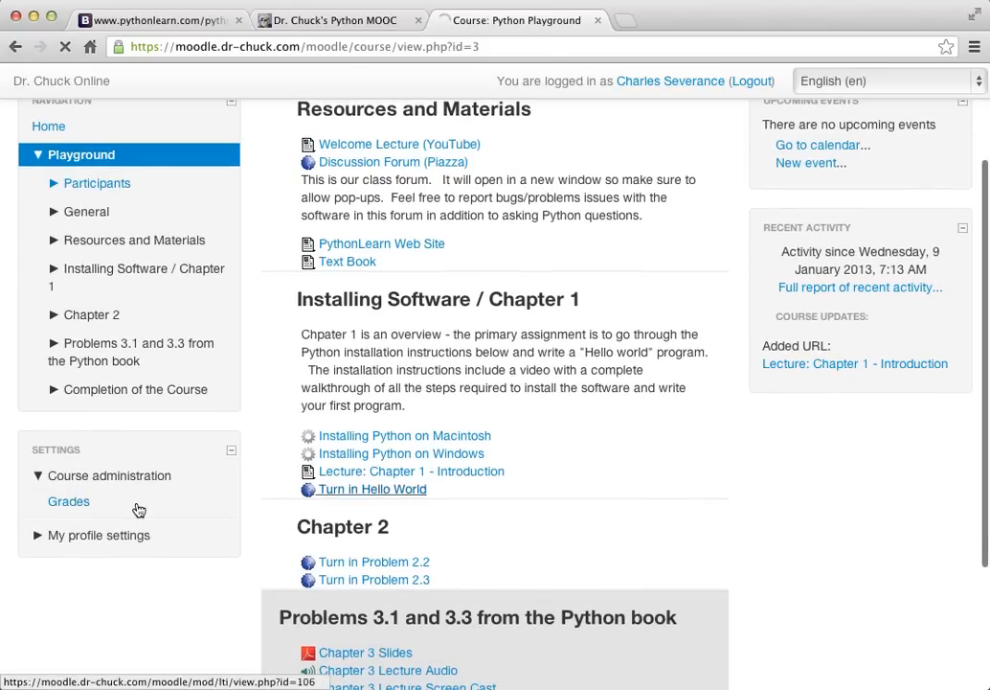
- View the Moodle user report showing Turn in Problem 2.2 graded 100.00
click(69, 502)
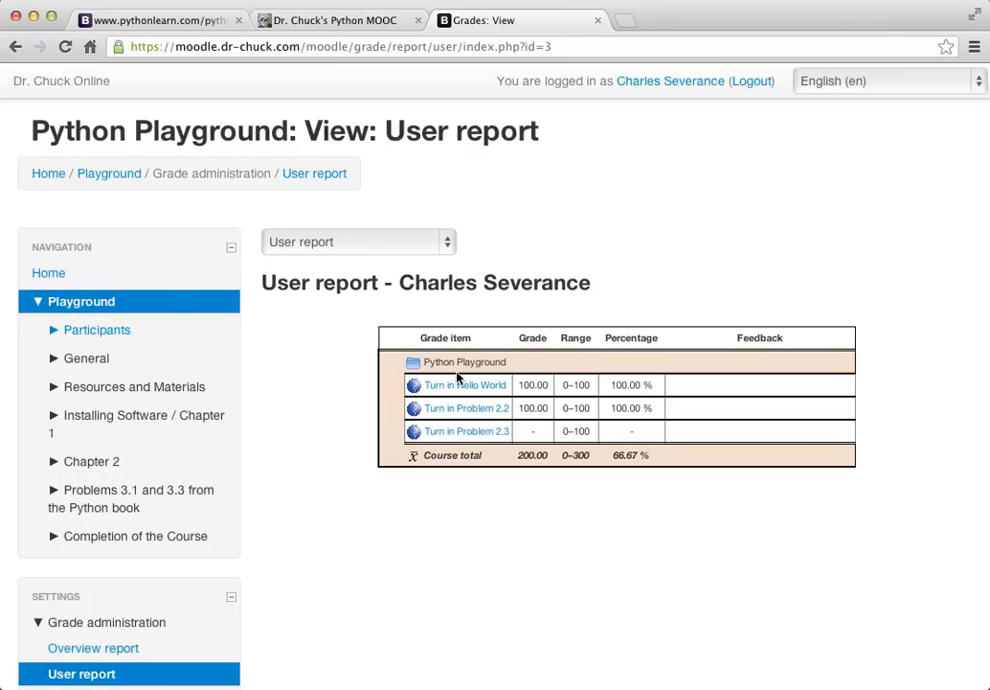
mouse_move(444, 160)
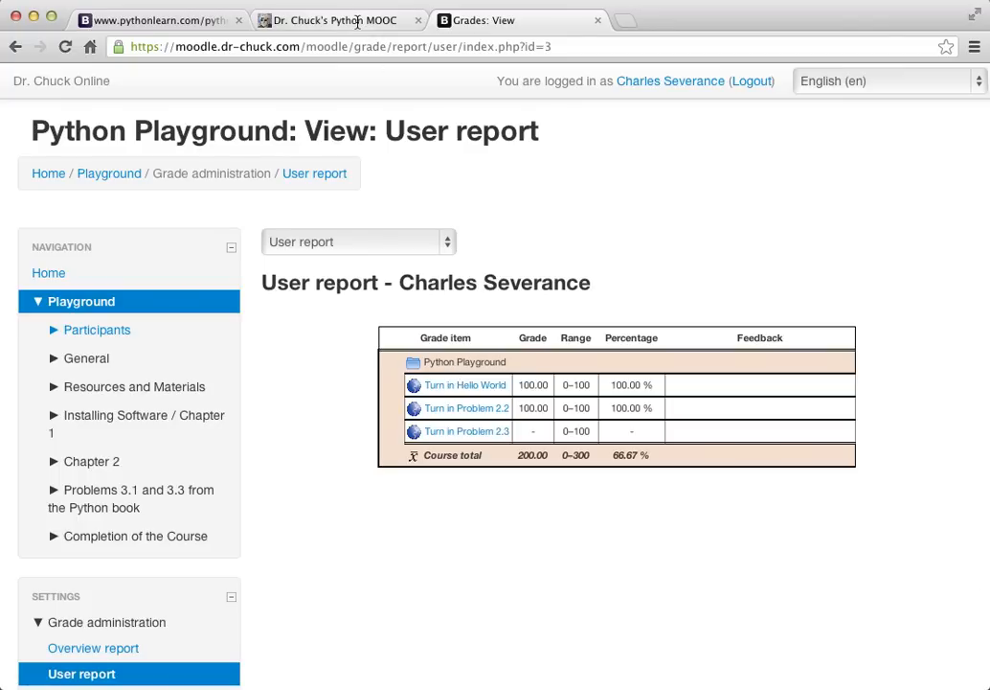
- Return to the pythonlearn.com AutoGrader index page
click(153, 19)
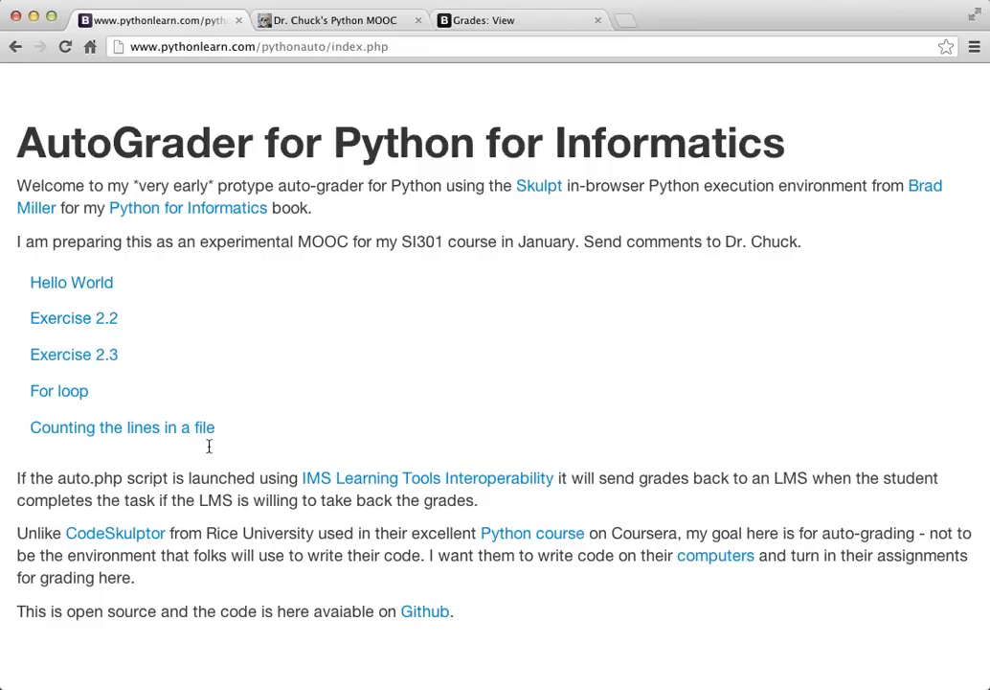
mouse_move(427, 477)
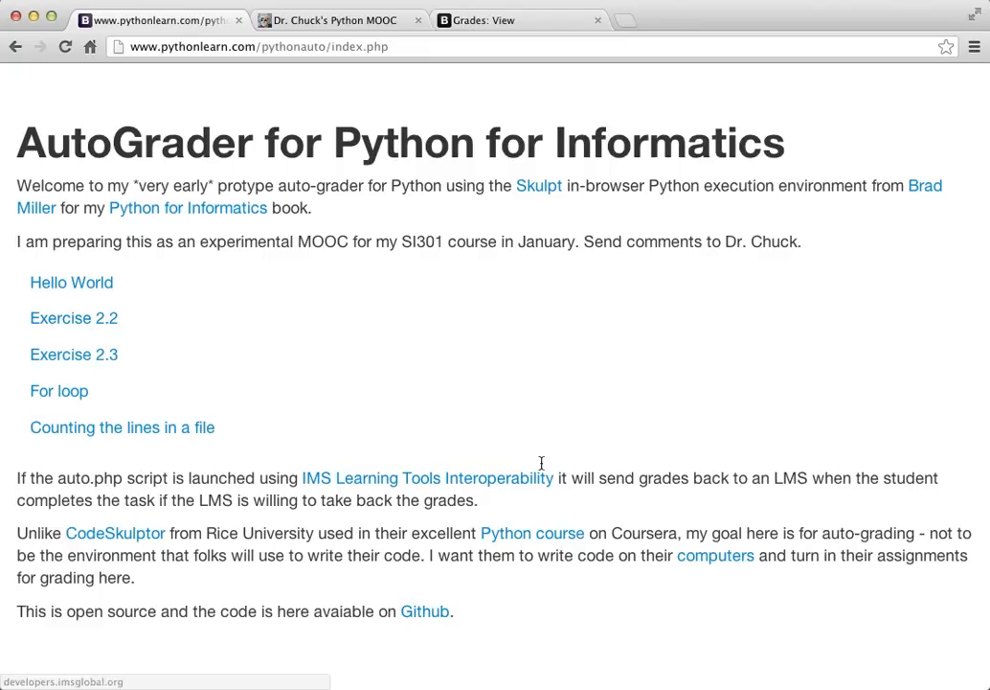
mouse_move(329, 397)
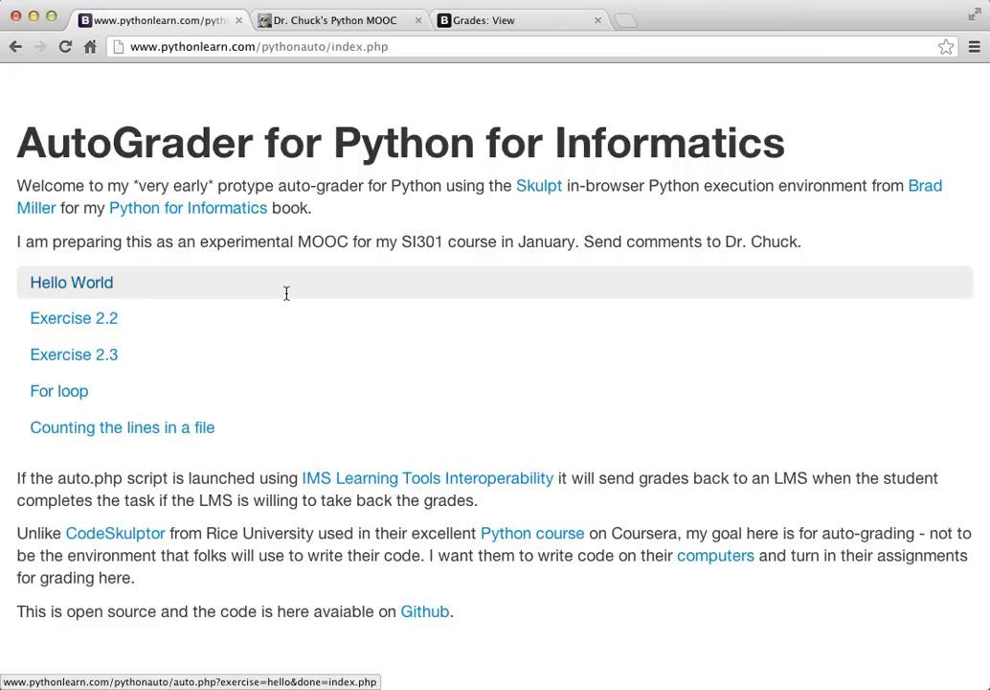
mouse_move(541, 186)
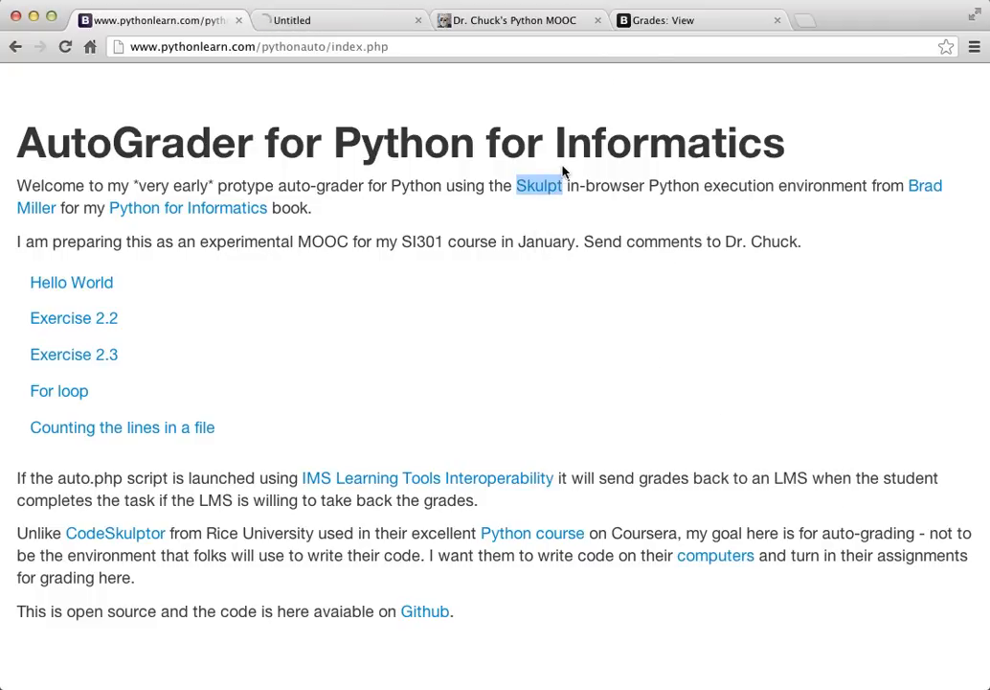
- View the Skulpt site in its tab, then return to the AutoGrader index page
click(539, 184)
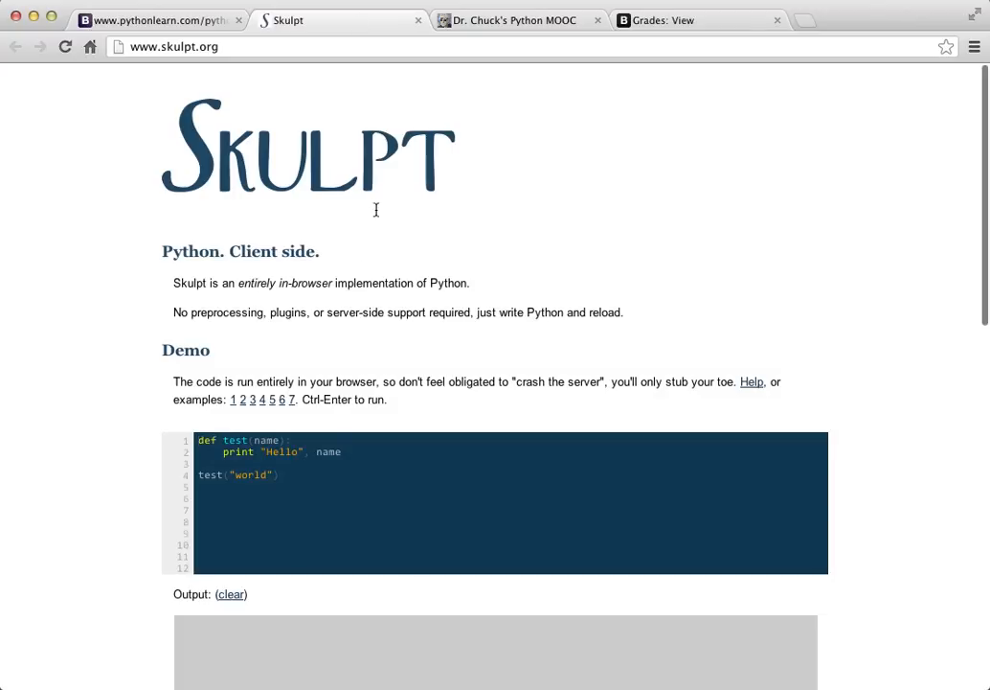
mouse_move(340, 268)
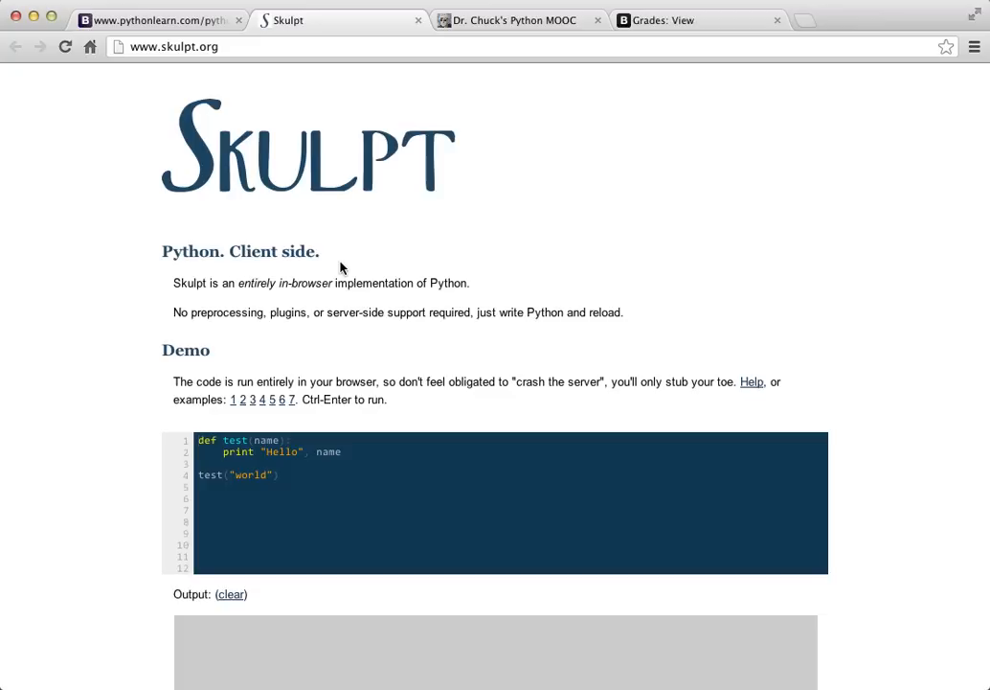
click(157, 19)
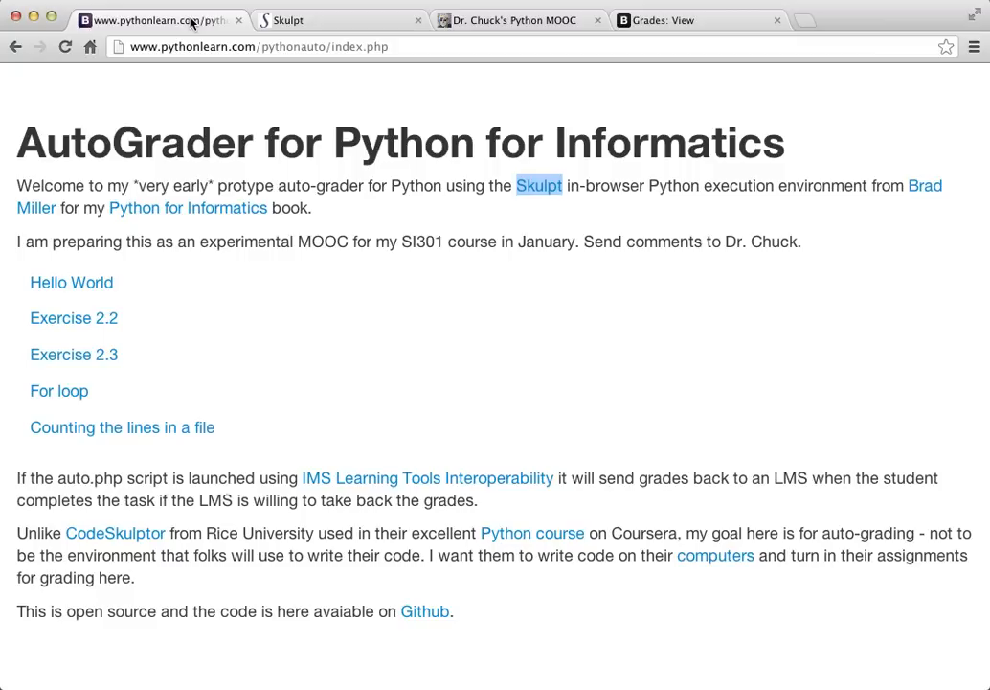